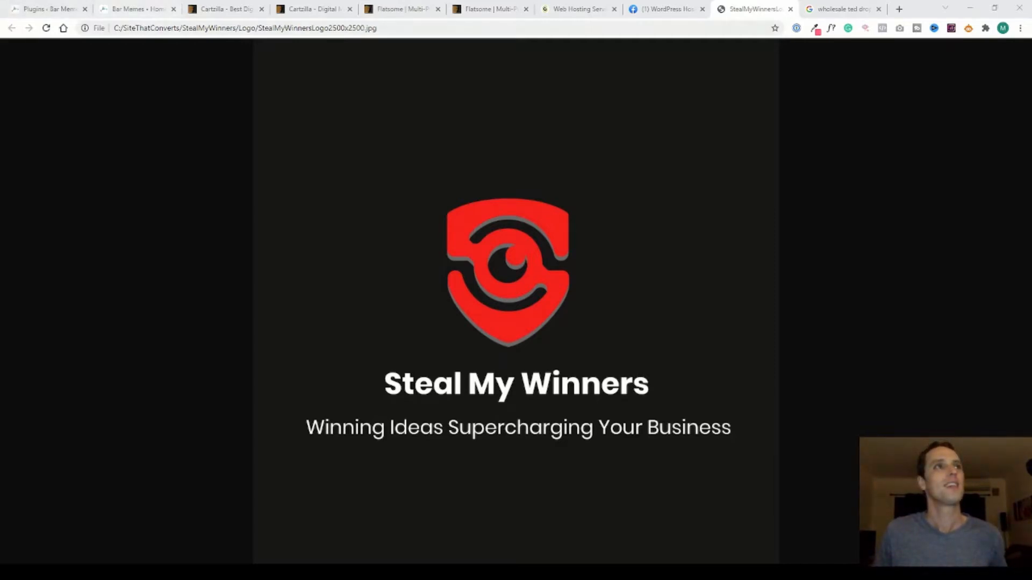
# Step: Switch from the Steal My Winners logo image to the Bar Memes storefront home tab
pyautogui.click(136, 8)
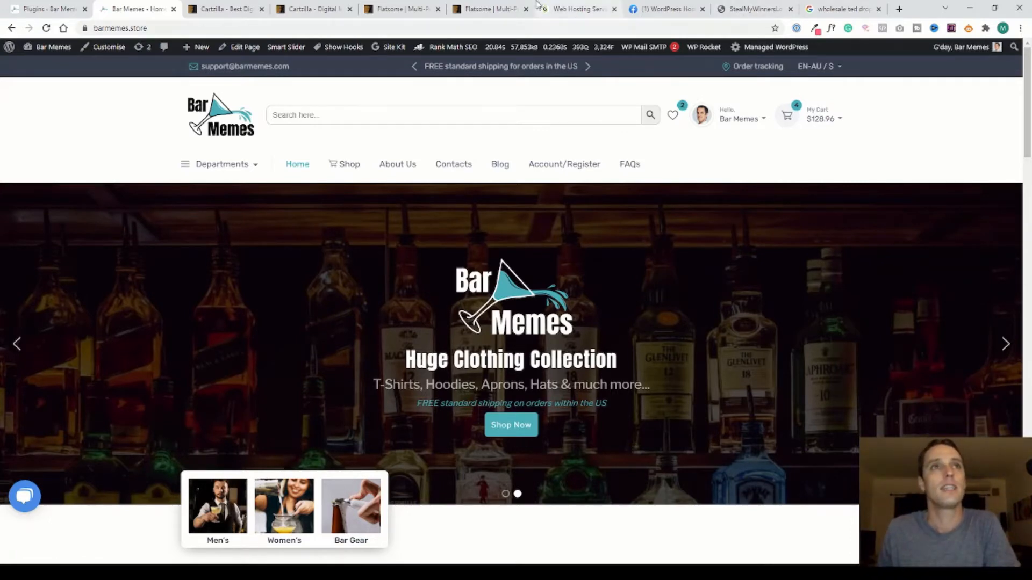
# Step: Bring up the SiteGround homepage listing web, WordPress and WooCommerce hosting plans
pyautogui.click(578, 9)
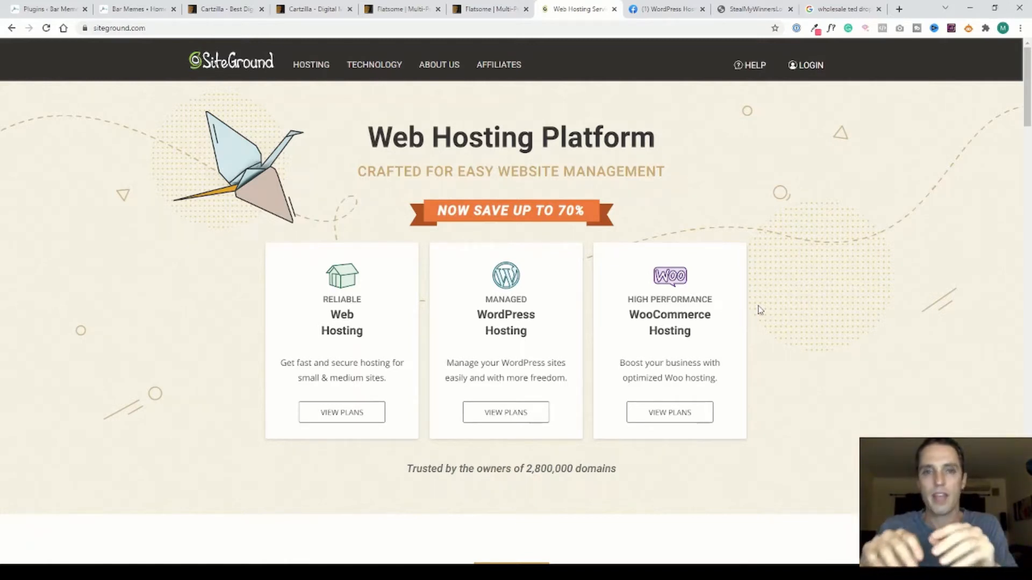
pyautogui.moveTo(766, 219)
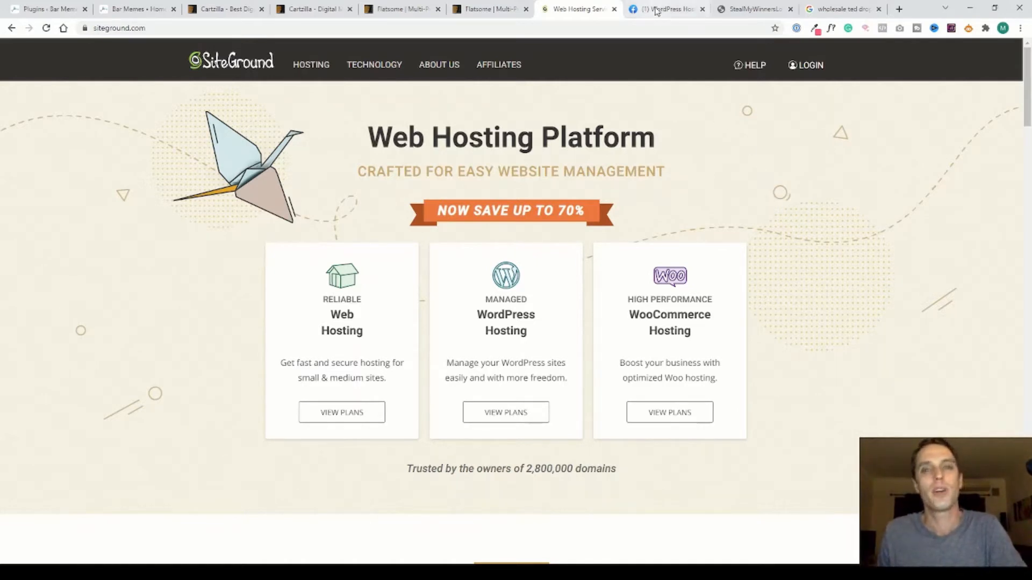
# Step: Show the private WordPress Hosting Facebook group page with its 18.8K members
pyautogui.click(664, 9)
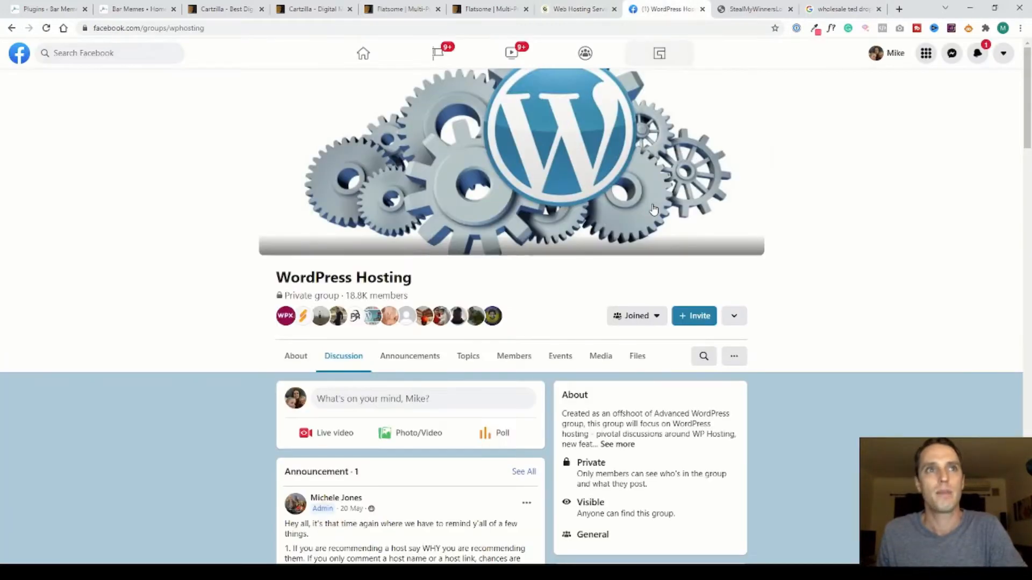
pyautogui.moveTo(901, 271)
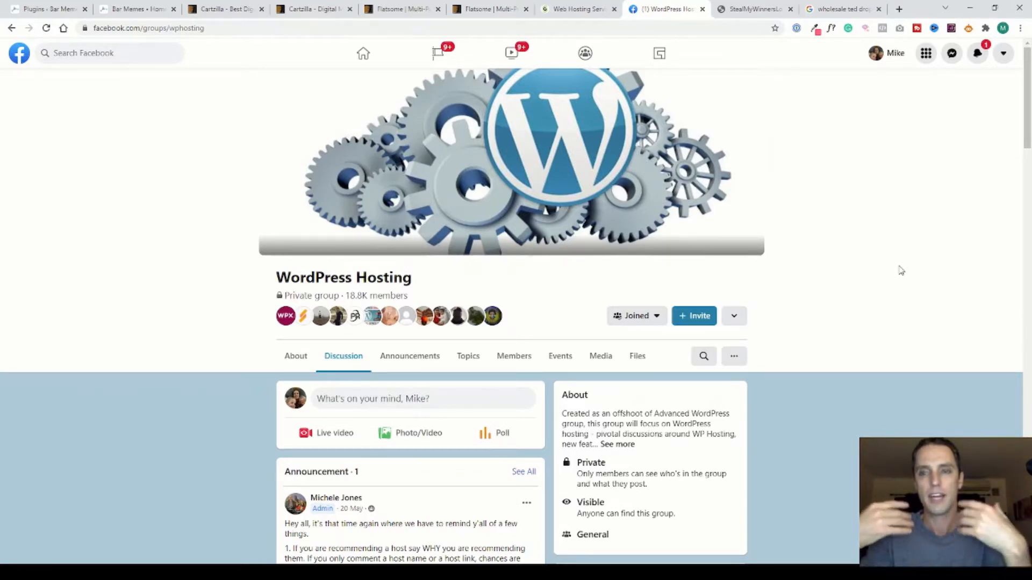
pyautogui.moveTo(677, 44)
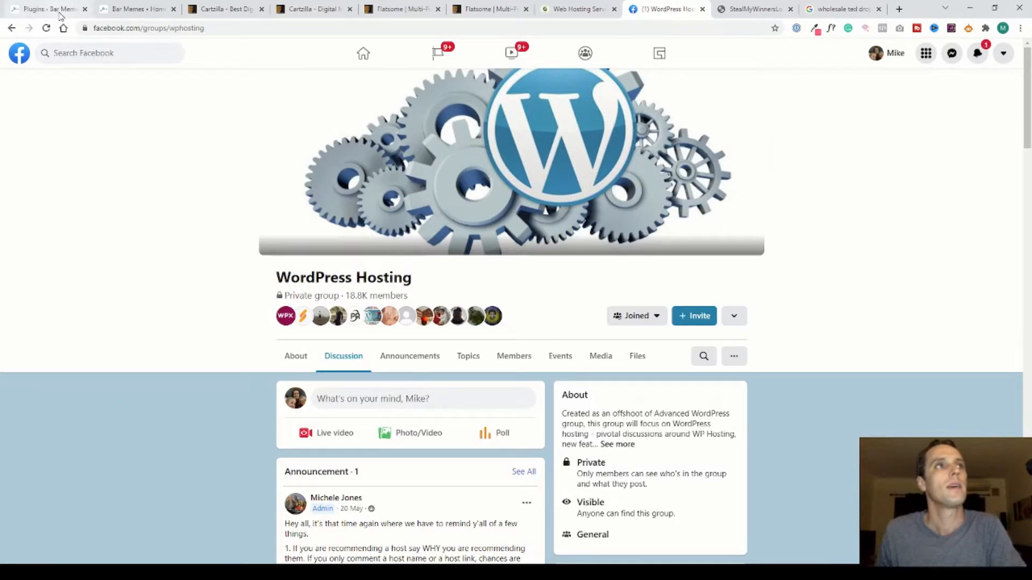
# Step: Return to the Bar Memes Installed Plugins page listing 74 plugins and scroll down the list
pyautogui.click(47, 8)
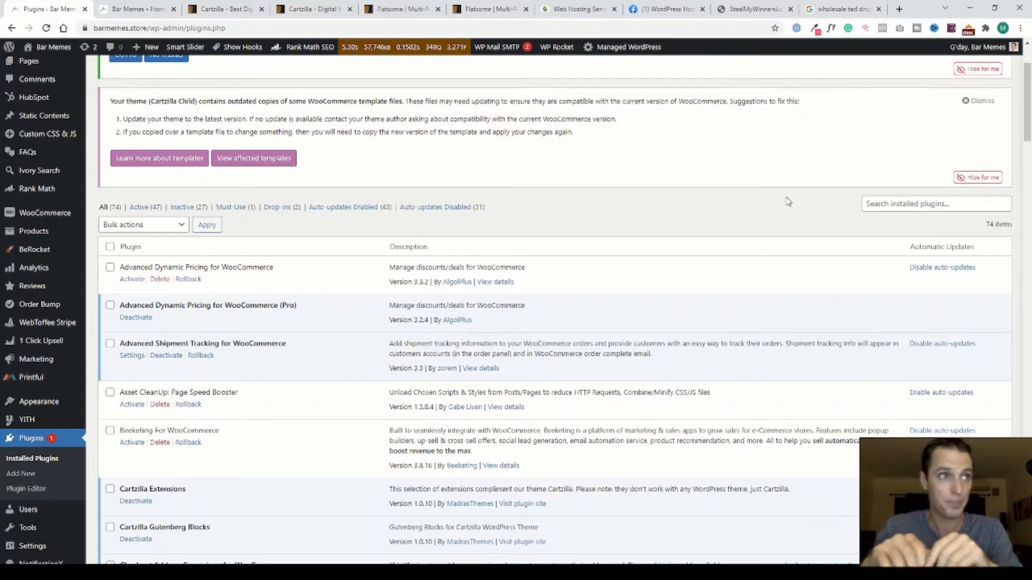
pyautogui.moveTo(324, 289)
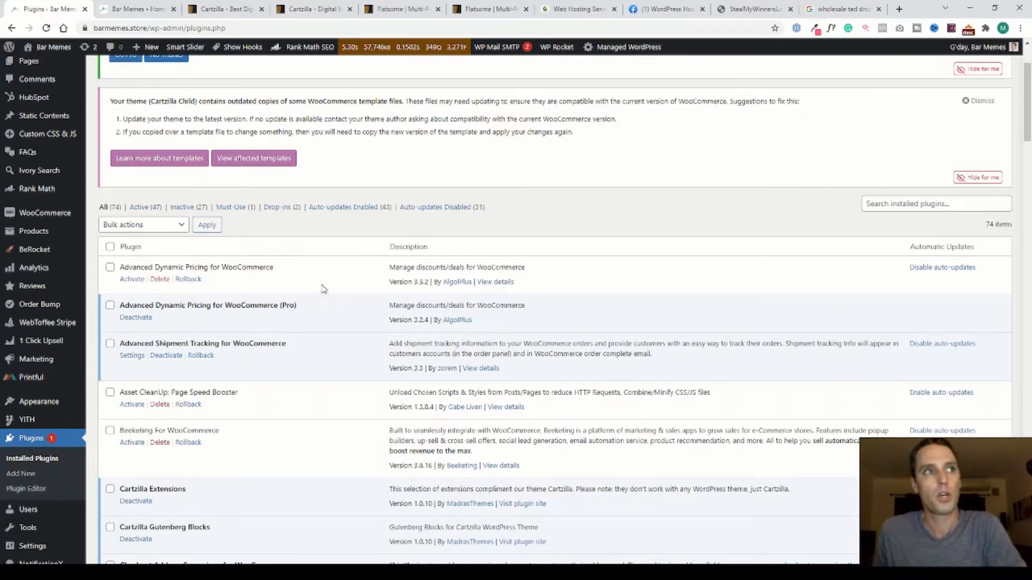
pyautogui.scroll(-3)
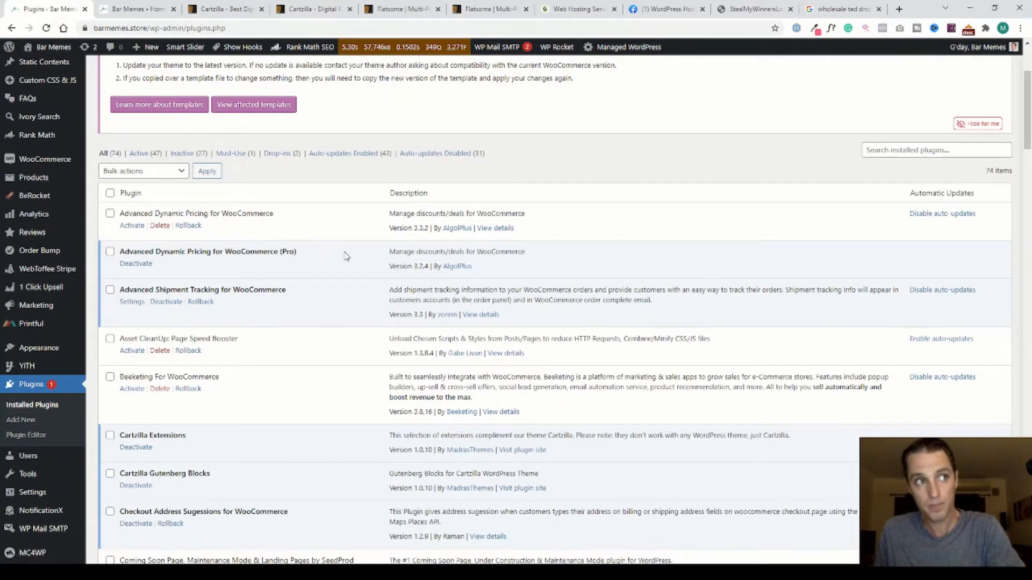
pyautogui.moveTo(291, 228)
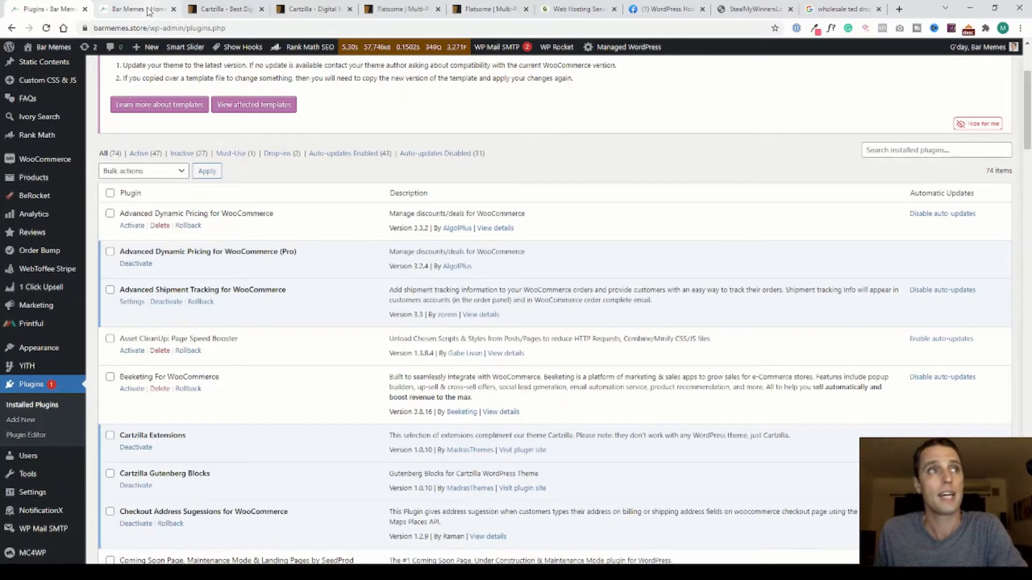
pyautogui.click(135, 9)
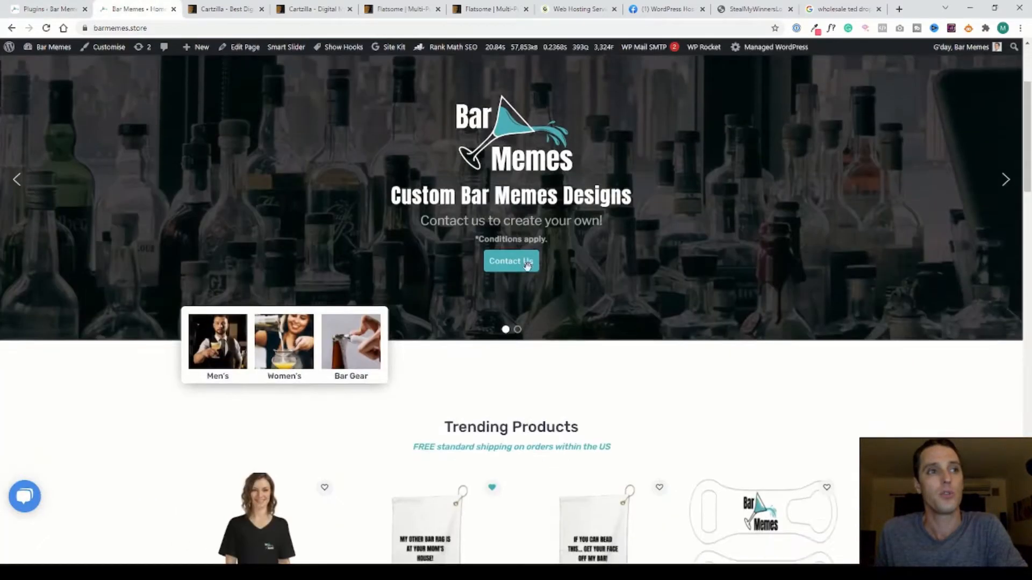
pyautogui.scroll(-3)
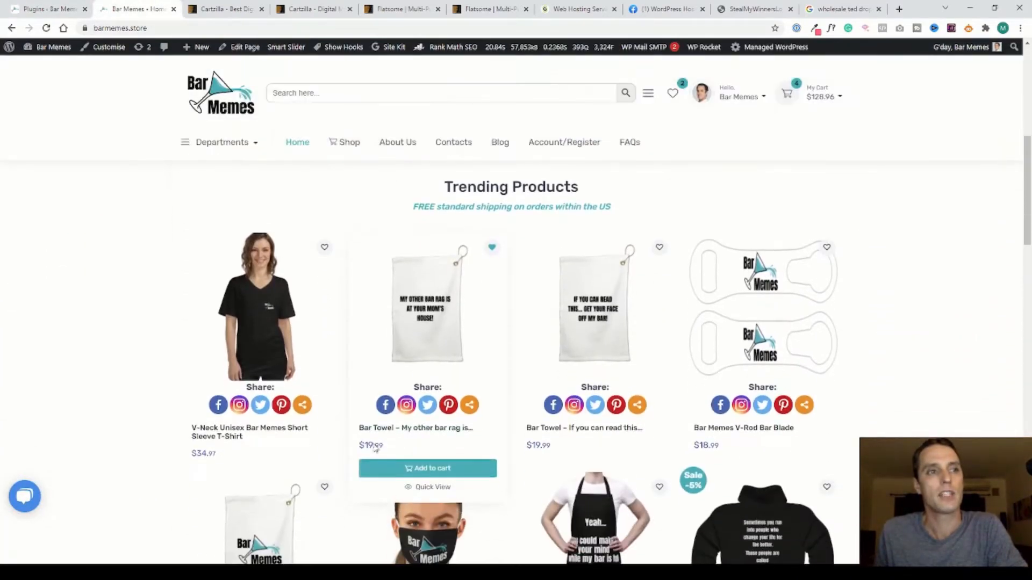
pyautogui.moveTo(594, 458)
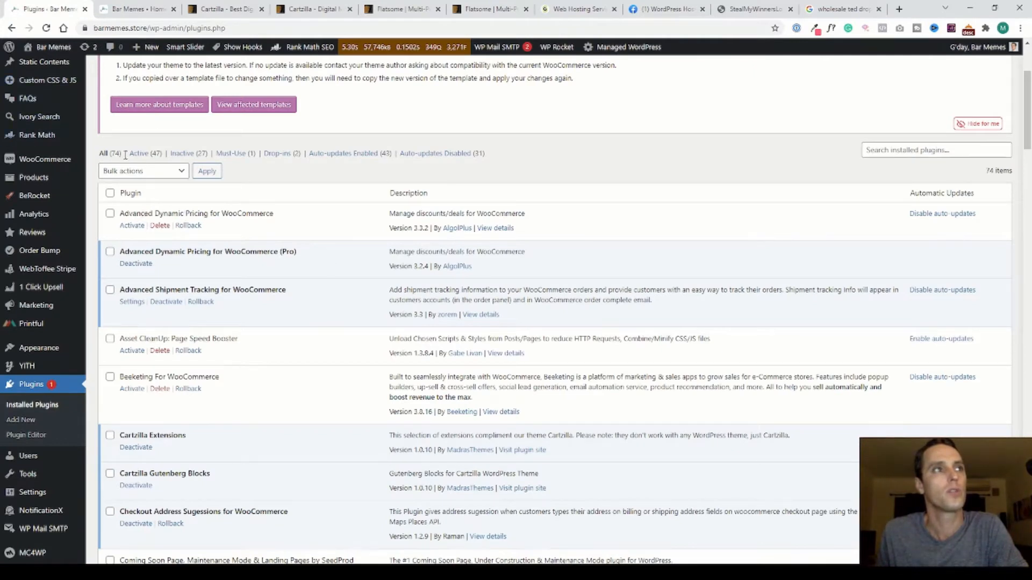
pyautogui.moveTo(42, 287)
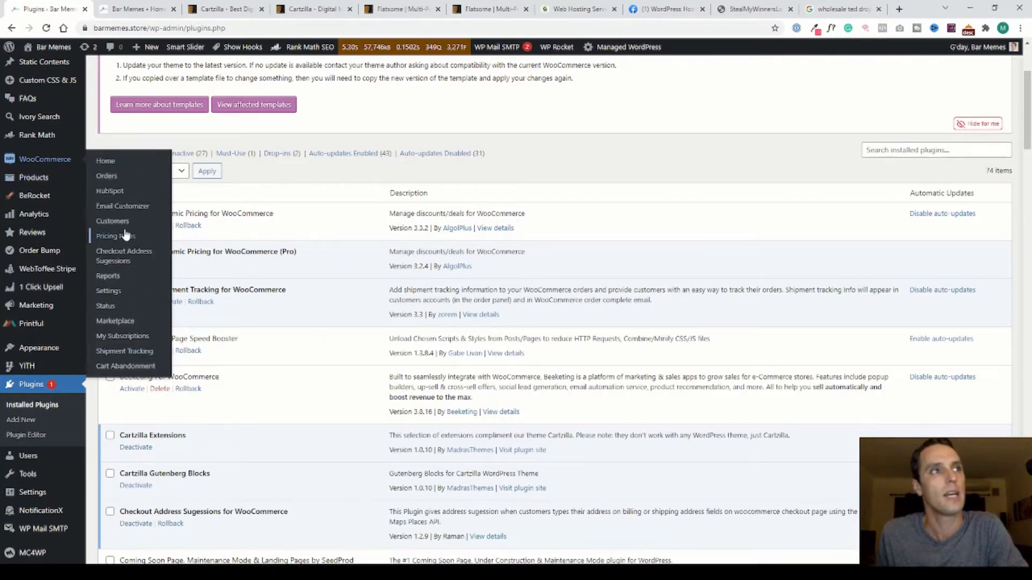
# Step: Review the WooCommerce Pricing Rules: inactive Grand Opening Sale and active Buy more get more Clothing bulk discount
pyautogui.click(115, 235)
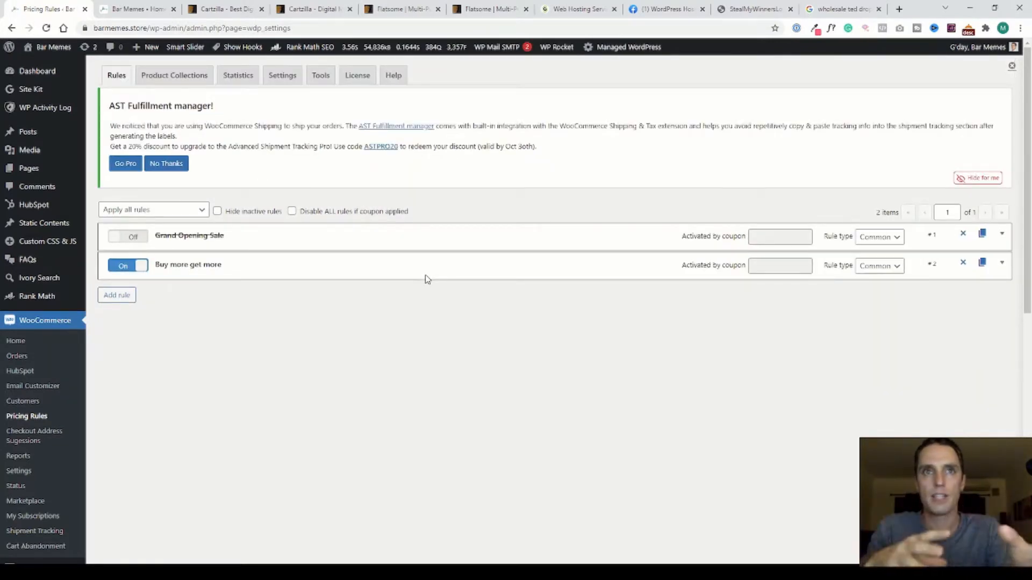
pyautogui.moveTo(277, 257)
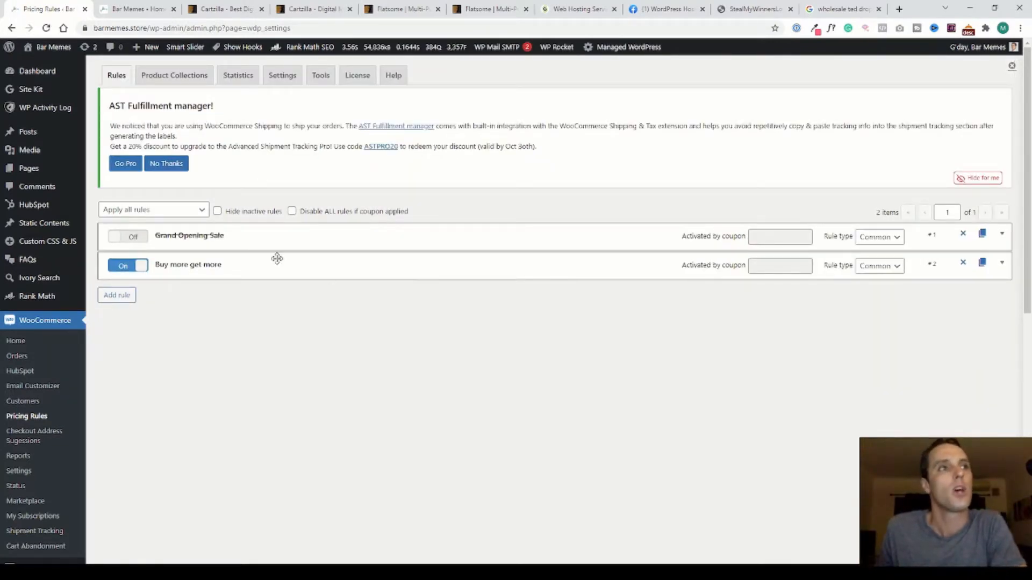
pyautogui.moveTo(216, 235)
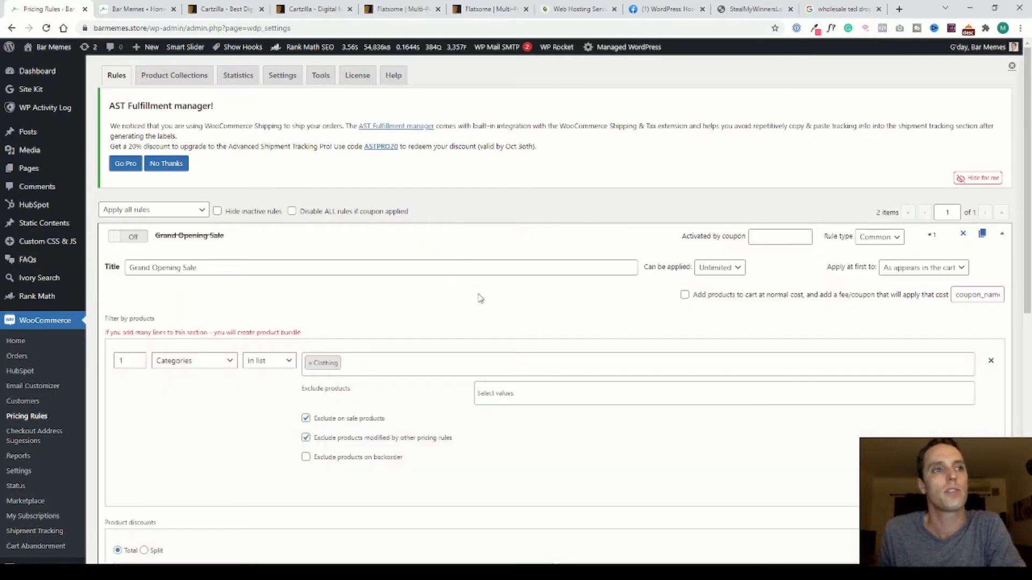
pyautogui.scroll(-3)
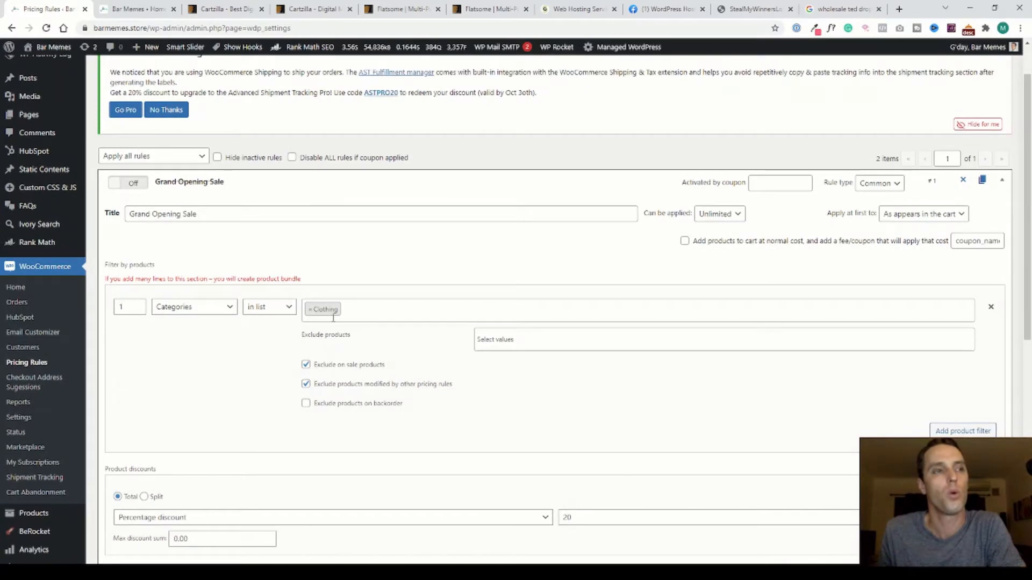
pyautogui.scroll(-3)
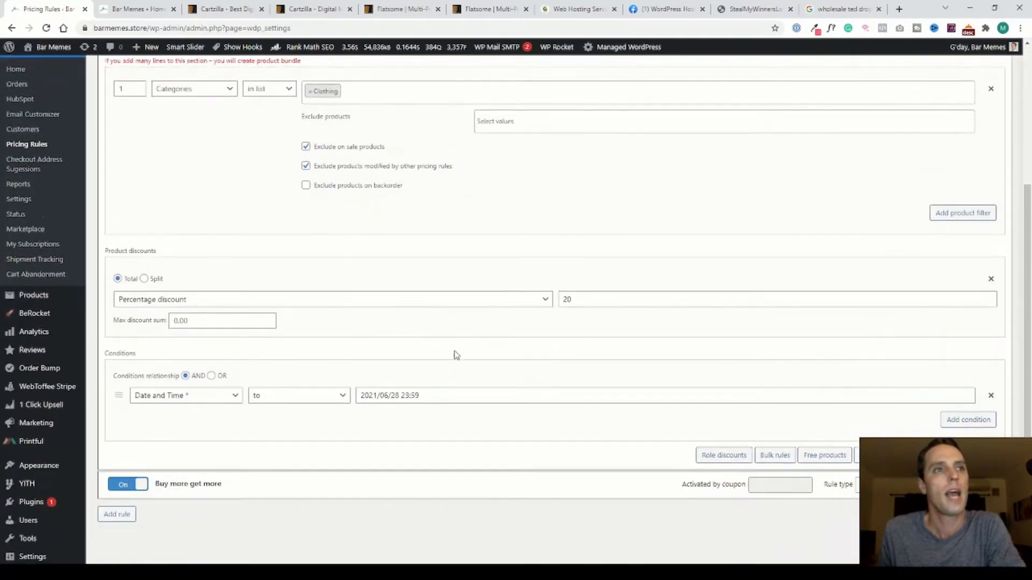
pyautogui.scroll(-3)
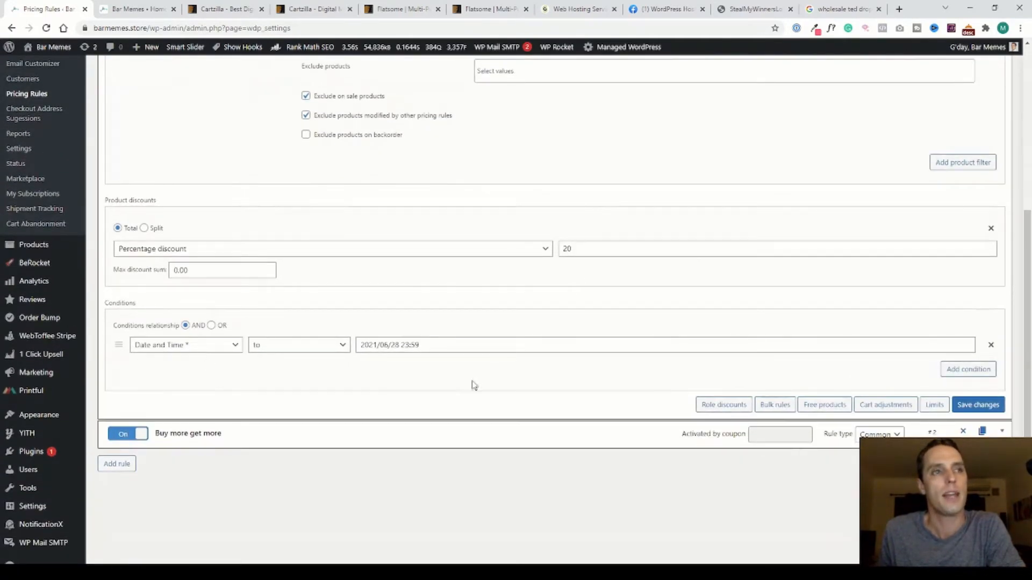
pyautogui.moveTo(286, 439)
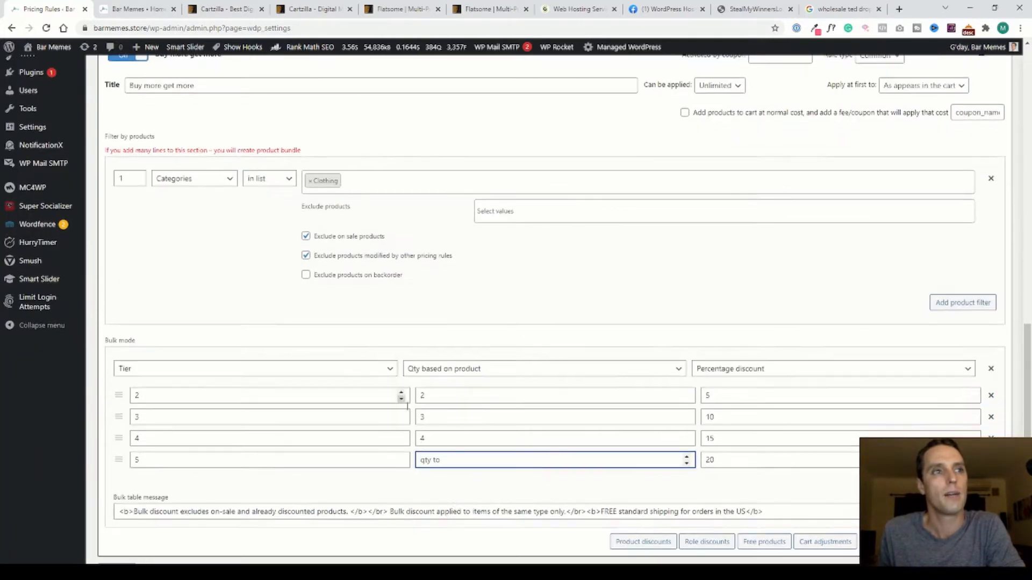
pyautogui.scroll(-3)
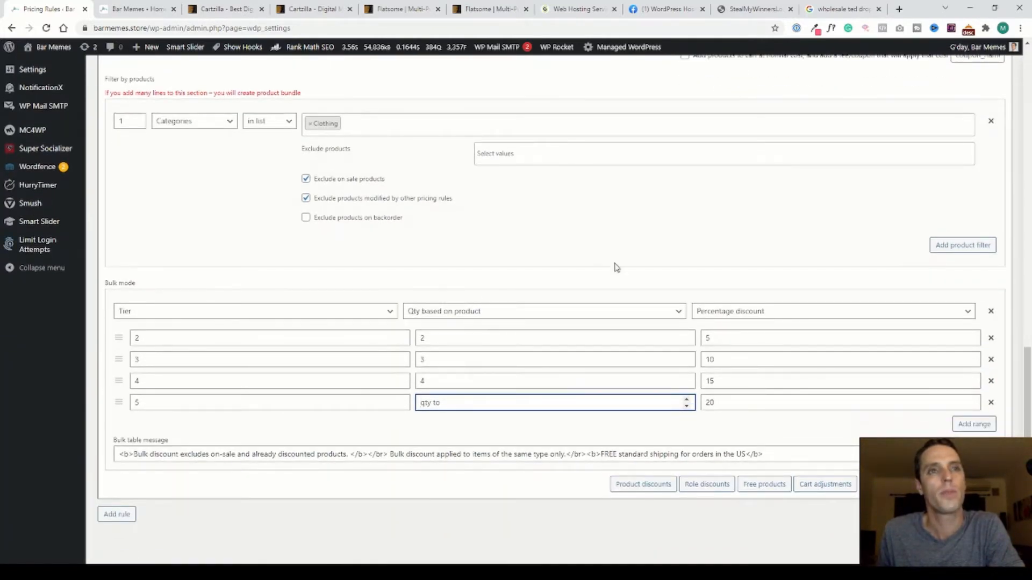
pyautogui.moveTo(384, 289)
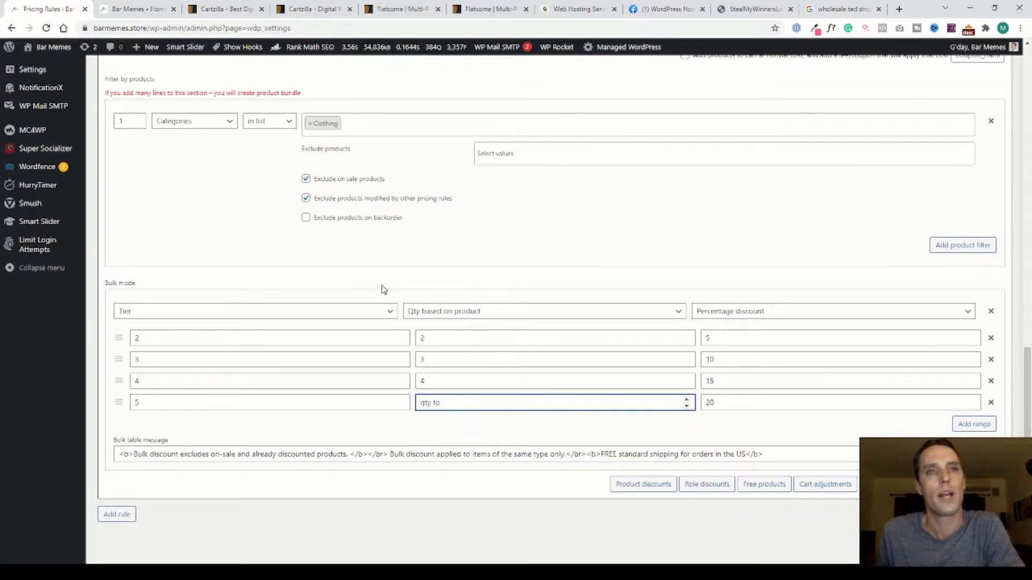
pyautogui.moveTo(332, 292)
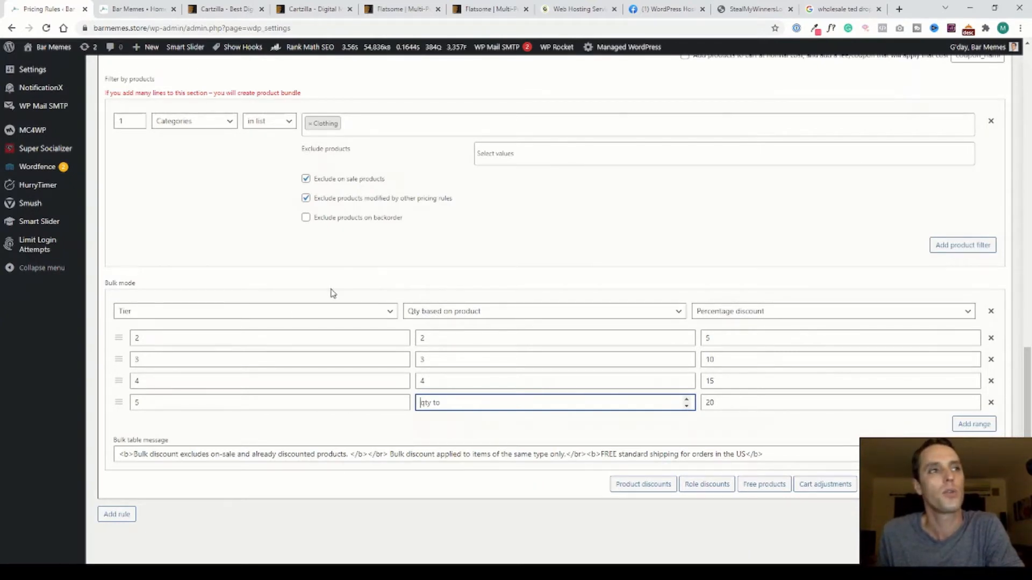
pyautogui.moveTo(588, 337)
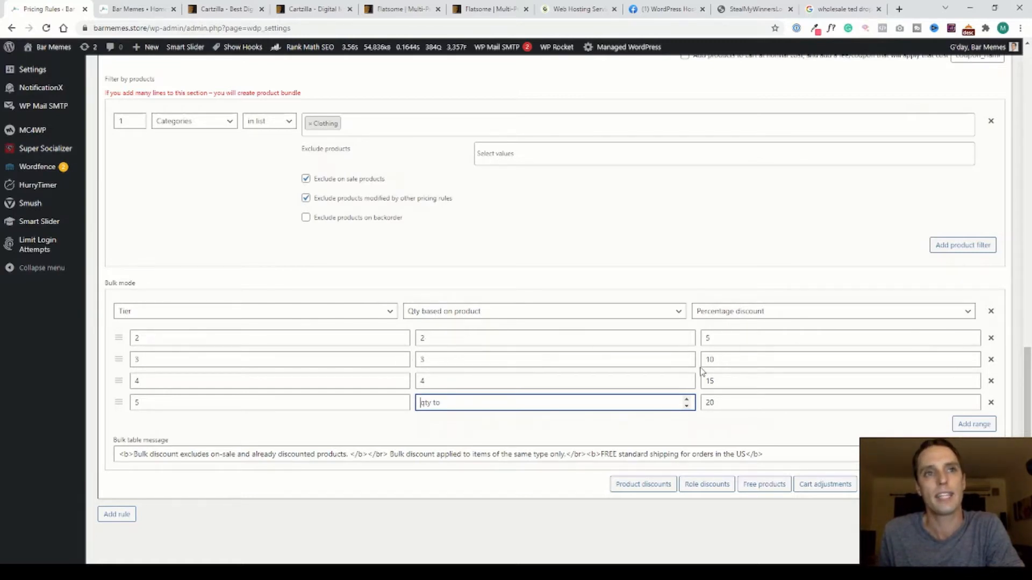
pyautogui.scroll(3)
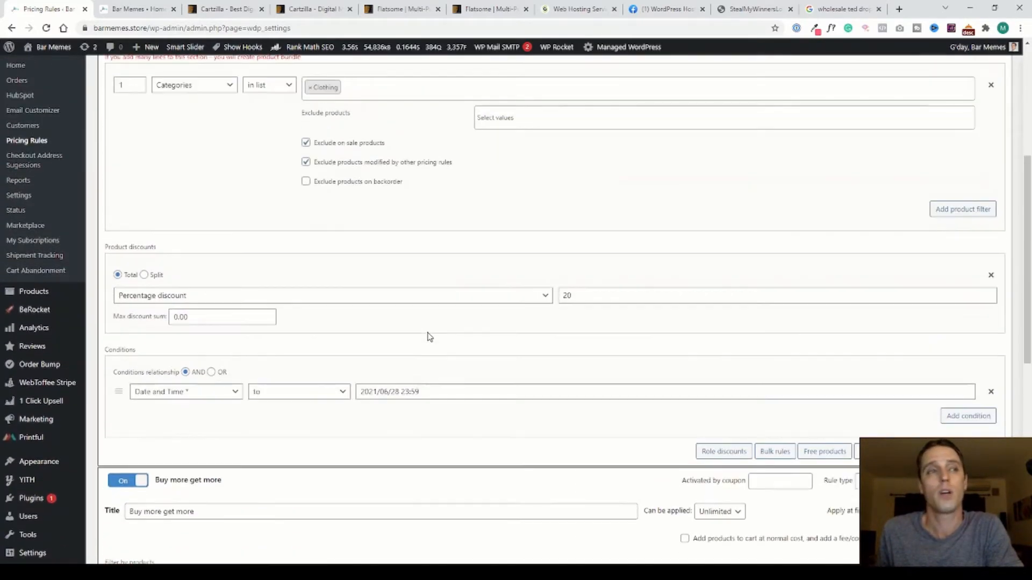
pyautogui.scroll(3)
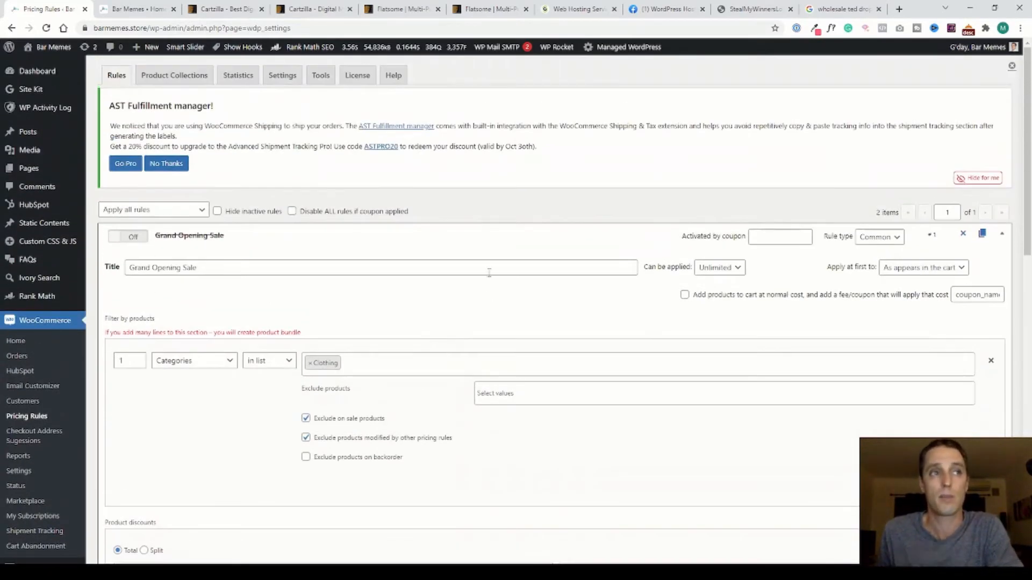
pyautogui.moveTo(187, 373)
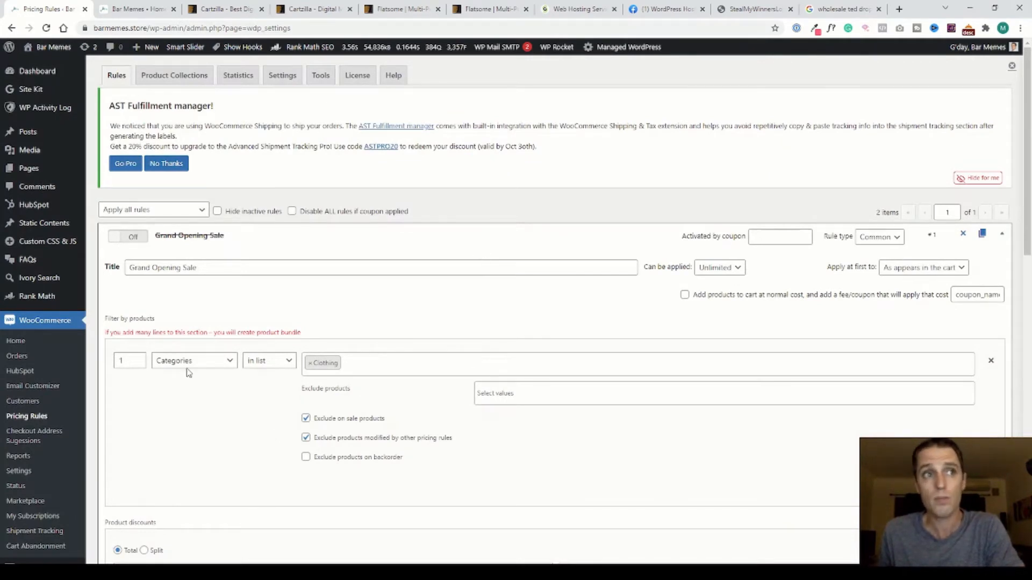
pyautogui.moveTo(439, 308)
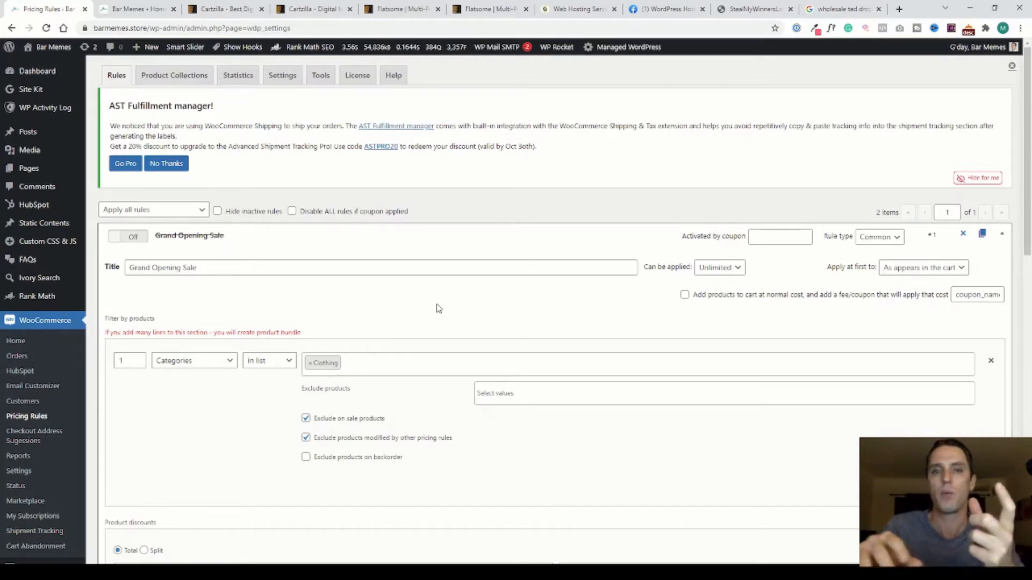
pyautogui.moveTo(41, 320)
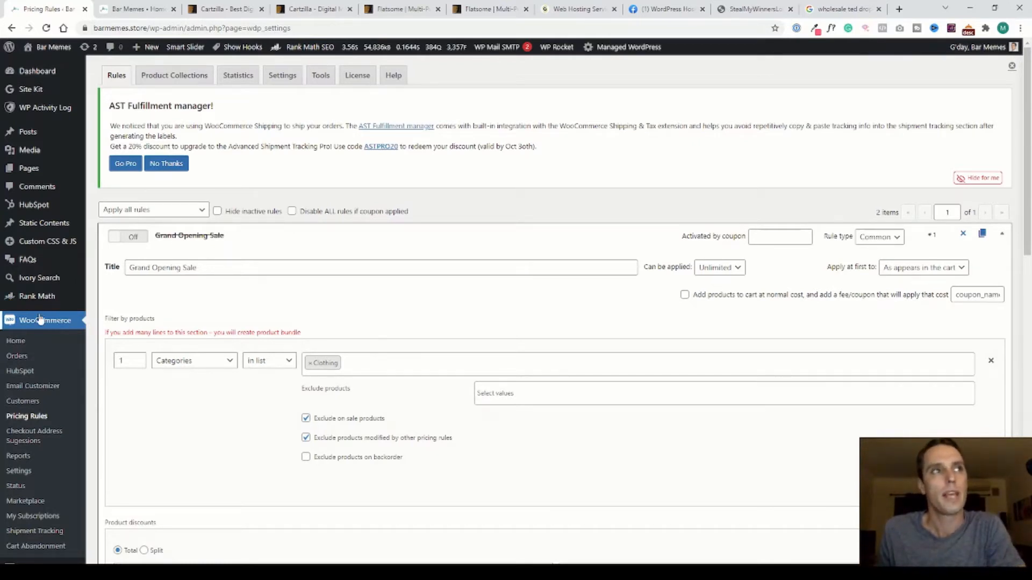
pyautogui.scroll(-3)
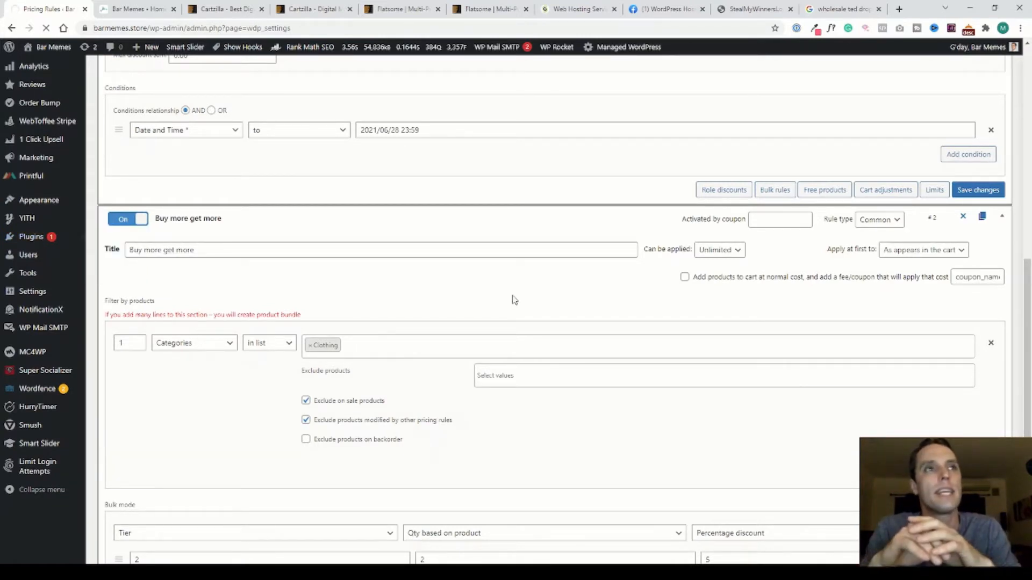
# Step: Return to Installed Plugins, show Query Monitor's debug menu with 3 PHP notices, and scroll to Query Monitor and Rank Math SEO
pyautogui.click(30, 237)
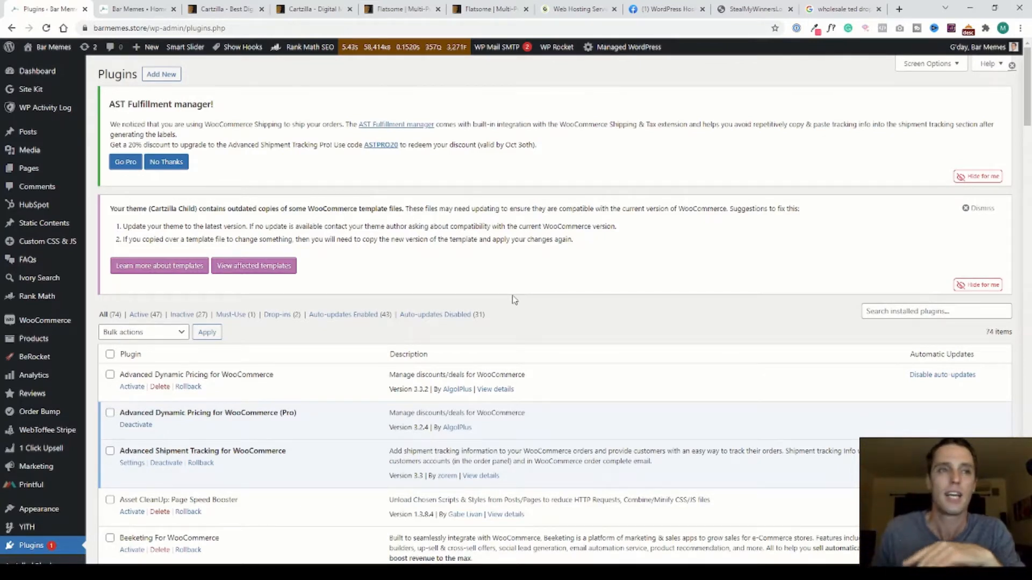
pyautogui.moveTo(242, 46)
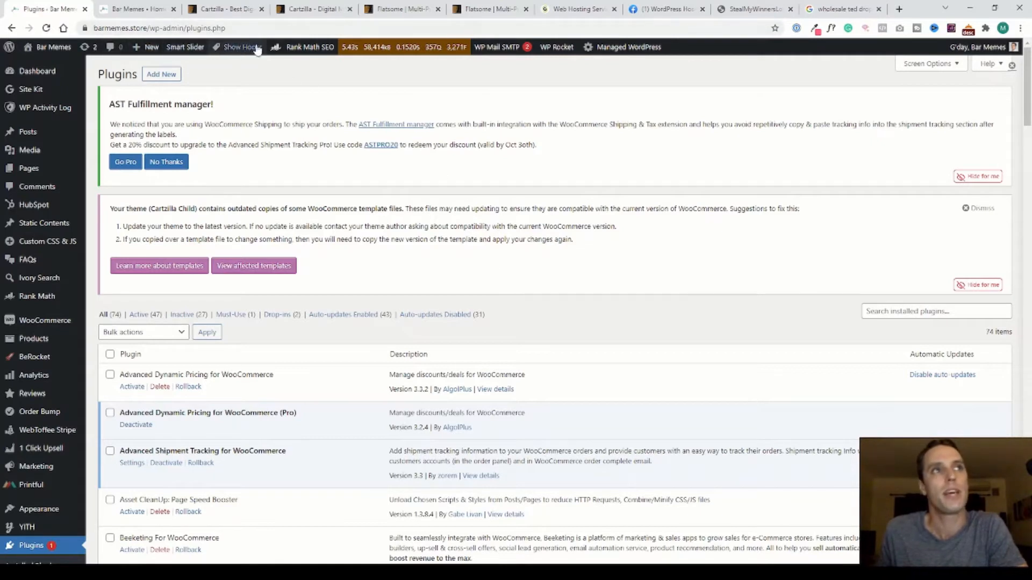
pyautogui.click(401, 46)
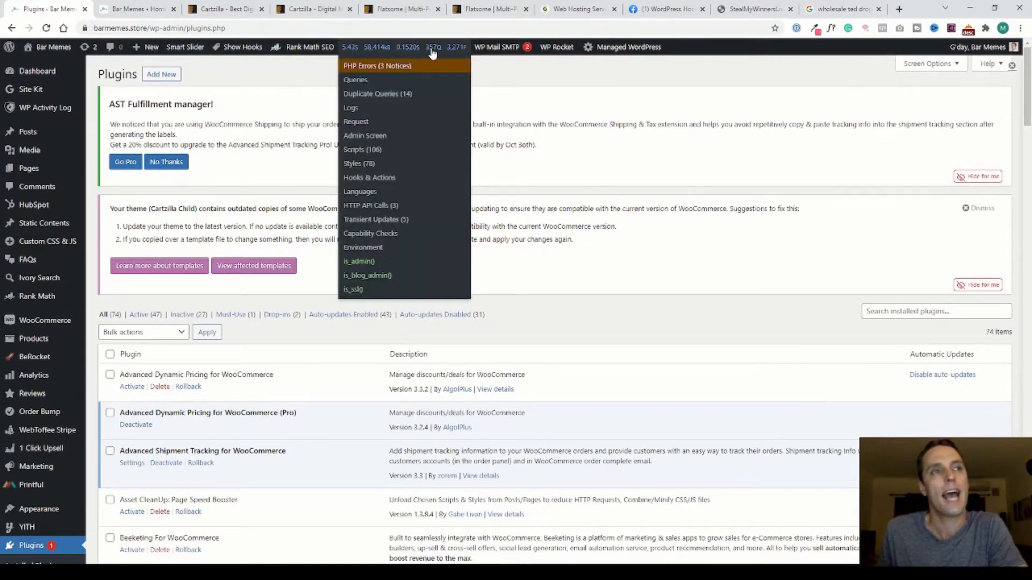
pyautogui.moveTo(362, 46)
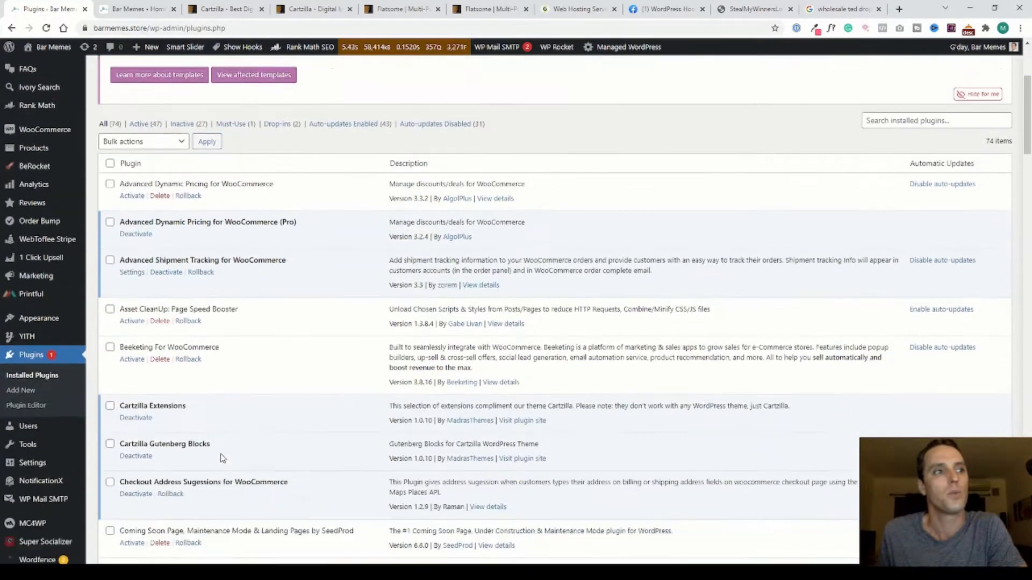
pyautogui.scroll(-3)
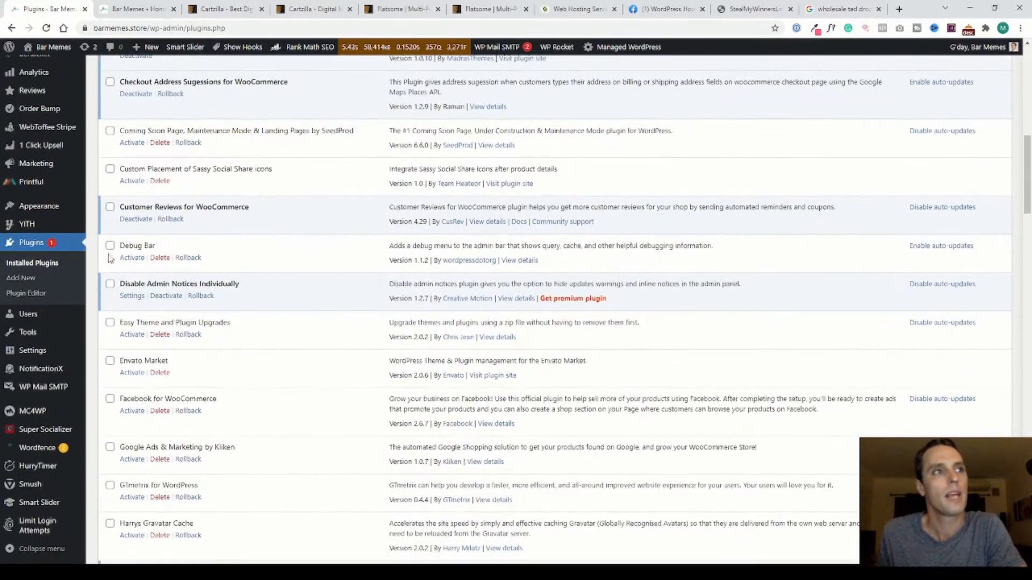
pyautogui.scroll(-3)
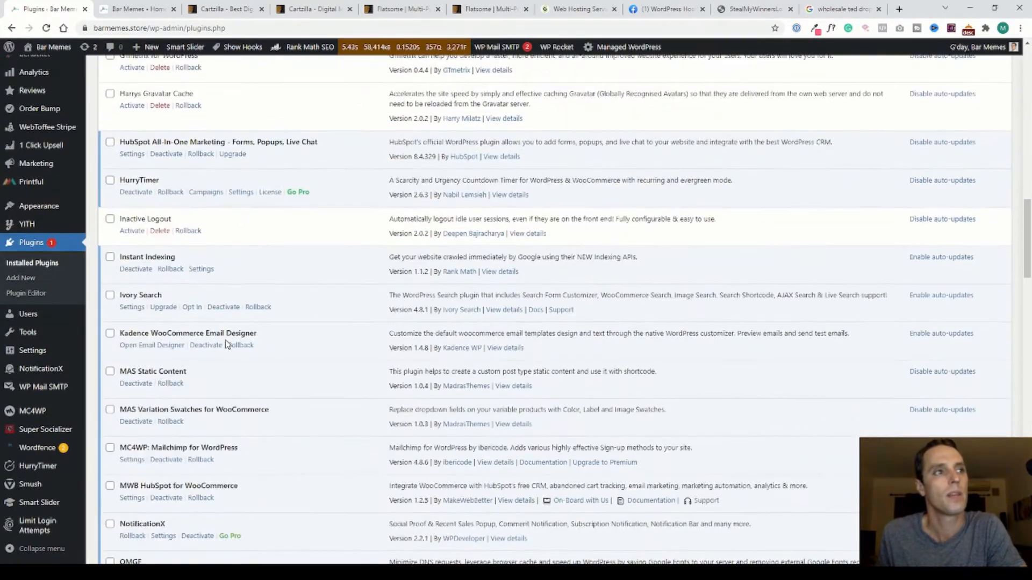
pyautogui.scroll(-3)
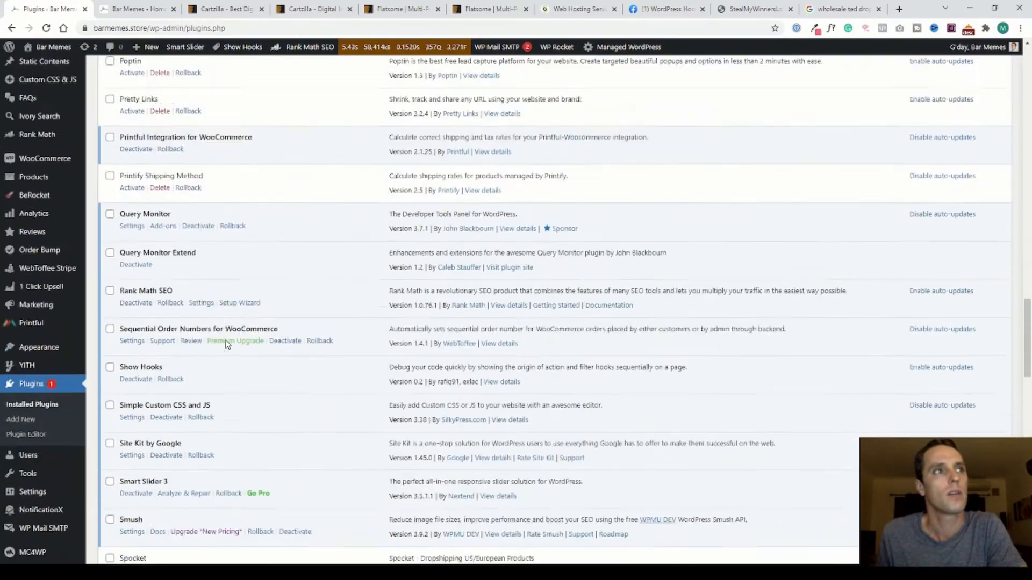
pyautogui.scroll(-3)
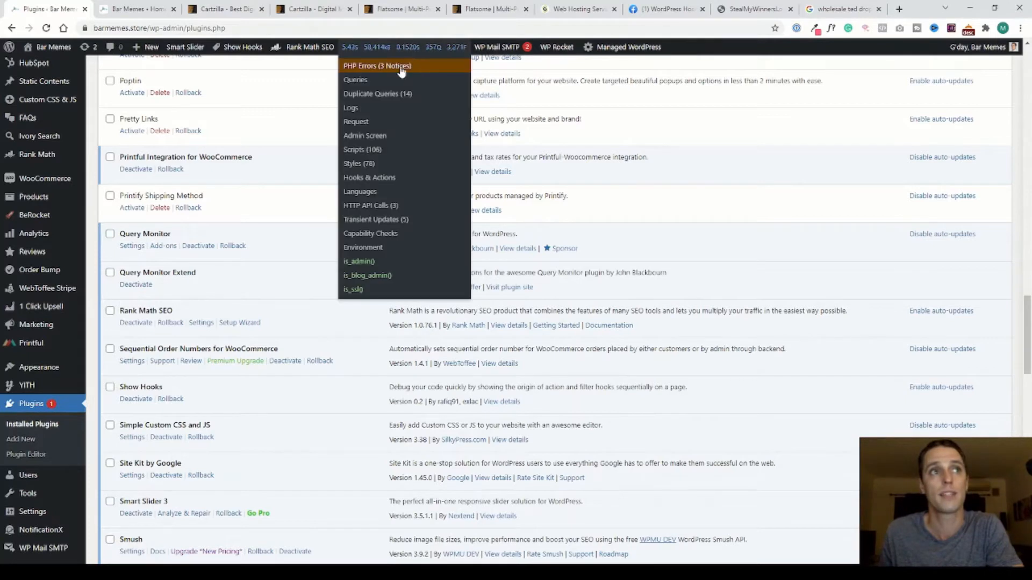
pyautogui.moveTo(388, 104)
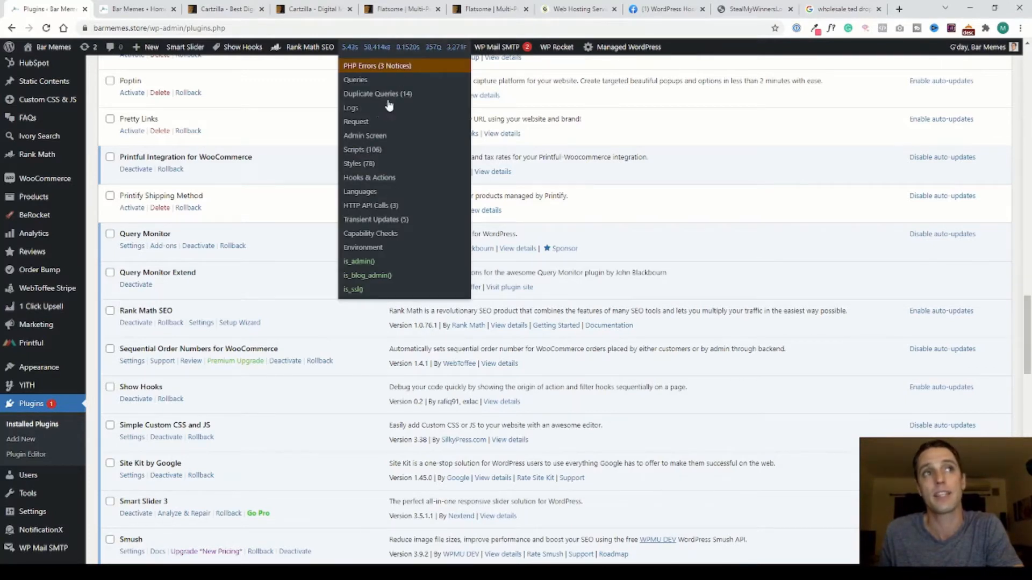
pyautogui.moveTo(388, 186)
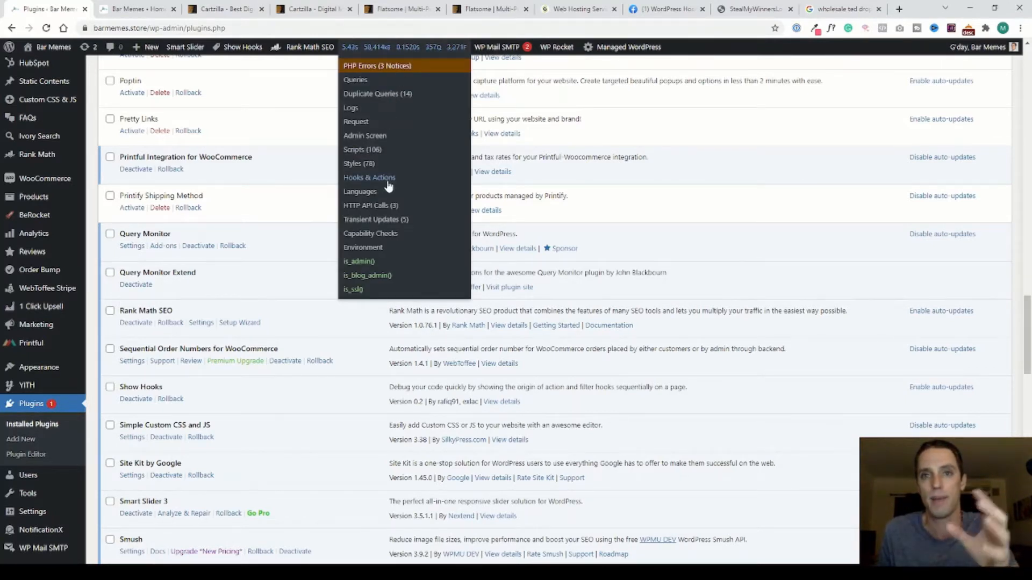
pyautogui.moveTo(382, 139)
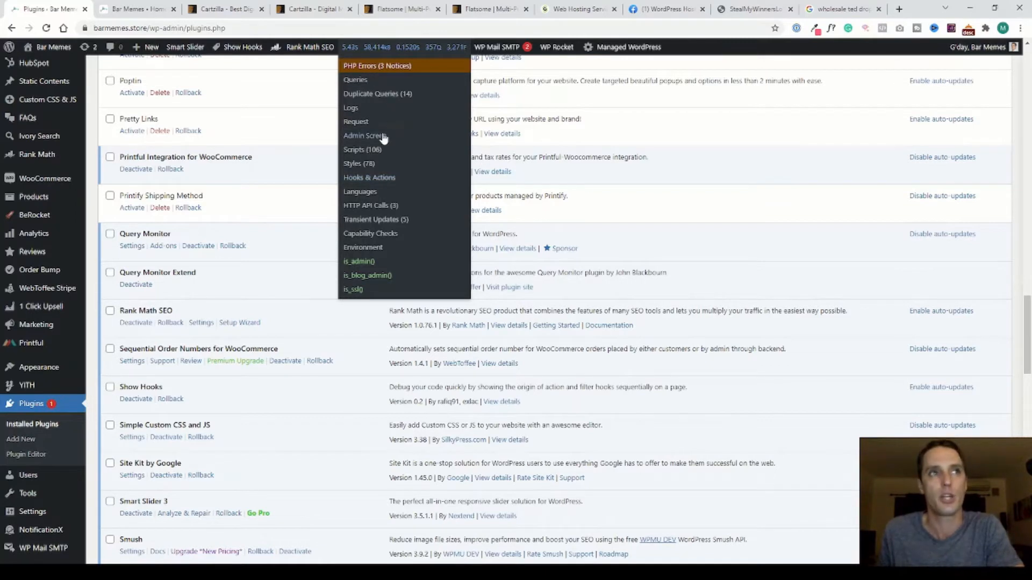
pyautogui.moveTo(361, 158)
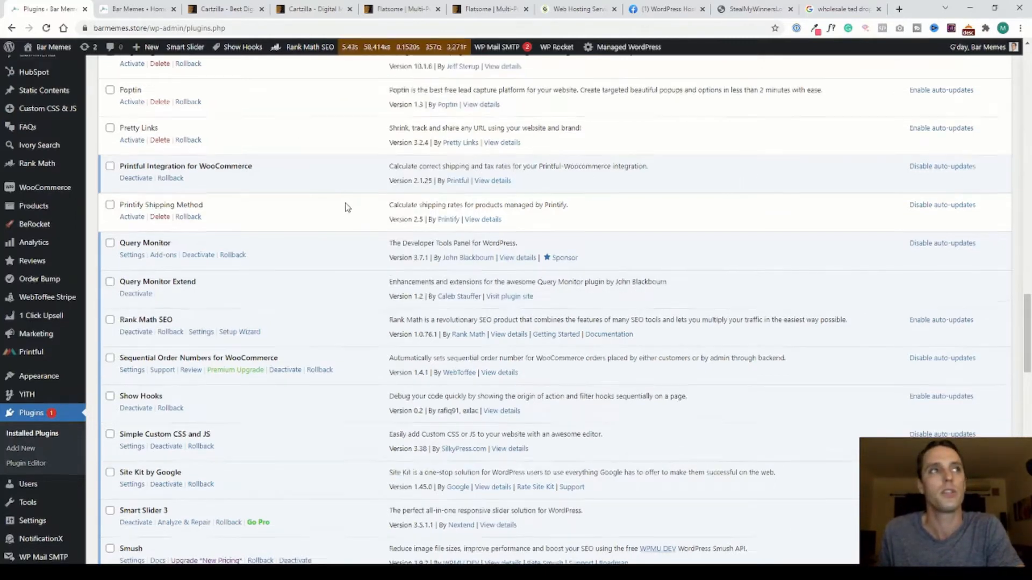
# Step: Scroll back up the plugin list, check the Bar Memes storefront, then view the $59 Cartzilla theme on Envato Market
pyautogui.scroll(3)
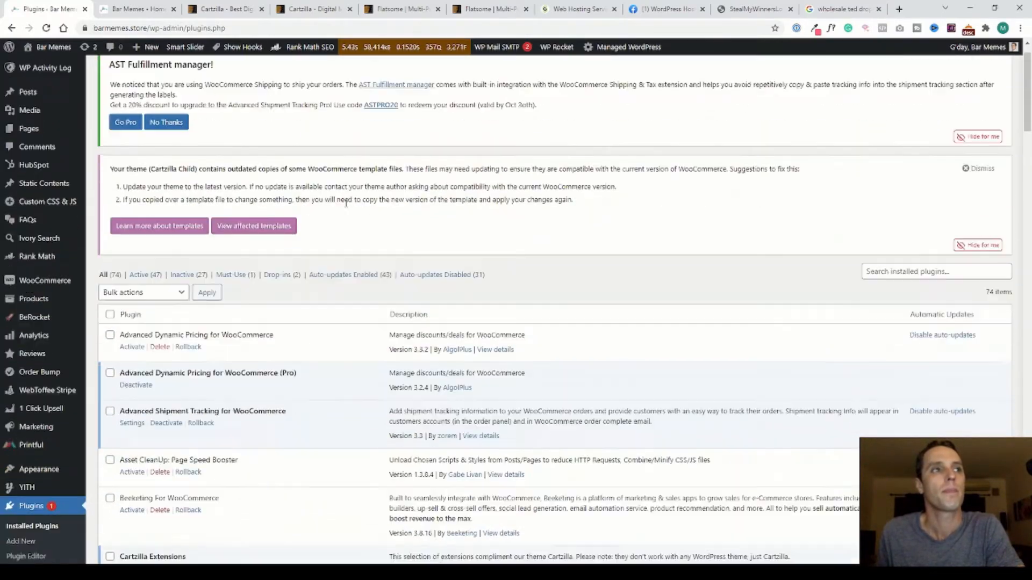
pyautogui.scroll(-3)
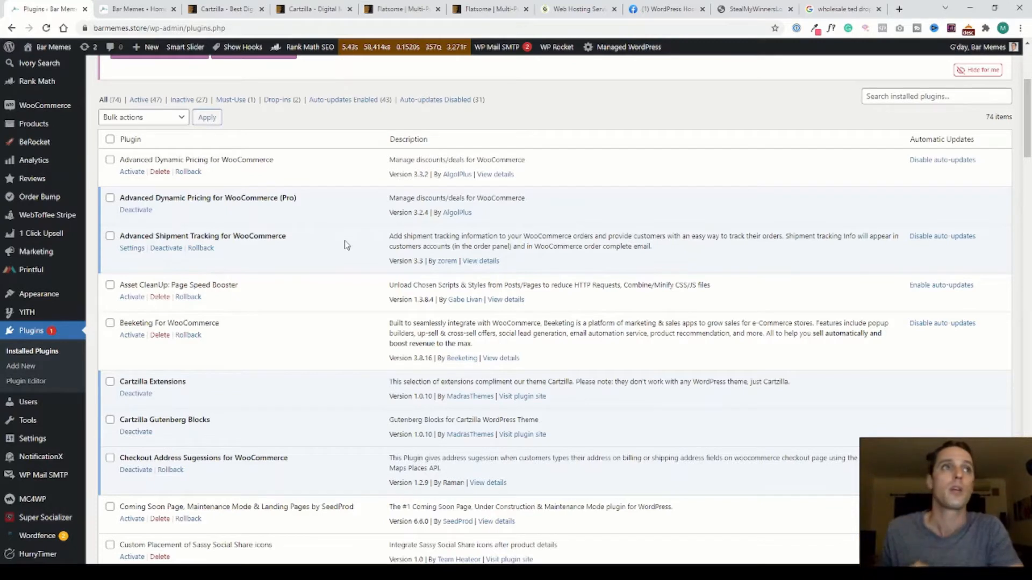
pyautogui.moveTo(337, 181)
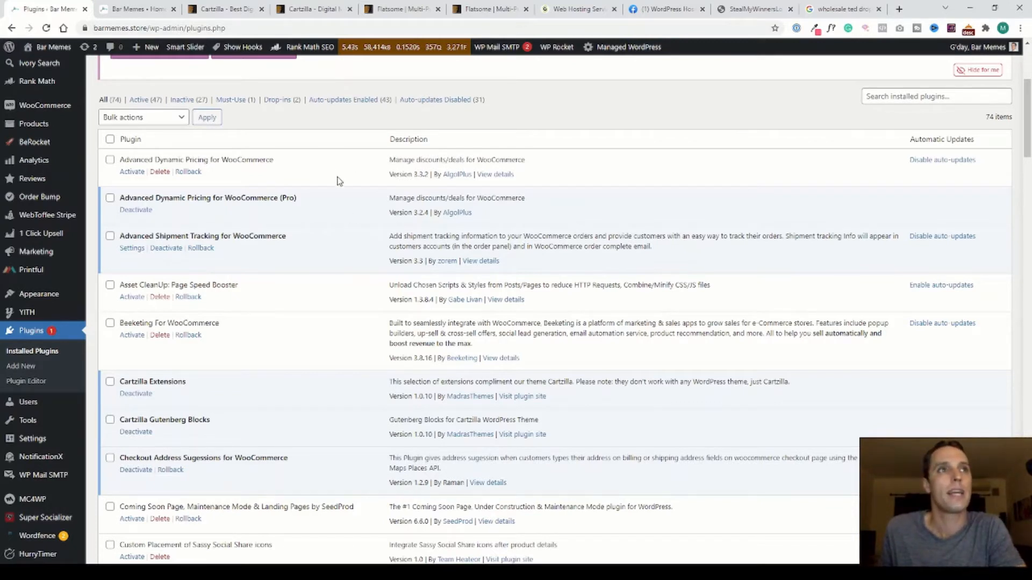
pyautogui.moveTo(278, 106)
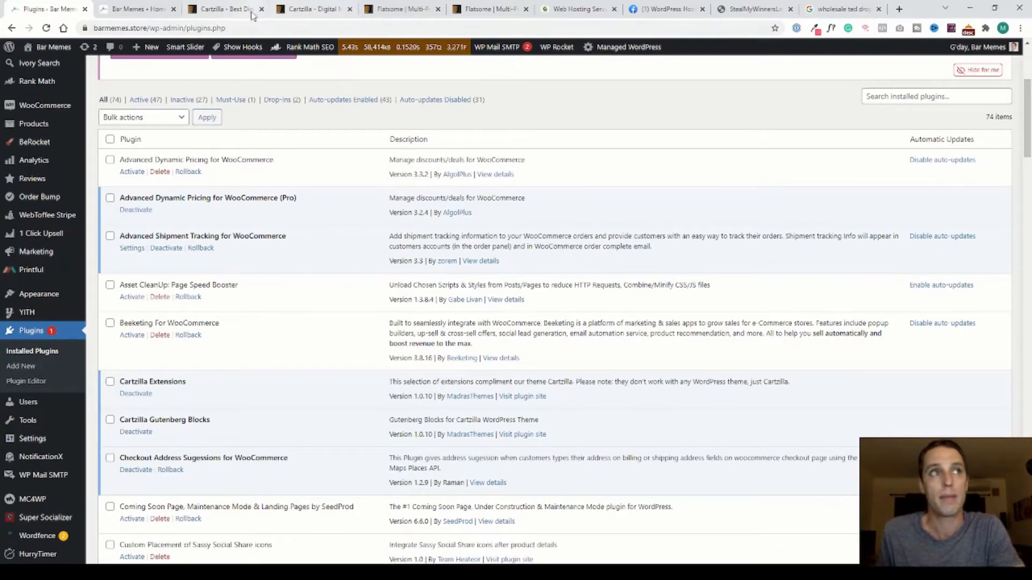
pyautogui.click(135, 9)
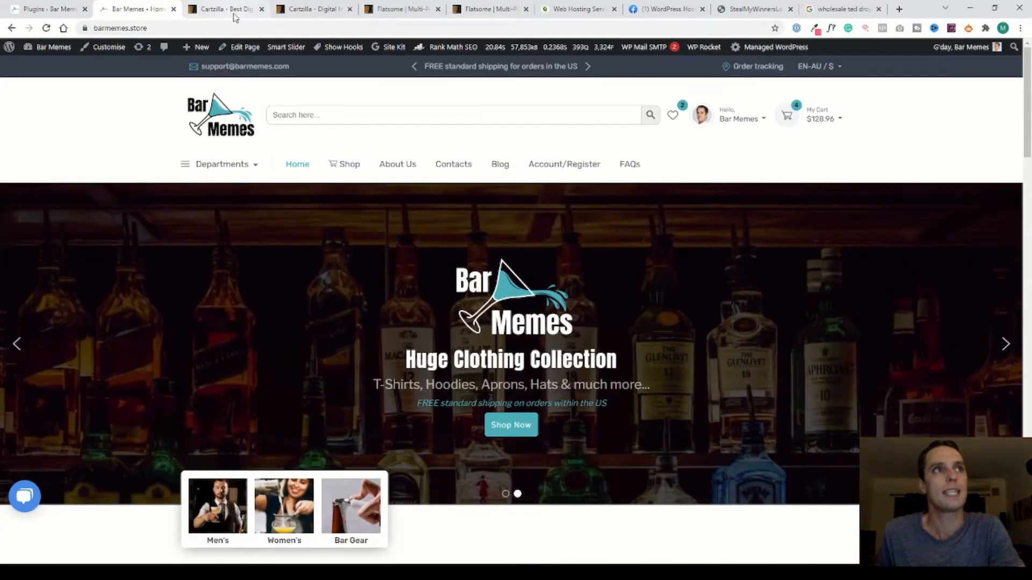
pyautogui.click(224, 10)
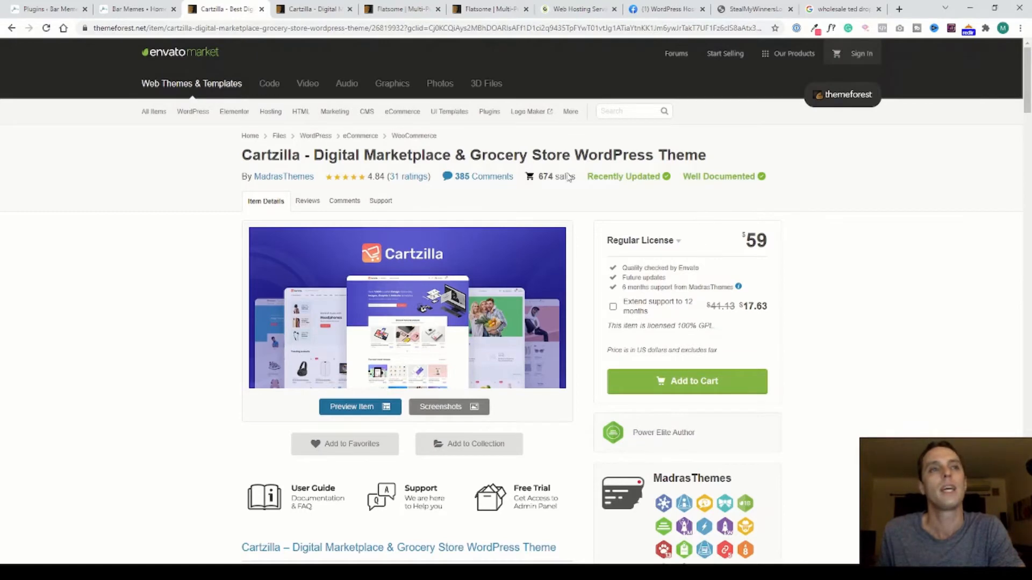
pyautogui.moveTo(484, 191)
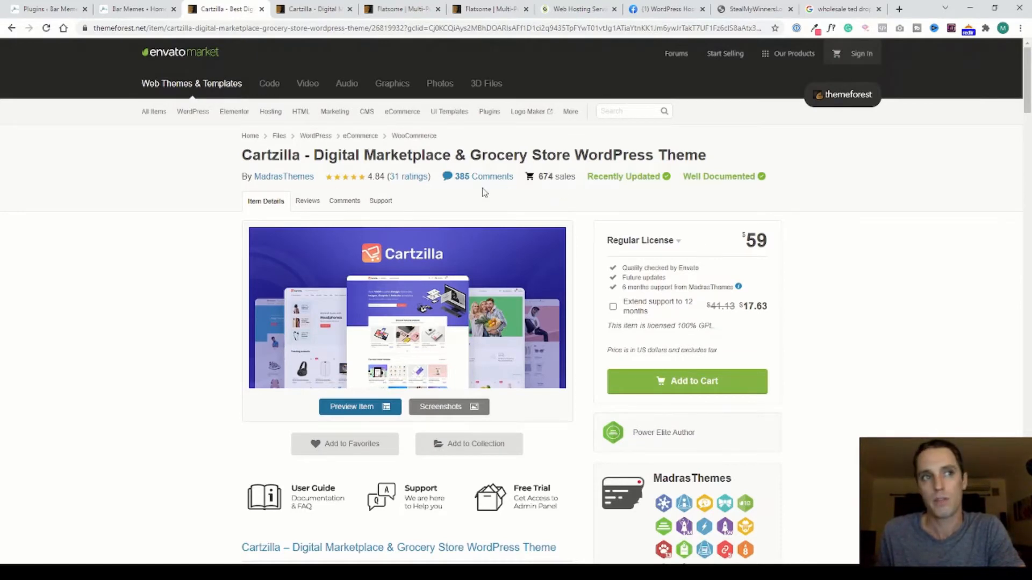
# Step: Preview the Cartzilla live demo homepages, then move to the $59 Flatsome WooCommerce theme listing
pyautogui.click(359, 406)
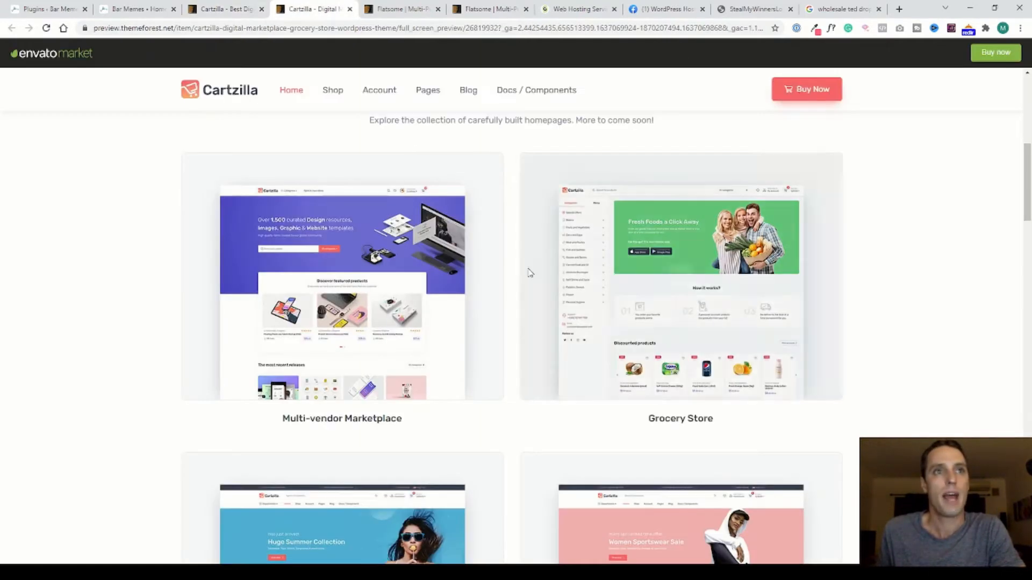
pyautogui.scroll(-3)
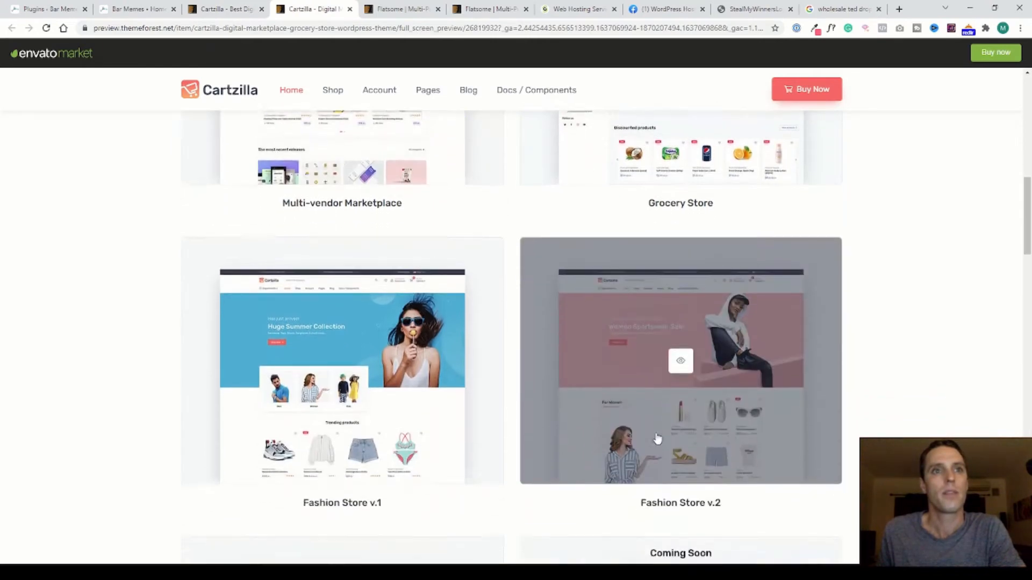
pyautogui.scroll(-3)
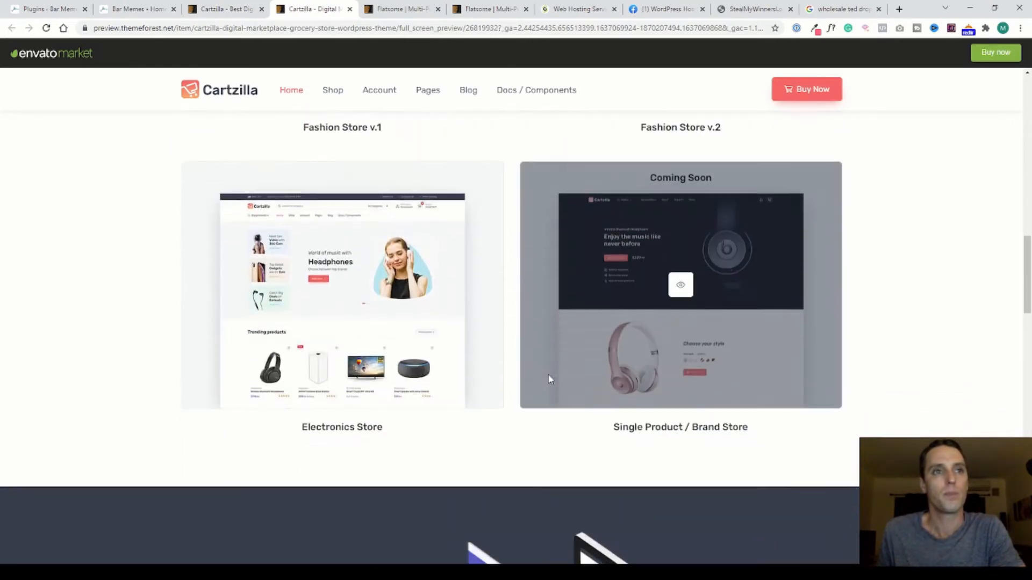
pyautogui.scroll(3)
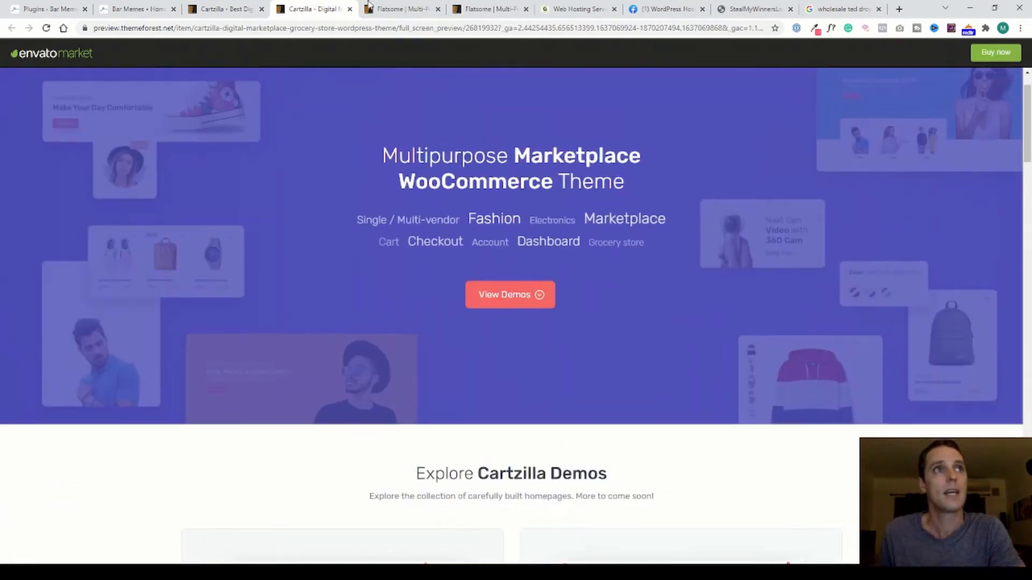
pyautogui.click(399, 8)
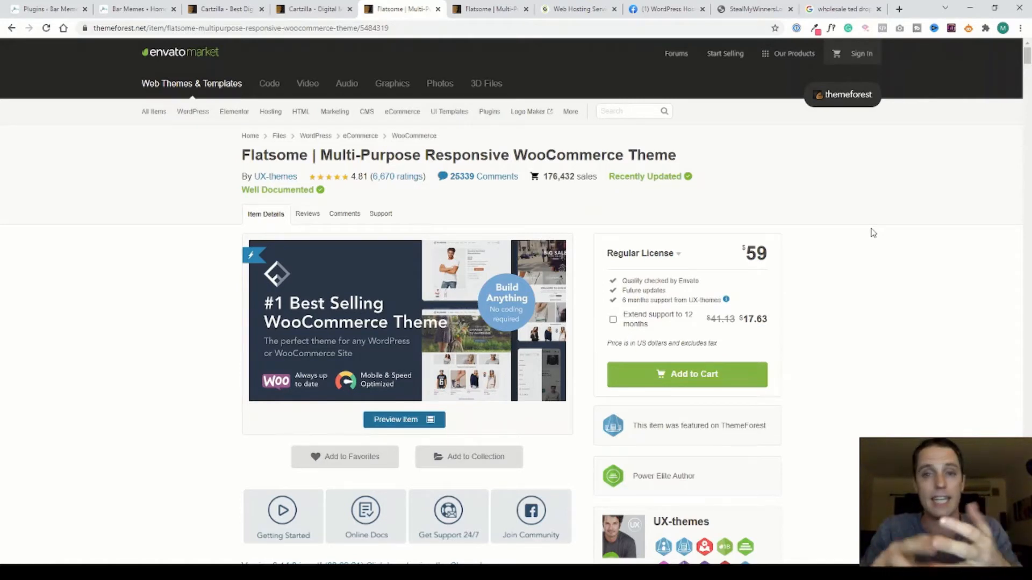
pyautogui.moveTo(829, 173)
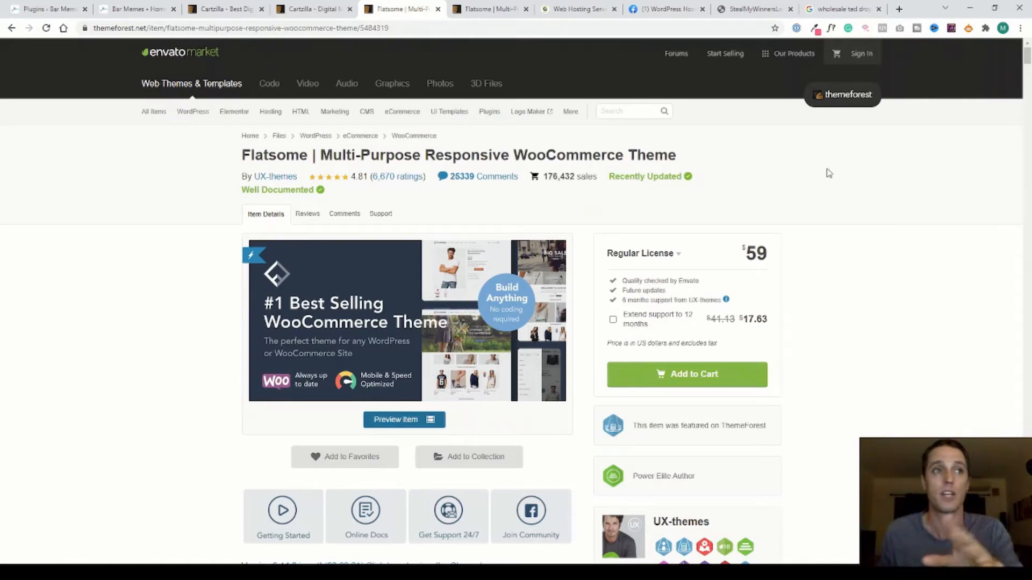
pyautogui.click(403, 419)
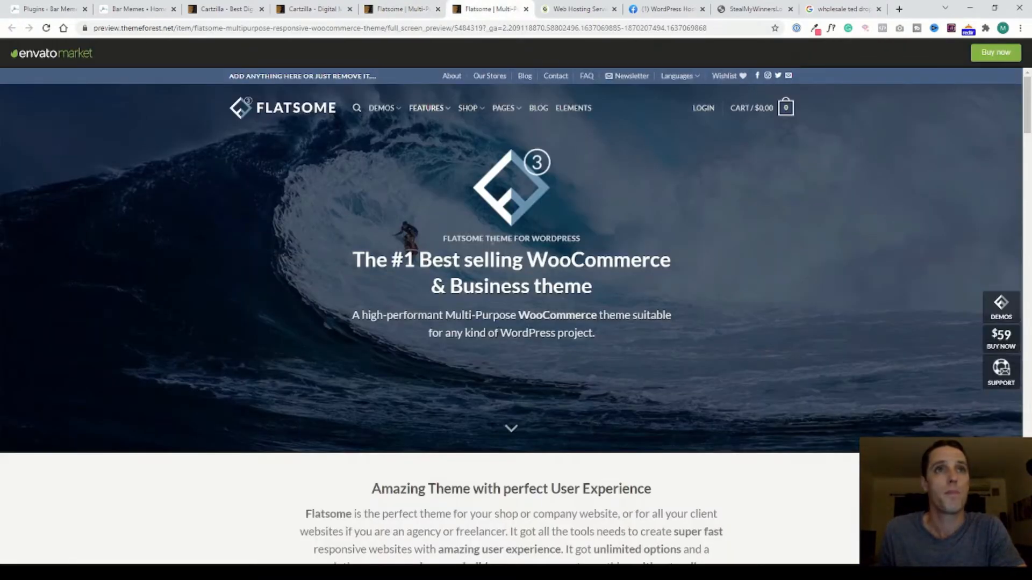
pyautogui.moveTo(553, 278)
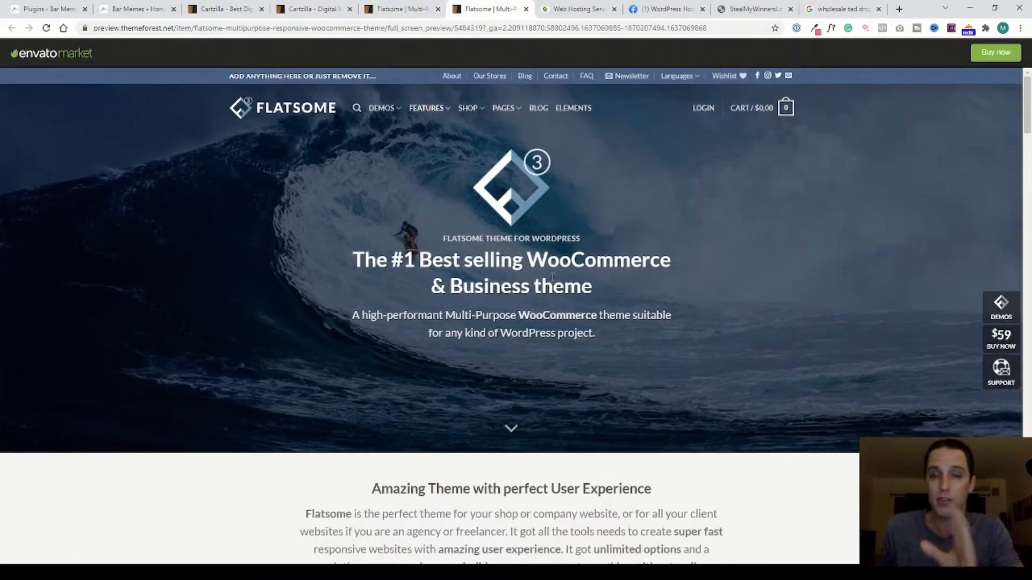
pyautogui.moveTo(588, 272)
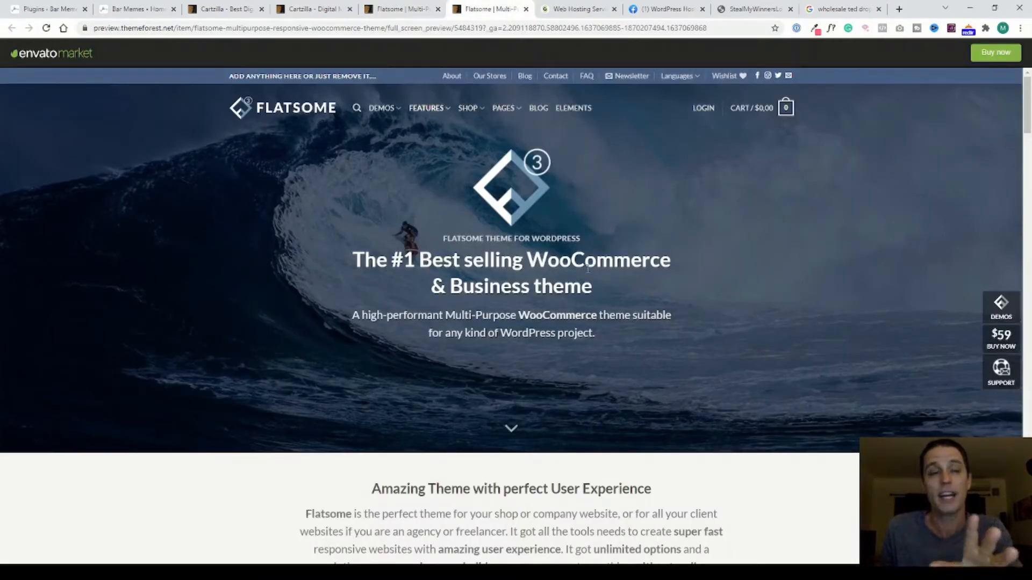
pyautogui.moveTo(634, 310)
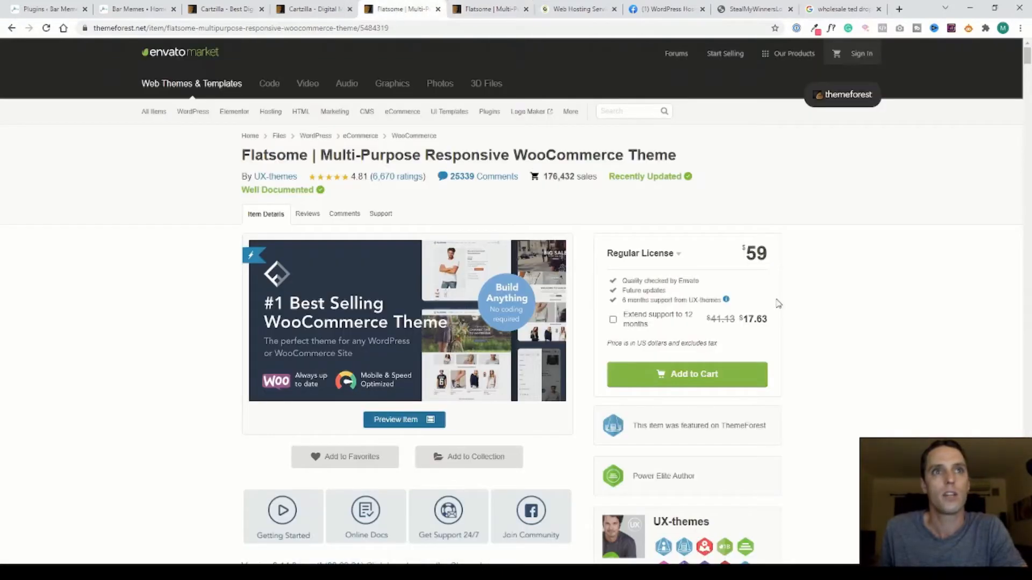
pyautogui.moveTo(636, 278)
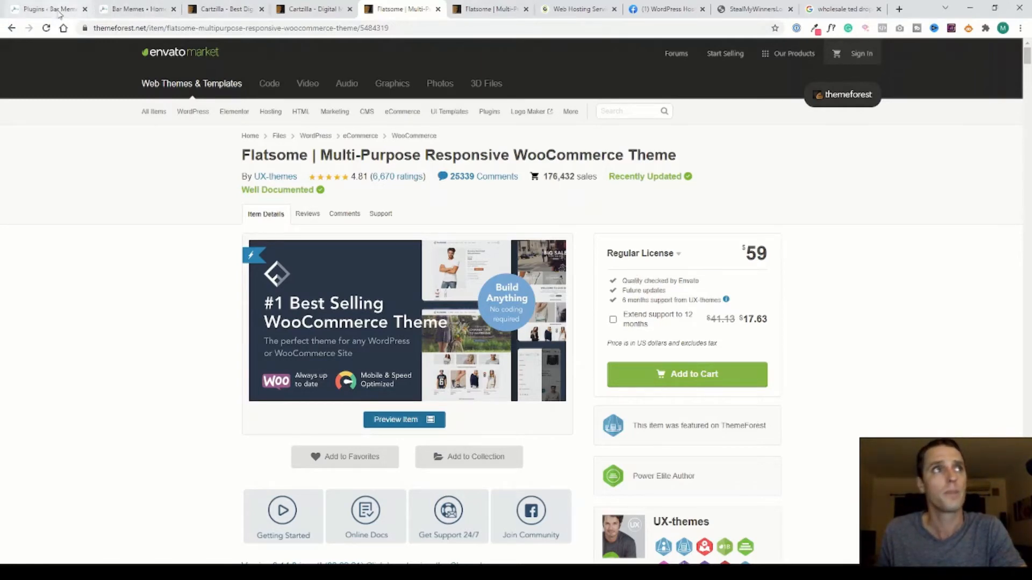
# Step: Return to Installed Plugins and scroll through Cartzilla, Checkout, Customer Reviews and Debug Bar
pyautogui.click(43, 8)
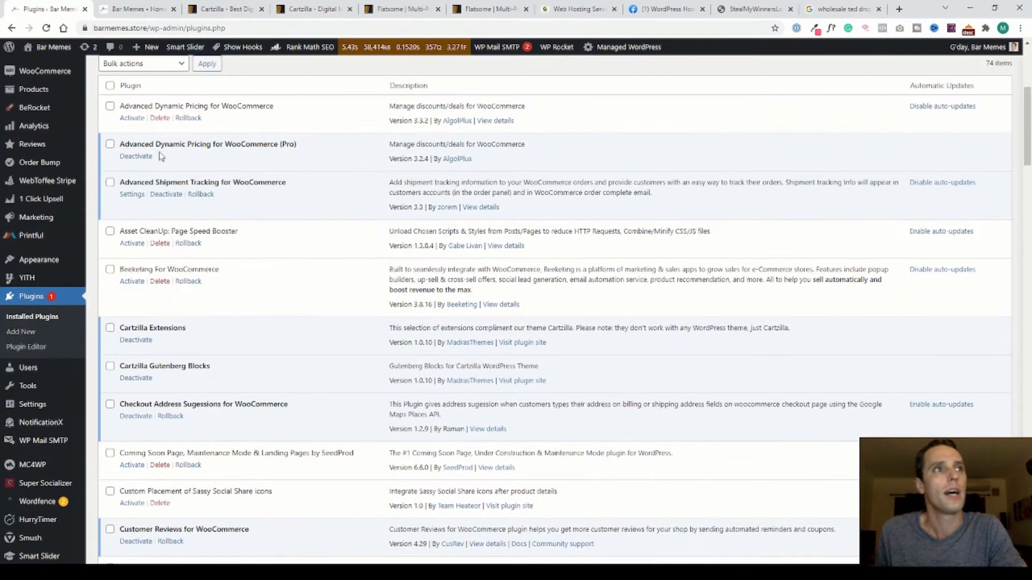
pyautogui.moveTo(376, 209)
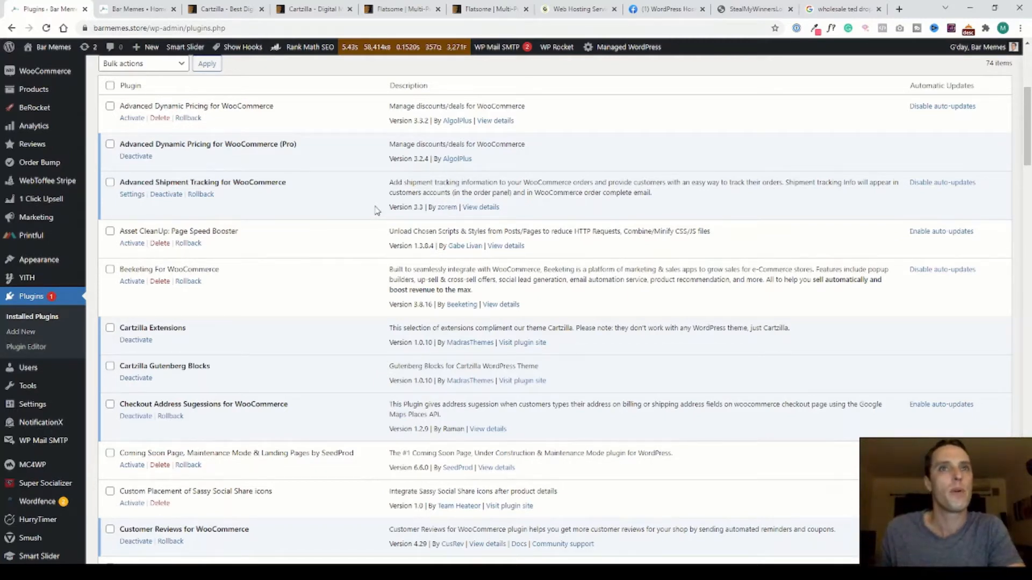
pyautogui.scroll(-3)
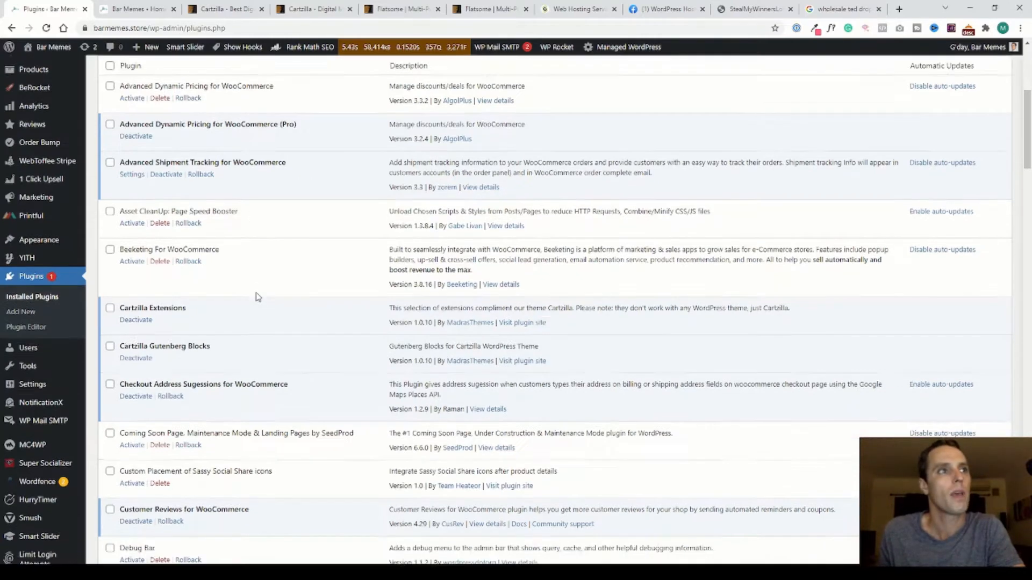
pyautogui.scroll(-3)
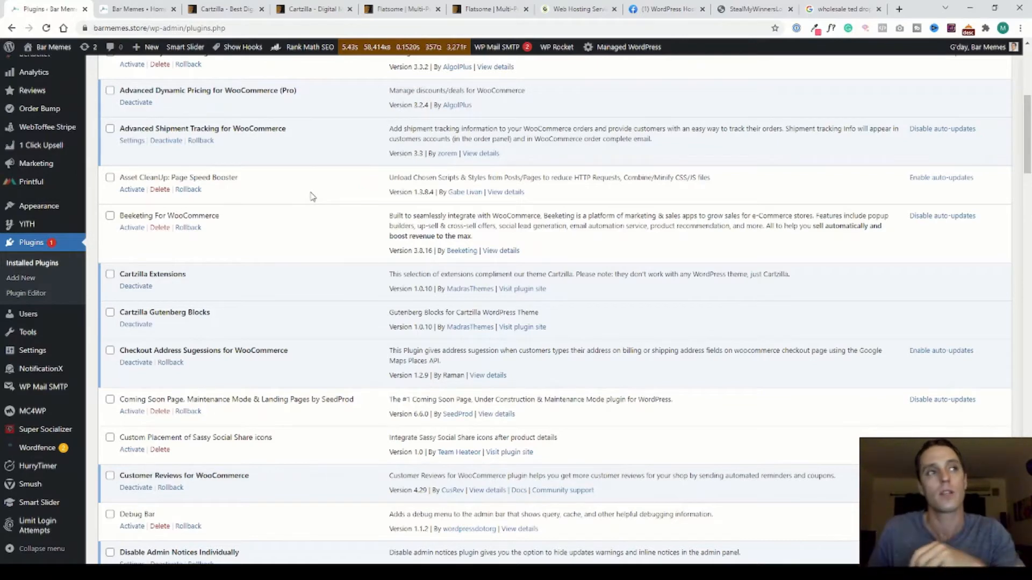
pyautogui.scroll(-3)
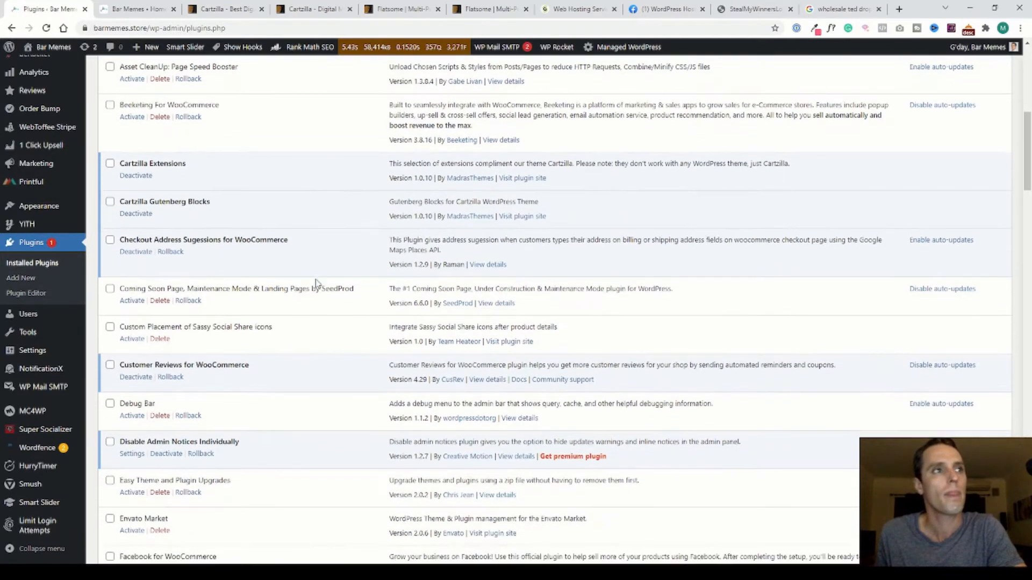
pyautogui.scroll(-3)
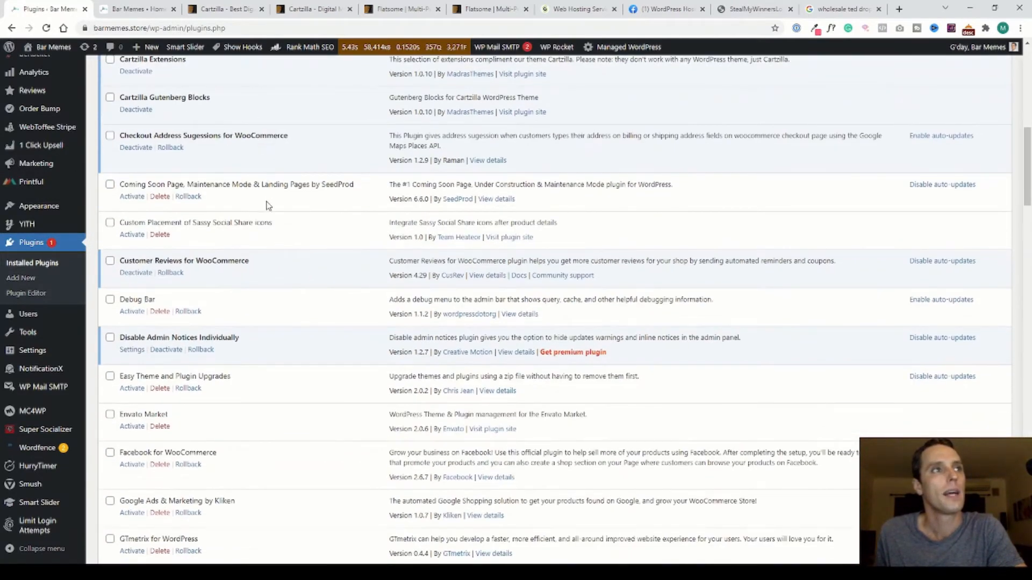
pyautogui.scroll(-3)
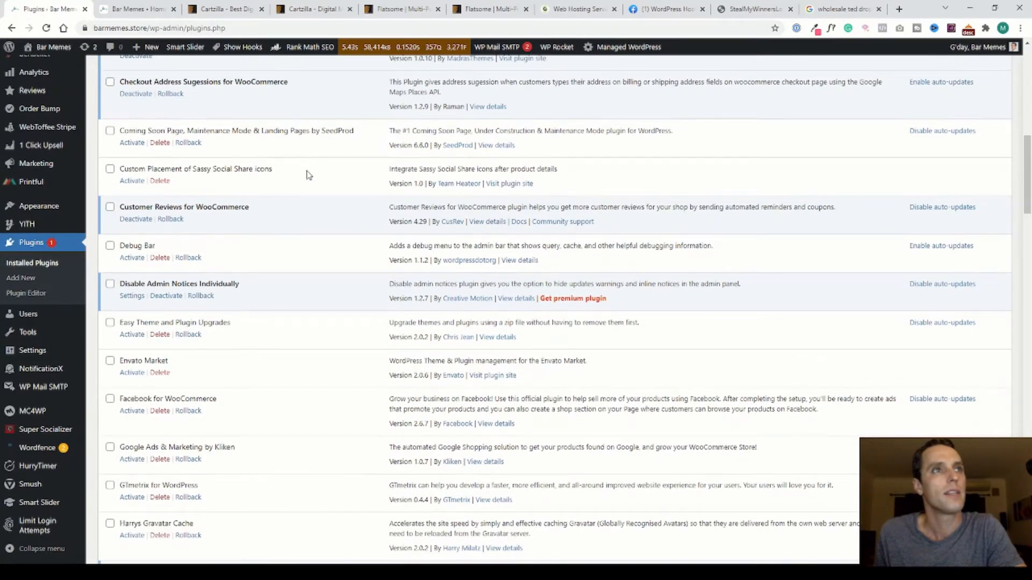
pyautogui.scroll(3)
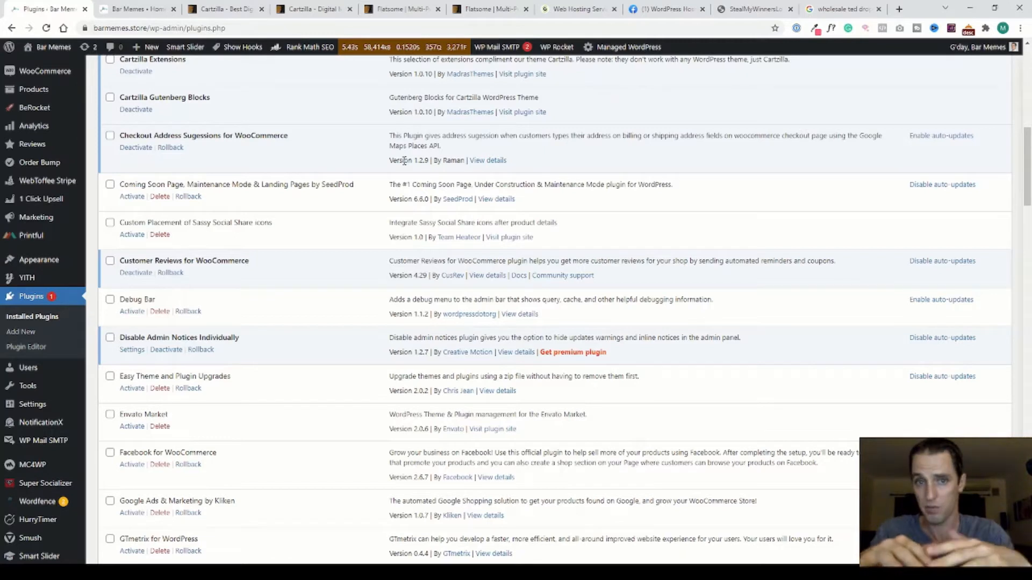
pyautogui.moveTo(249, 294)
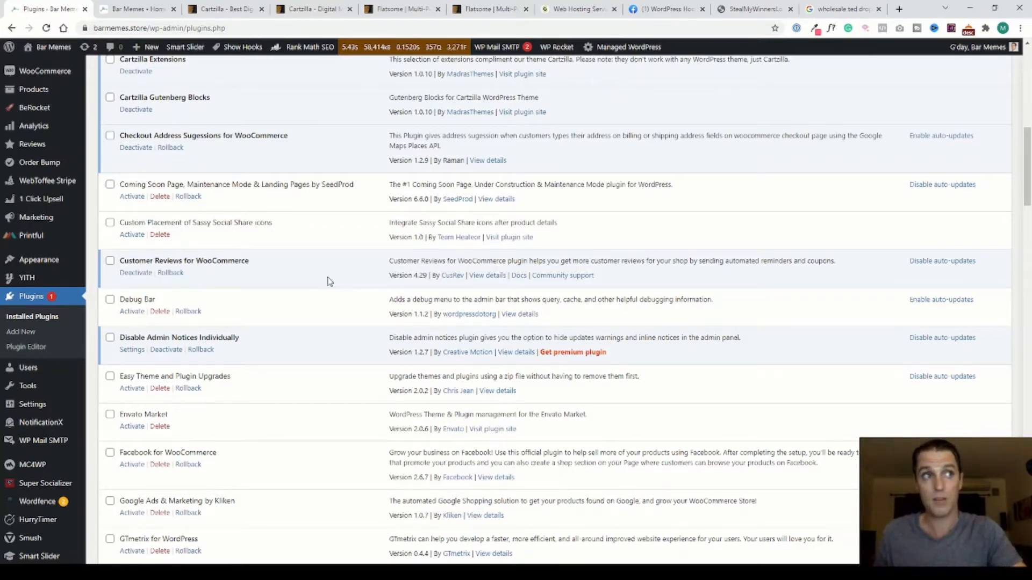
pyautogui.scroll(-3)
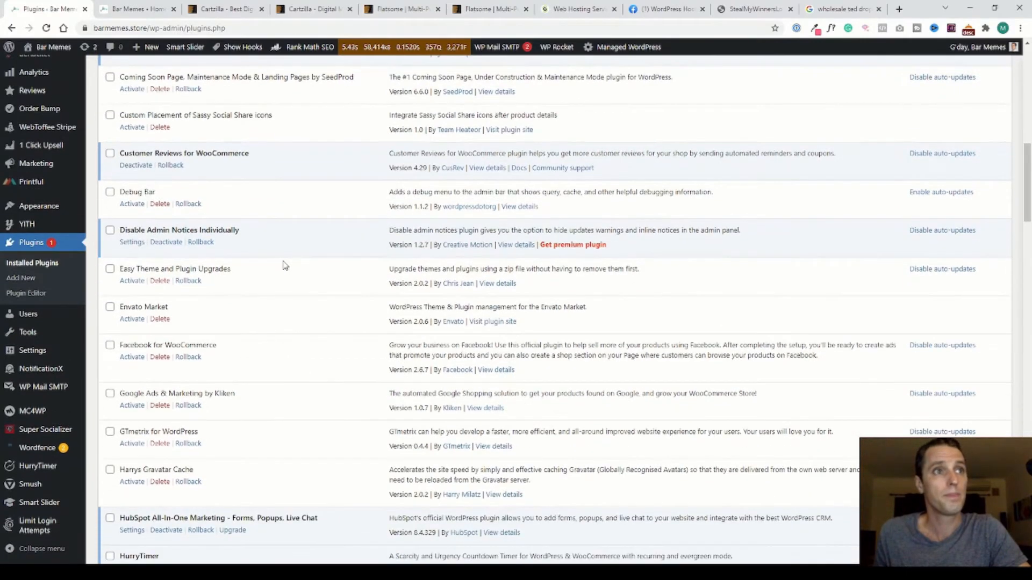
pyautogui.scroll(-3)
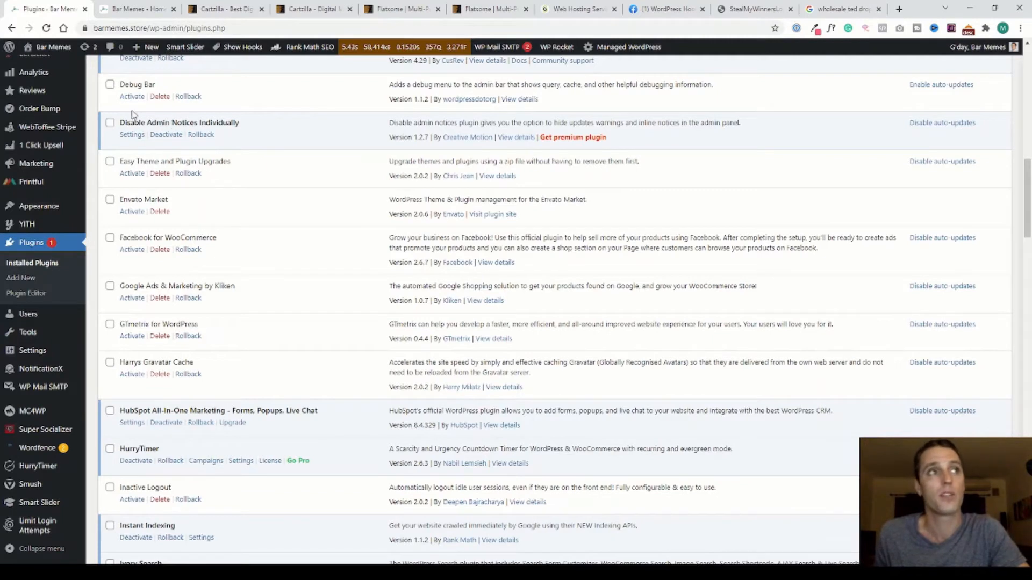
pyautogui.moveTo(314, 147)
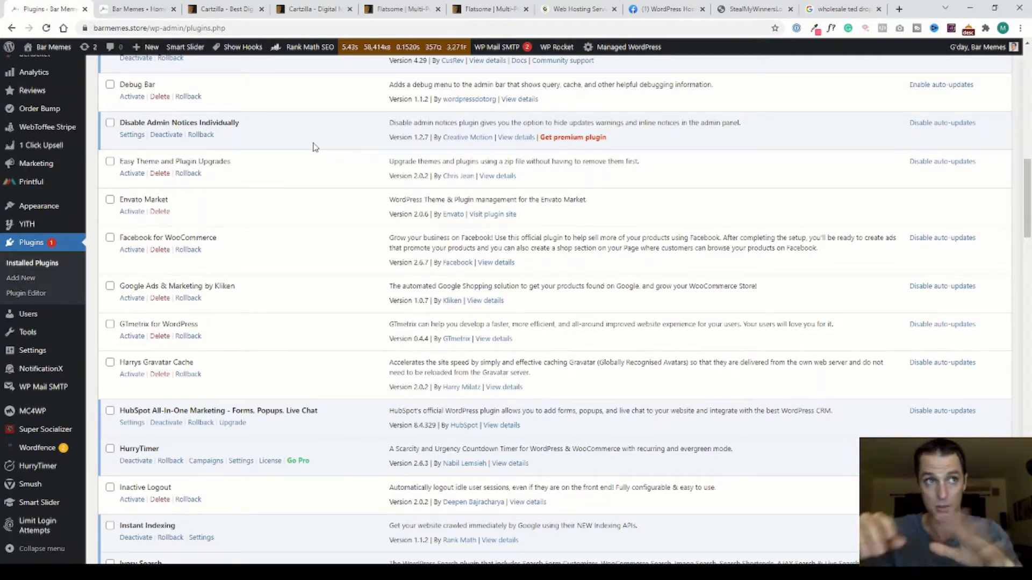
pyautogui.moveTo(303, 223)
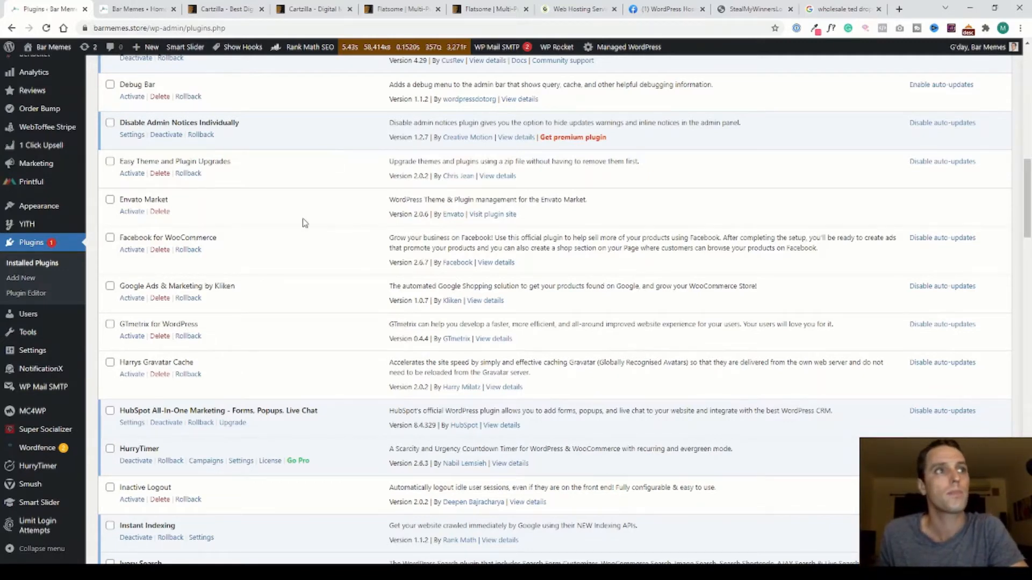
pyautogui.scroll(-3)
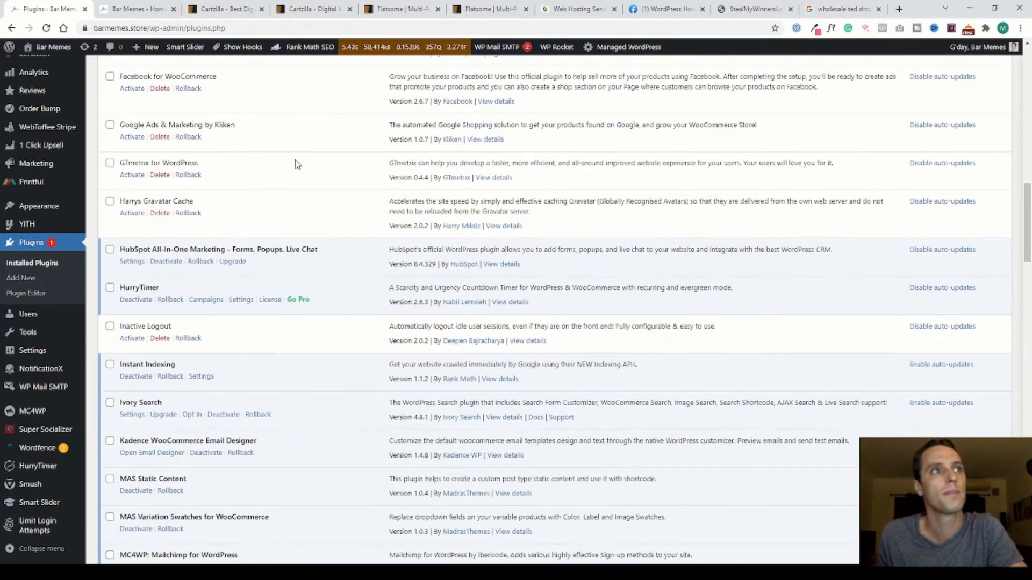
pyautogui.scroll(-3)
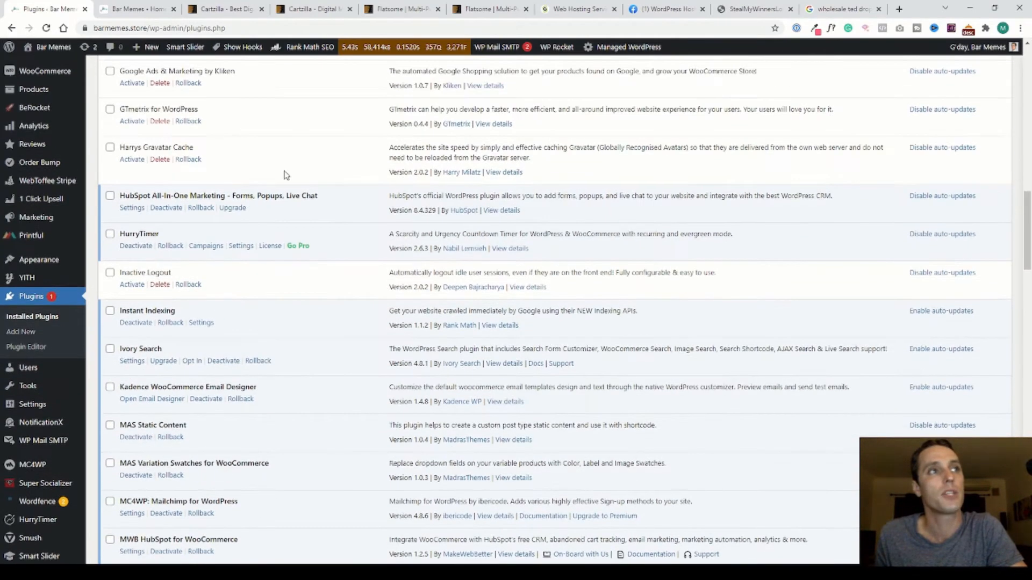
pyautogui.moveTo(336, 177)
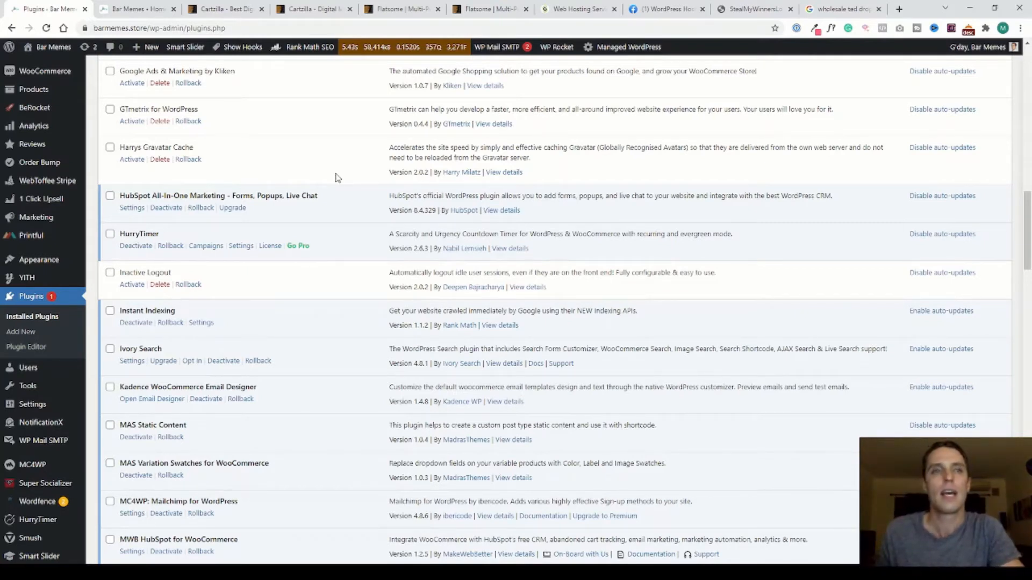
pyautogui.moveTo(329, 218)
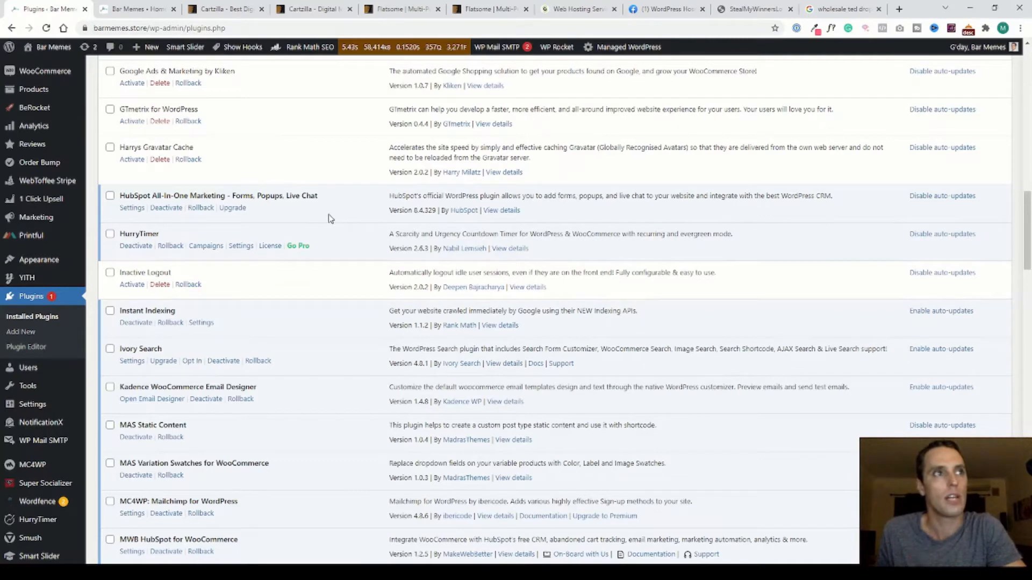
pyautogui.moveTo(338, 215)
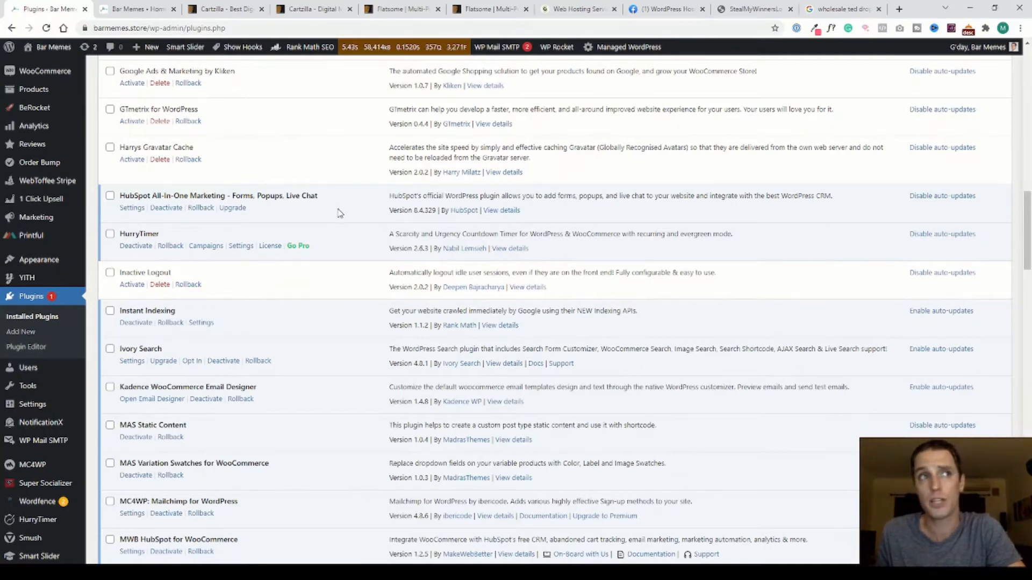
# Step: Scroll the plugin list down to One Click Upsell Funnel before moving to the storefront
pyautogui.scroll(-3)
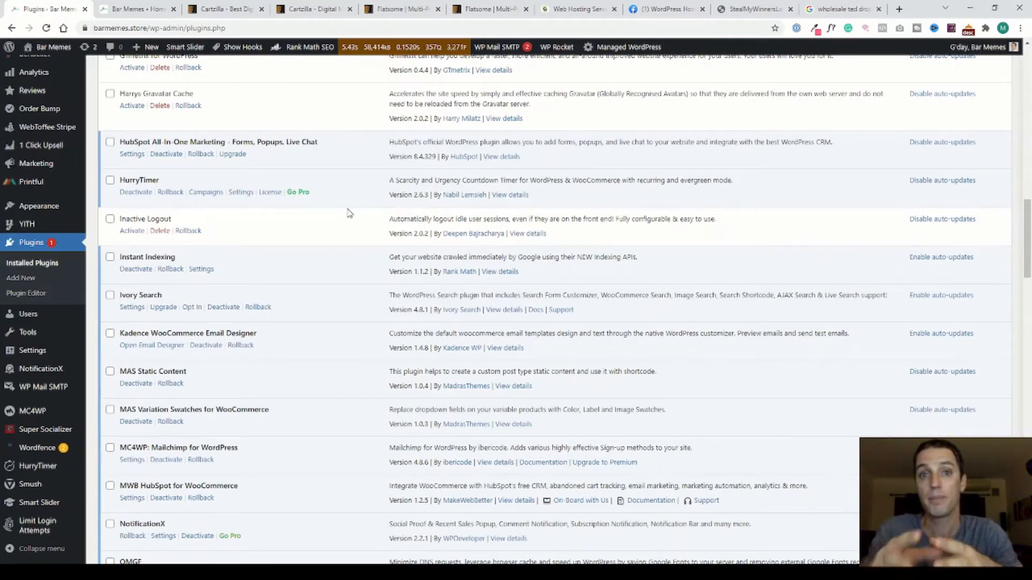
pyautogui.moveTo(345, 200)
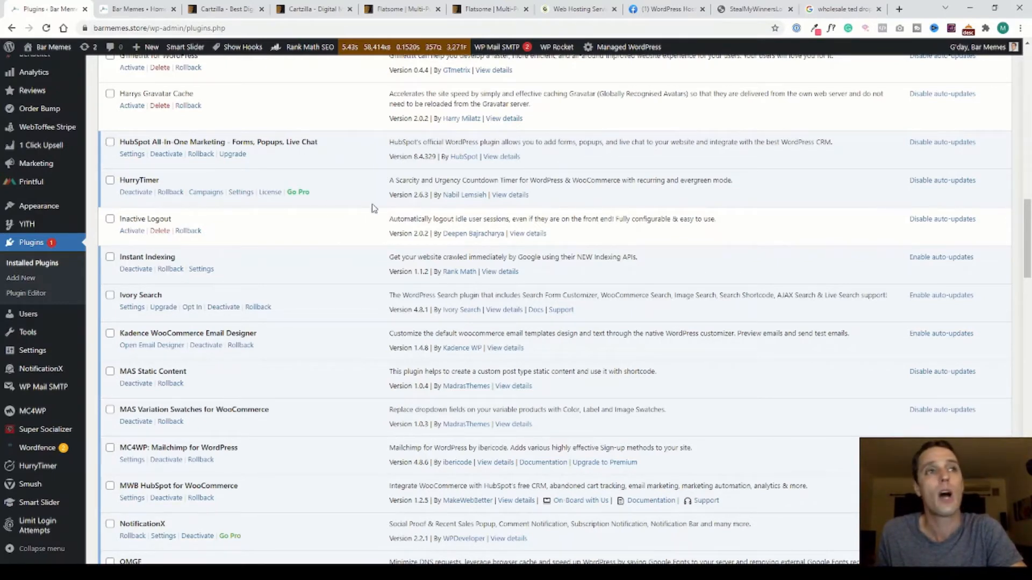
pyautogui.moveTo(374, 210)
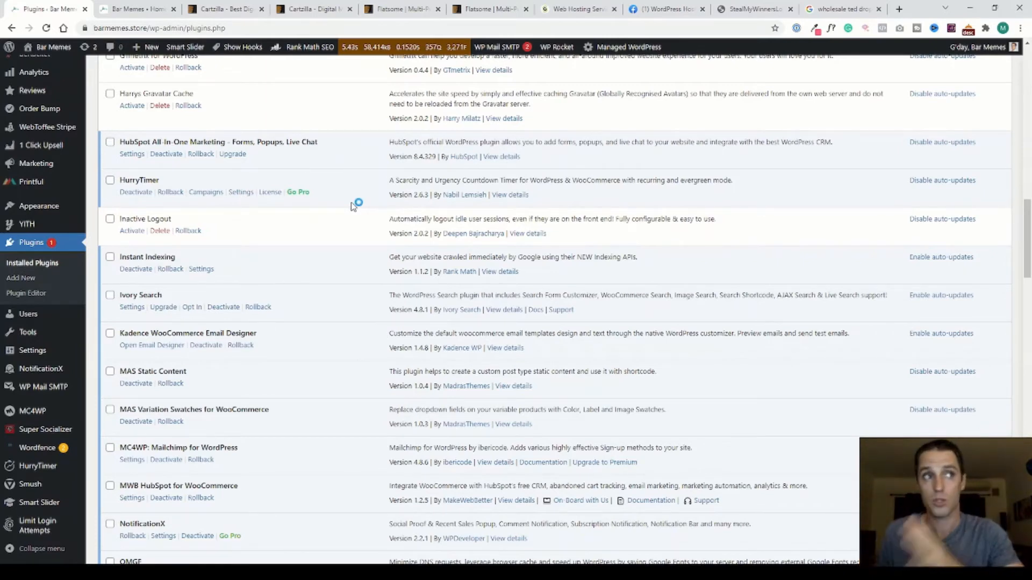
pyautogui.scroll(-3)
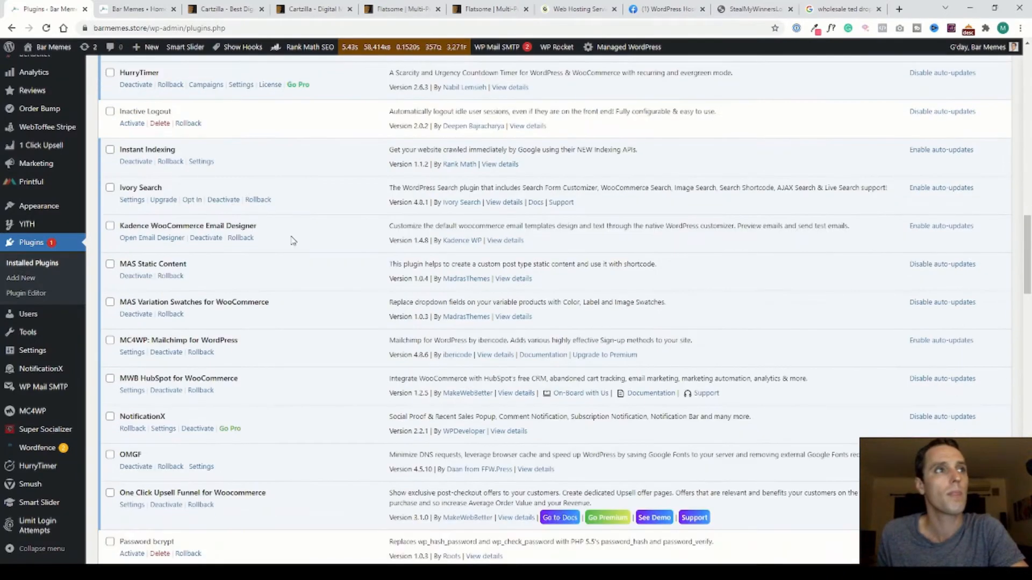
pyautogui.scroll(-3)
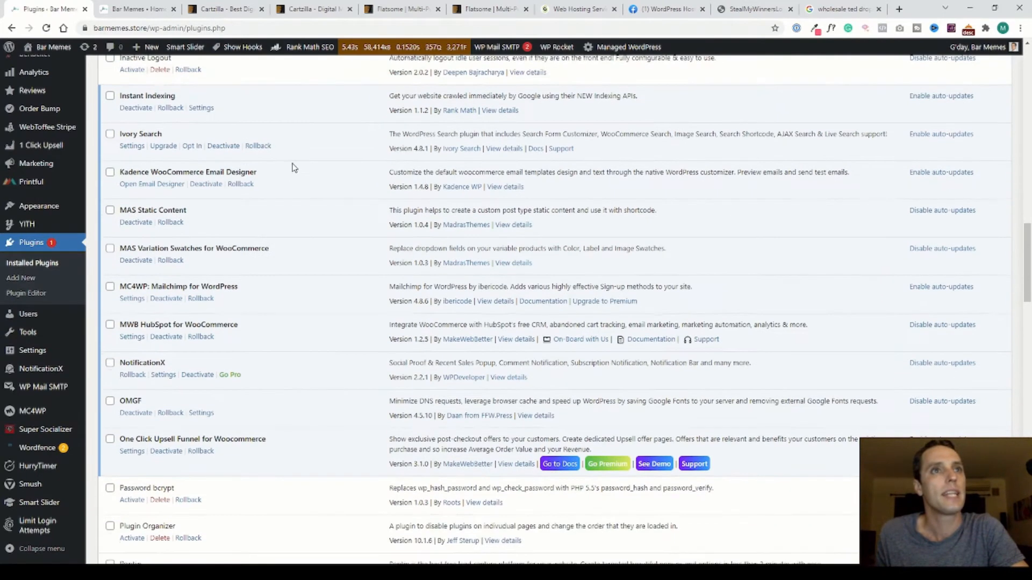
pyautogui.scroll(3)
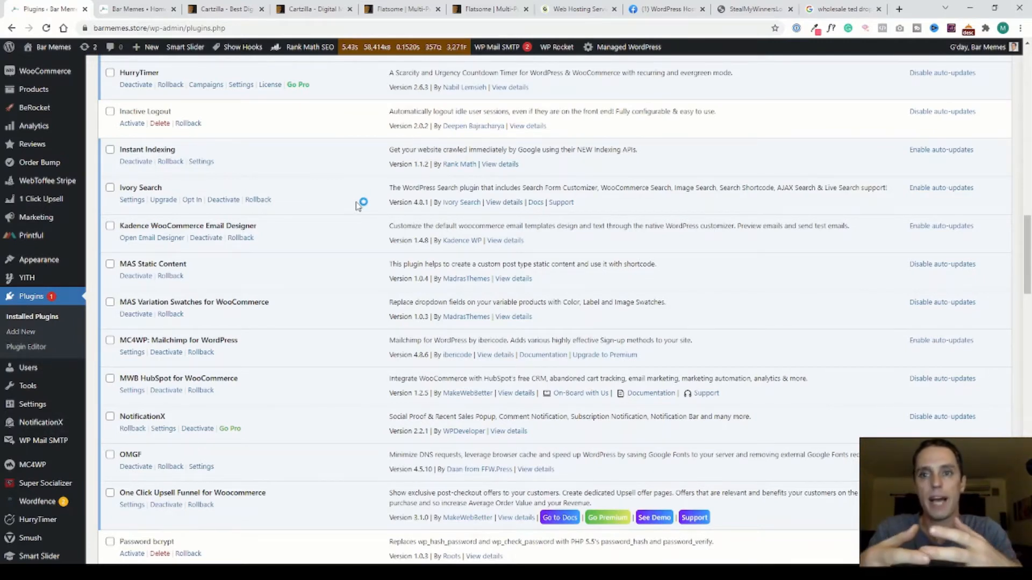
pyautogui.scroll(-3)
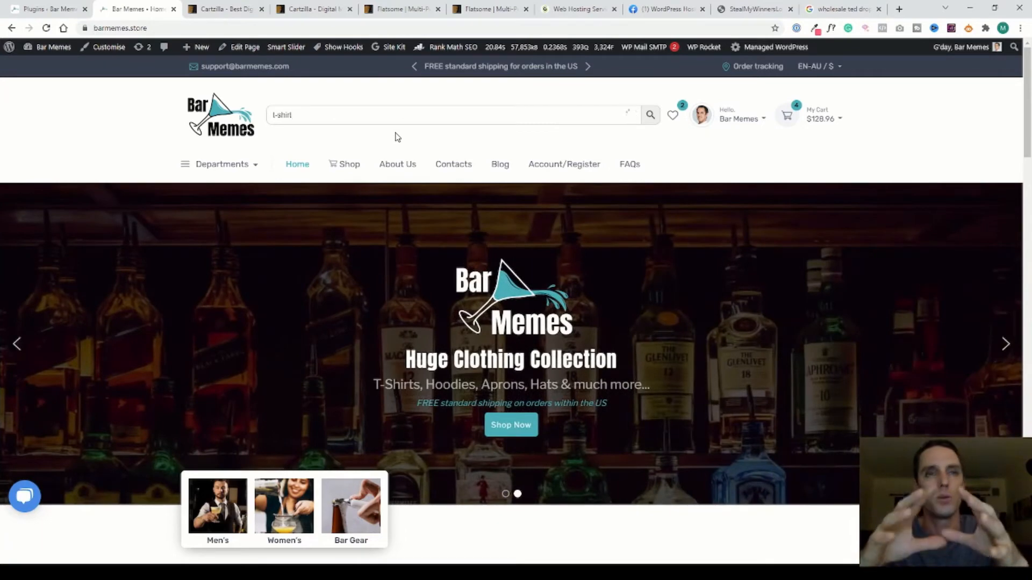
# Step: Return to the admin's Installed Plugins list from the storefront home page
pyautogui.click(649, 115)
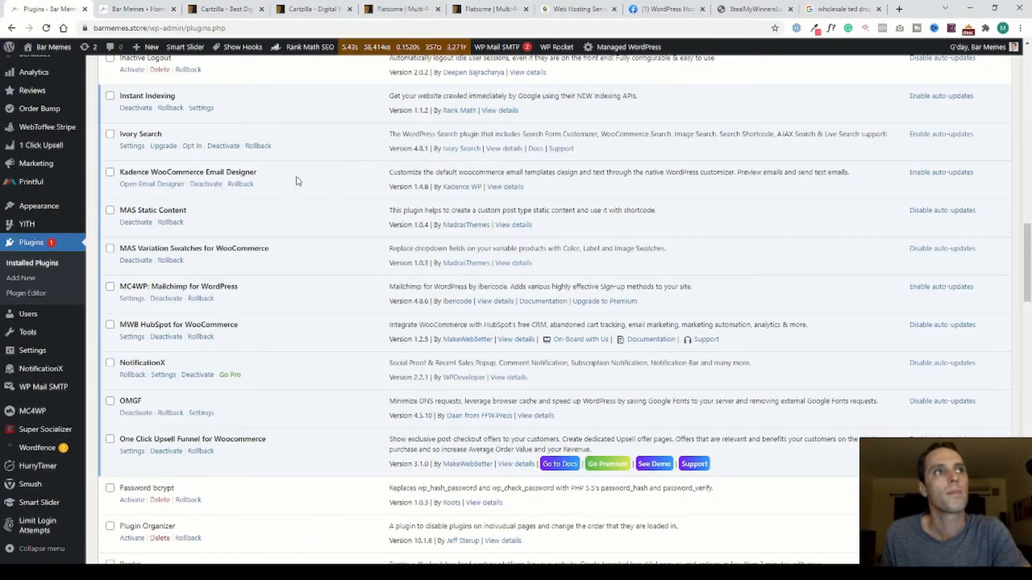
pyautogui.scroll(-3)
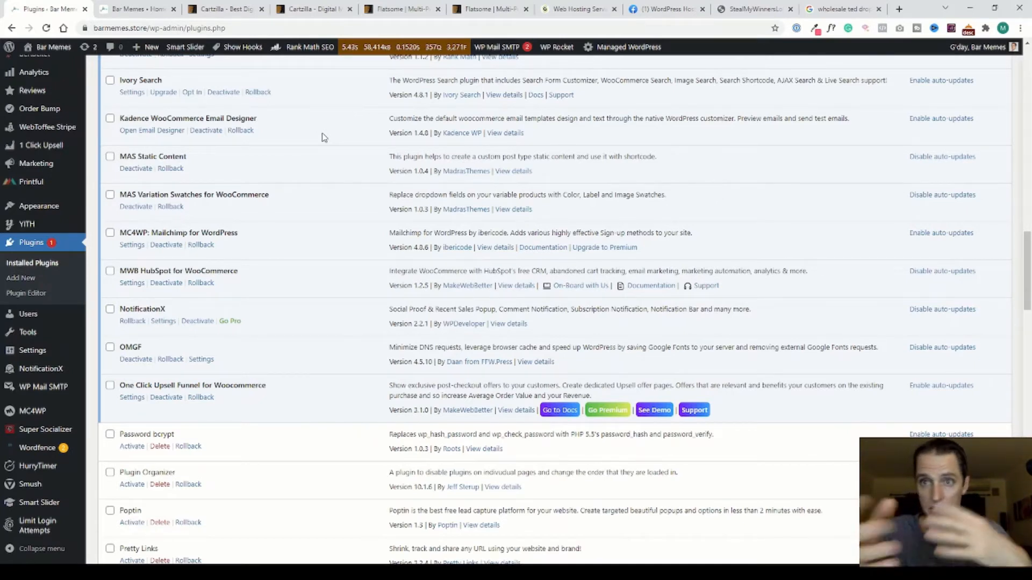
pyautogui.moveTo(203, 255)
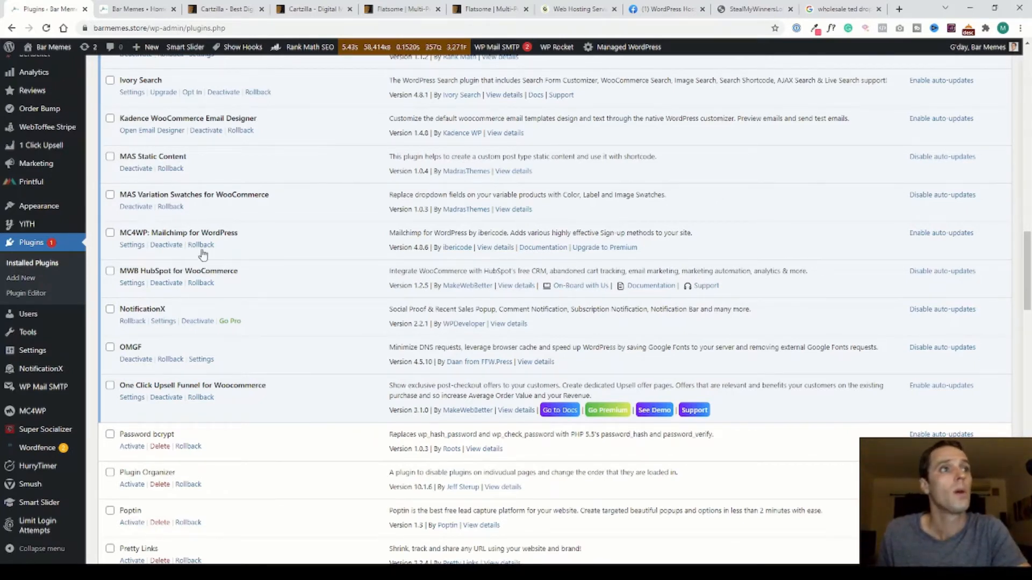
pyautogui.scroll(-3)
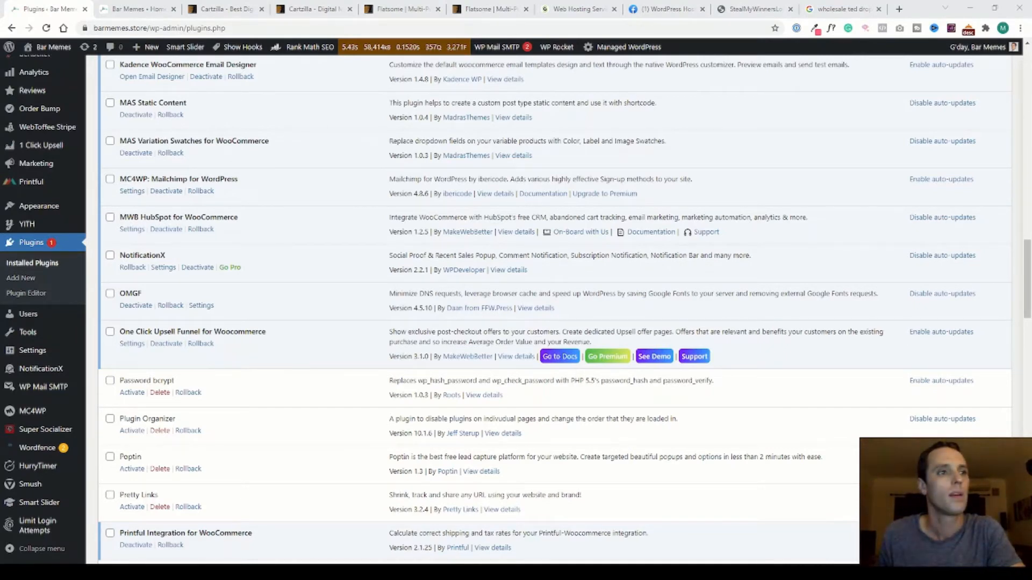
pyautogui.scroll(-3)
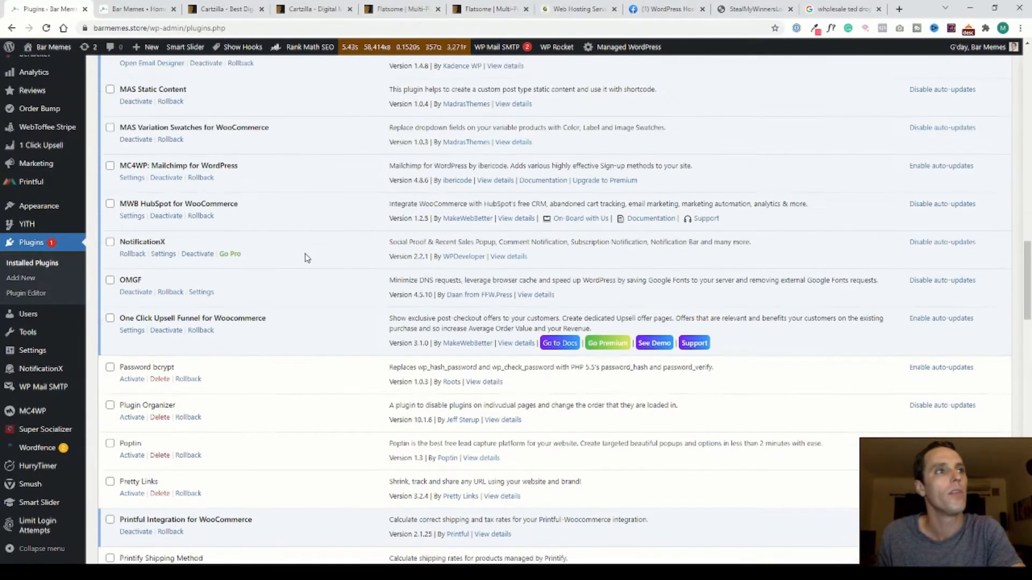
pyautogui.scroll(-3)
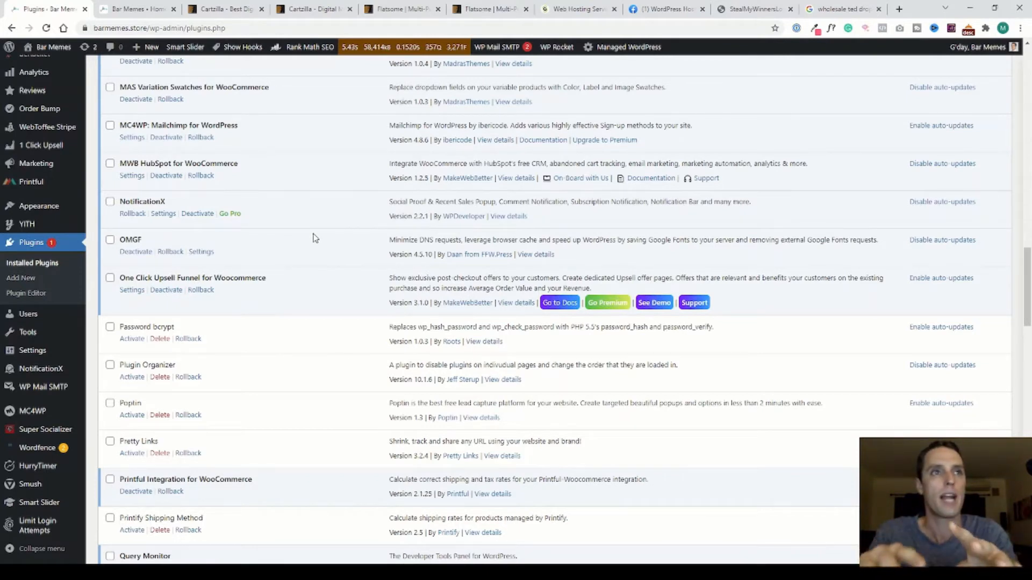
pyautogui.moveTo(195, 201)
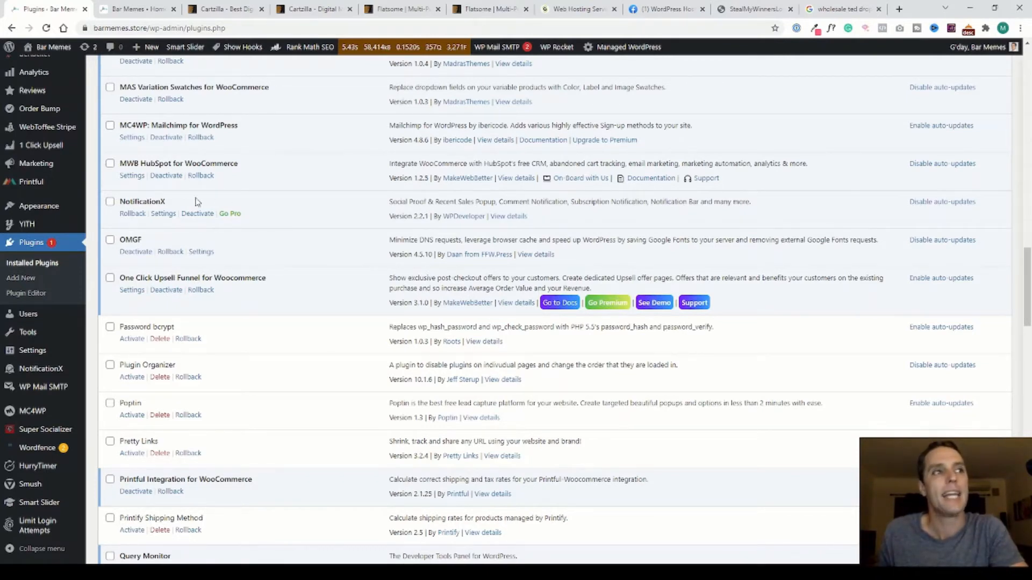
pyautogui.moveTo(289, 208)
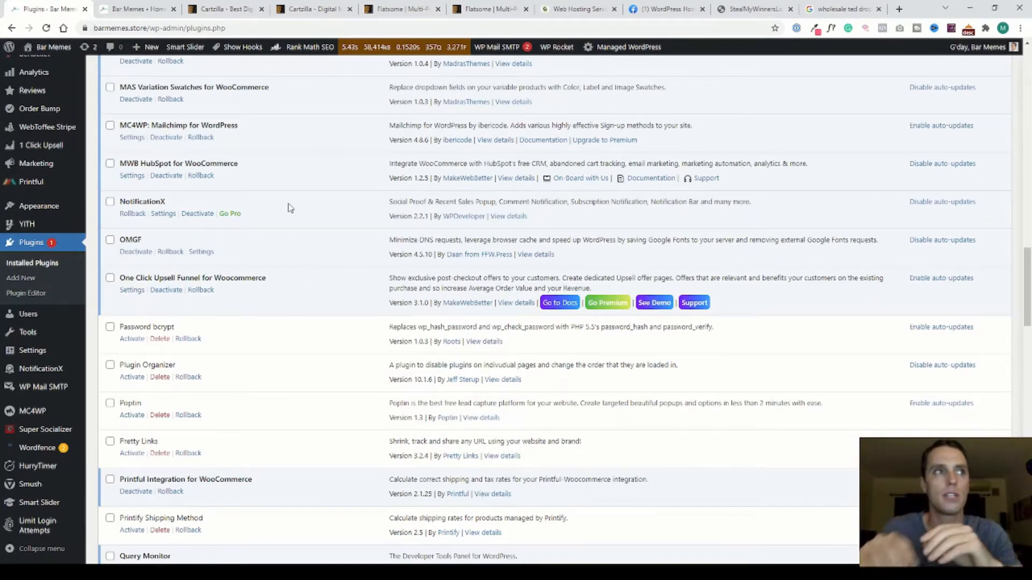
pyautogui.scroll(-3)
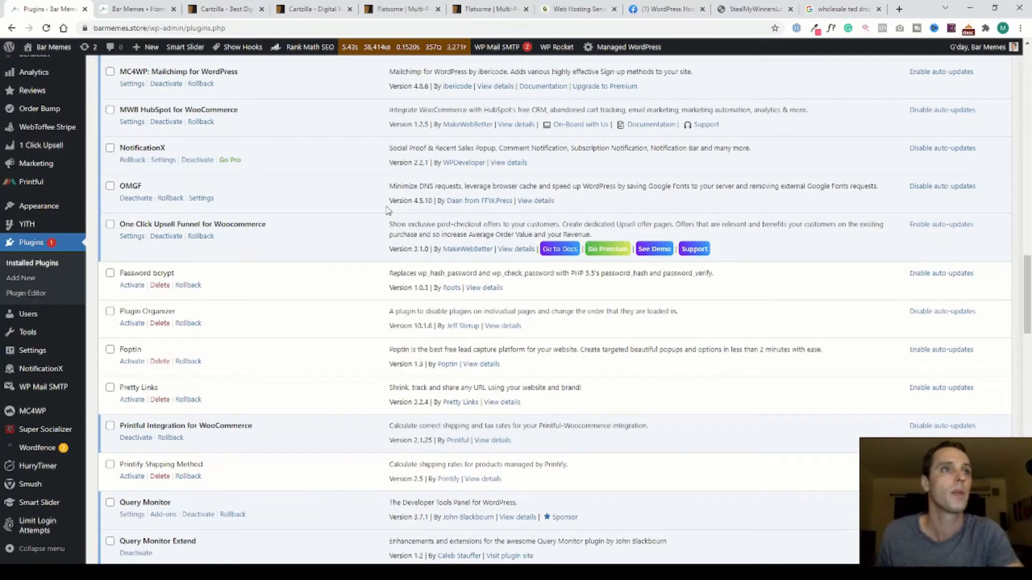
pyautogui.scroll(-3)
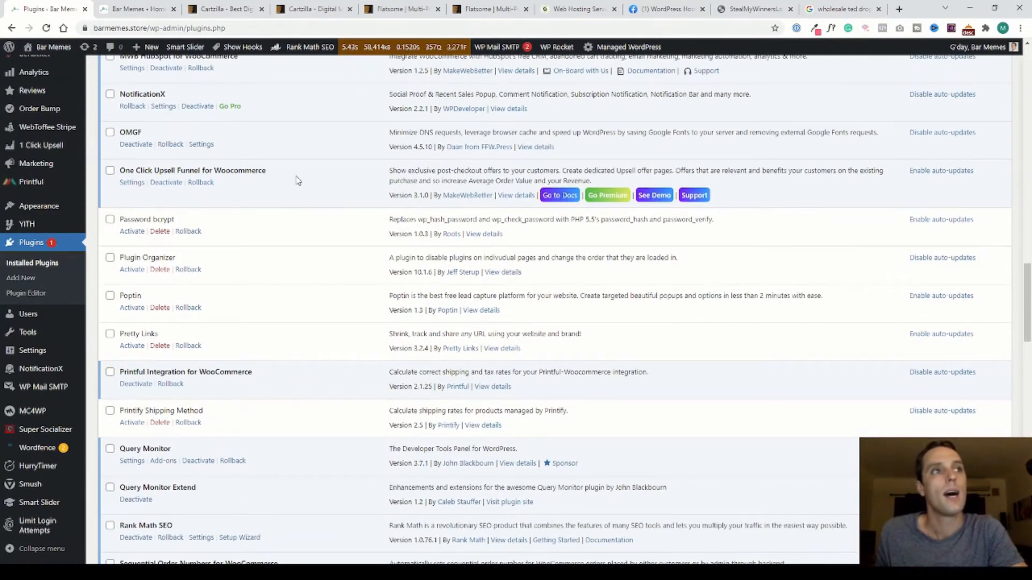
pyautogui.moveTo(326, 189)
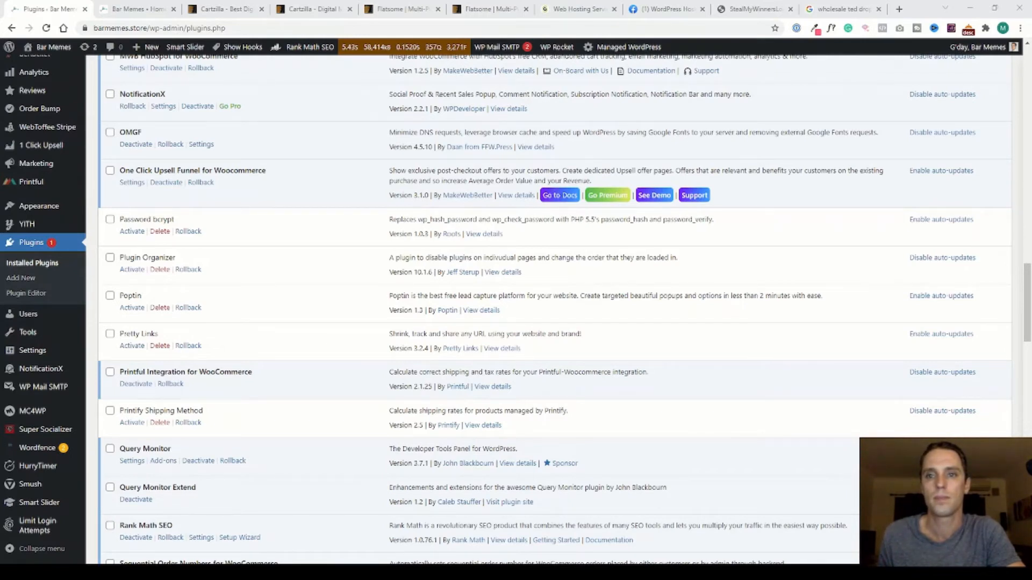
pyautogui.moveTo(124, 256)
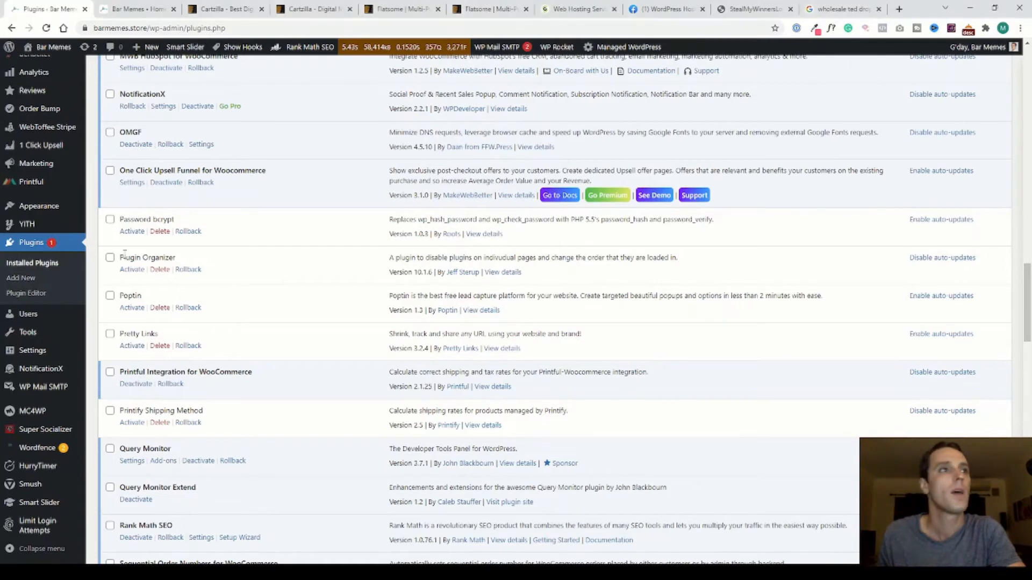
pyautogui.scroll(-3)
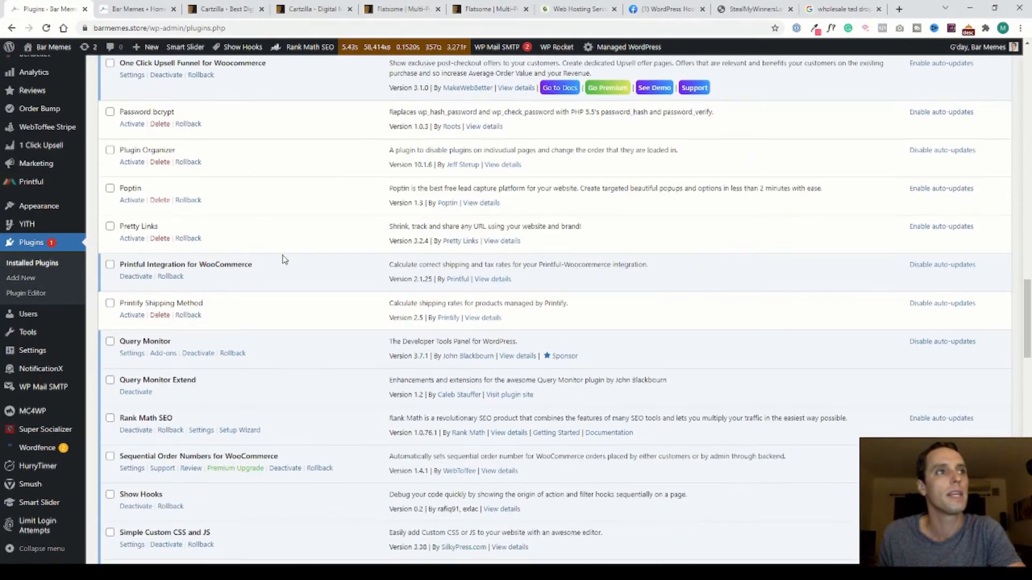
pyautogui.moveTo(199, 219)
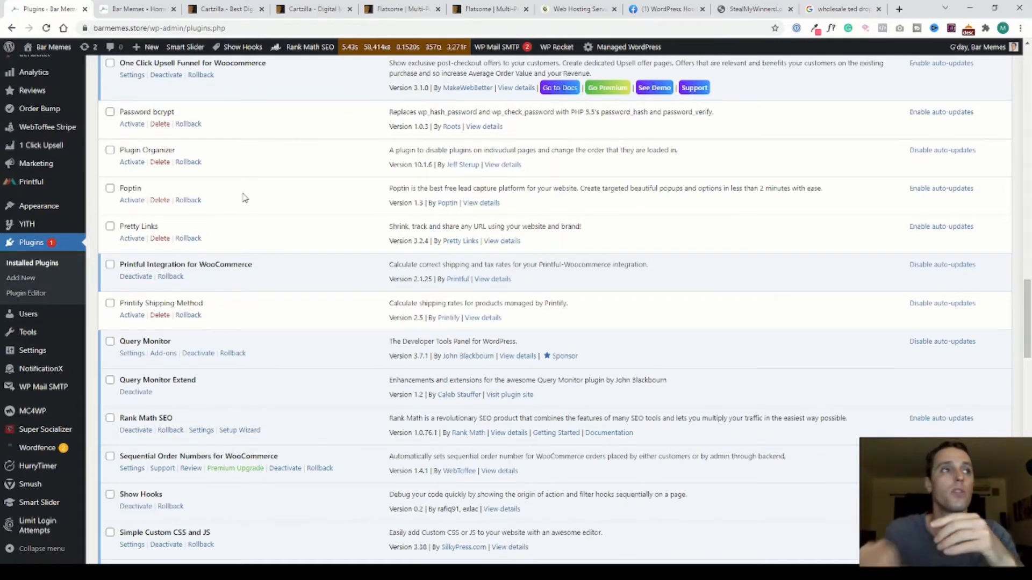
pyautogui.scroll(-3)
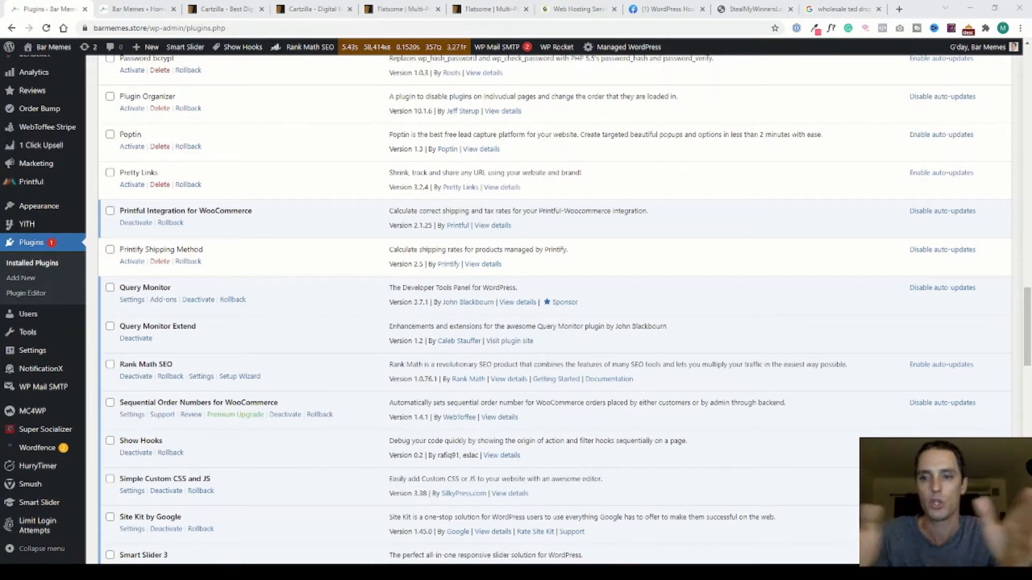
pyautogui.moveTo(297, 211)
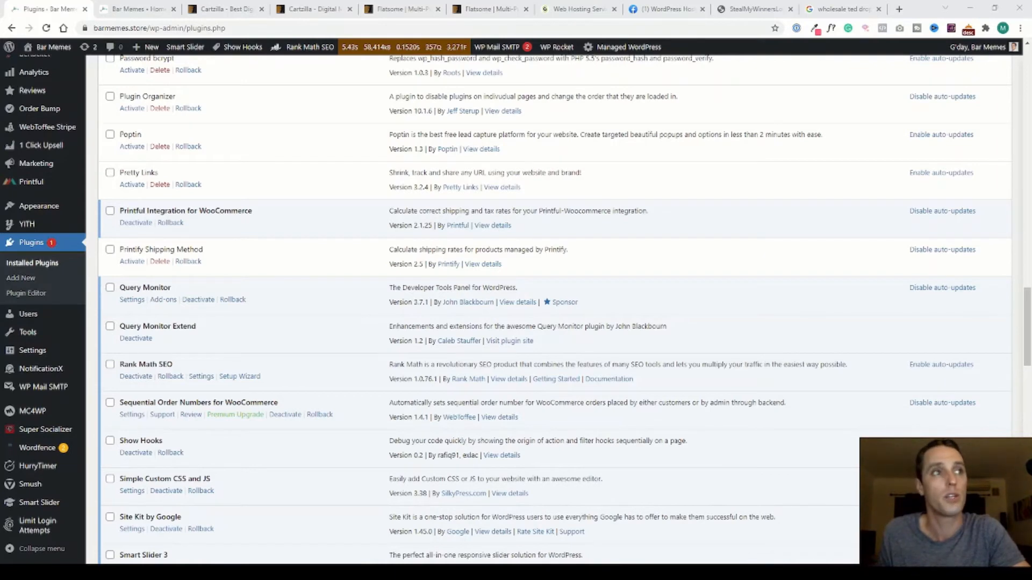
pyautogui.scroll(-3)
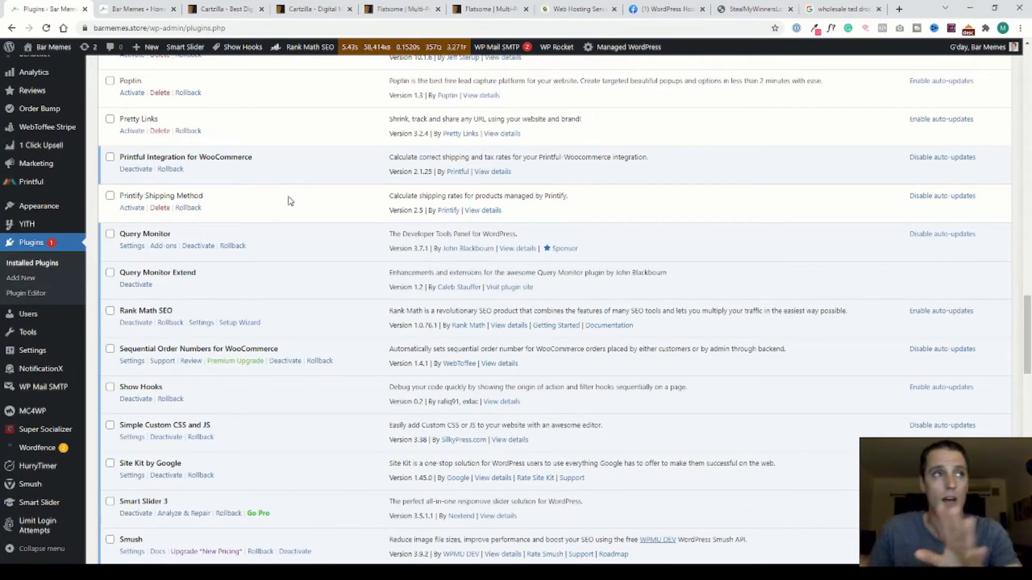
pyautogui.scroll(-3)
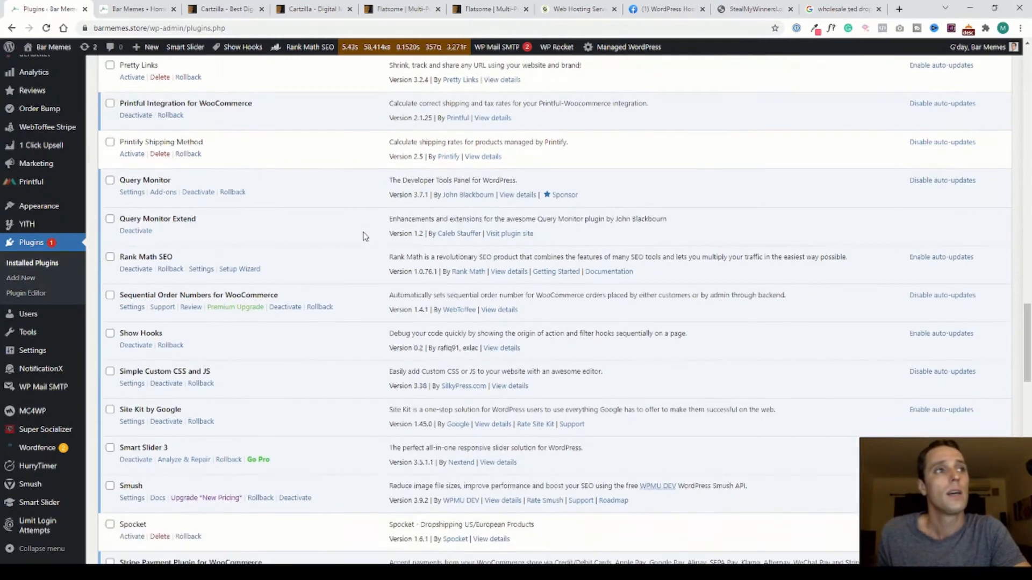
pyautogui.scroll(-3)
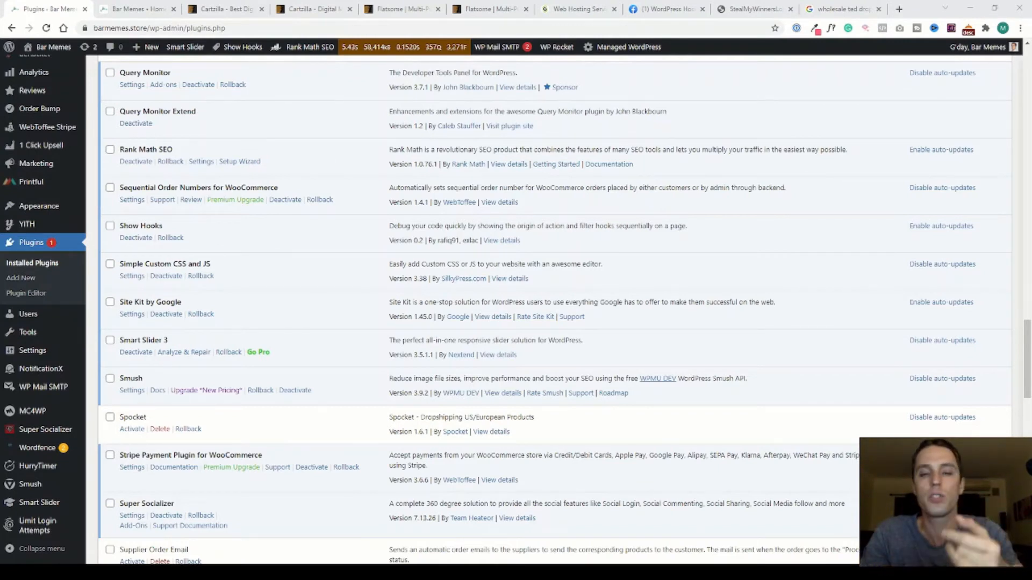
pyautogui.moveTo(341, 161)
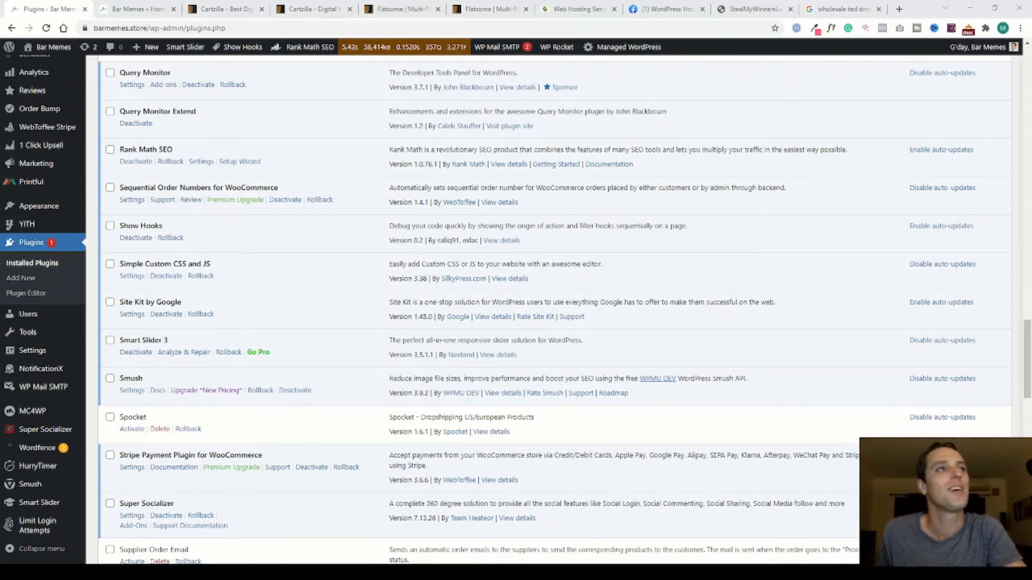
pyautogui.scroll(-3)
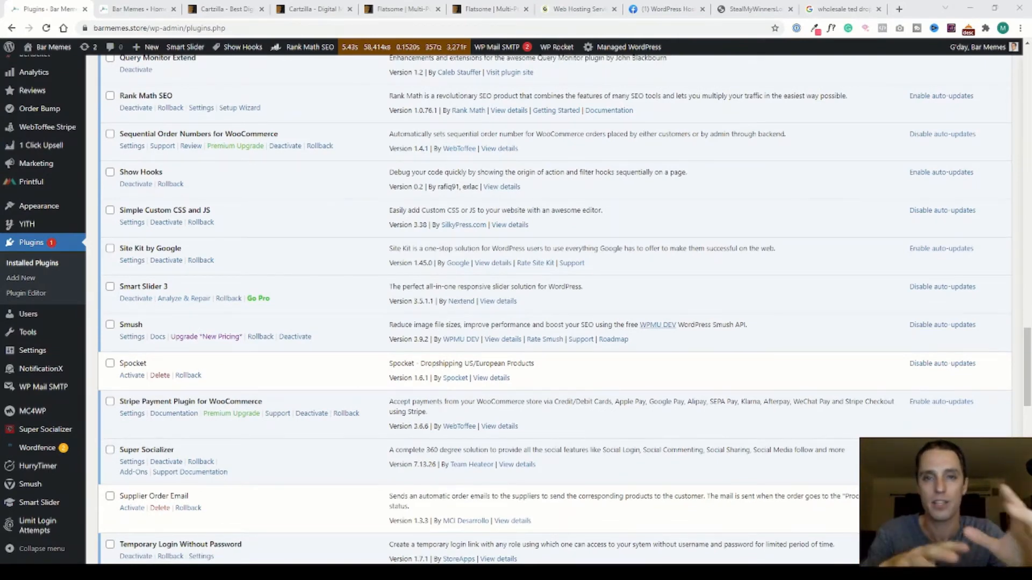
pyautogui.scroll(-3)
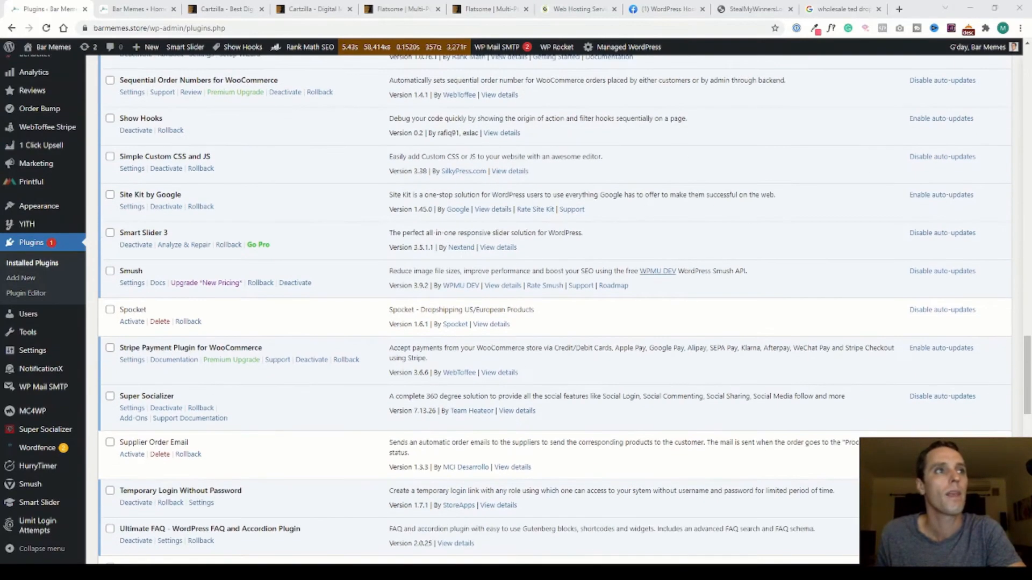
pyautogui.scroll(-3)
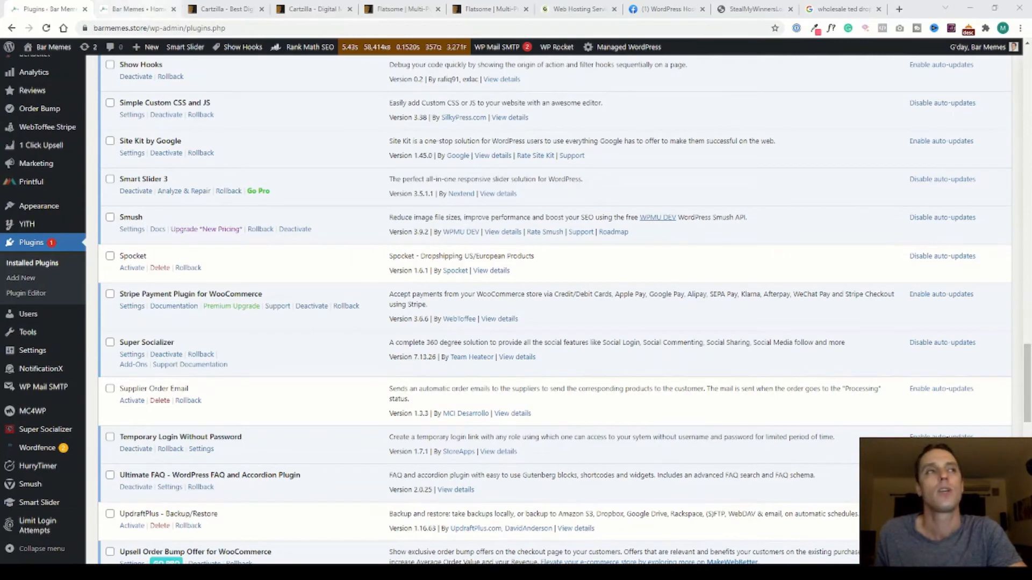
# Step: Bring up the Bar Memes storefront home page with its Huge Clothing Collection banner
pyautogui.click(137, 9)
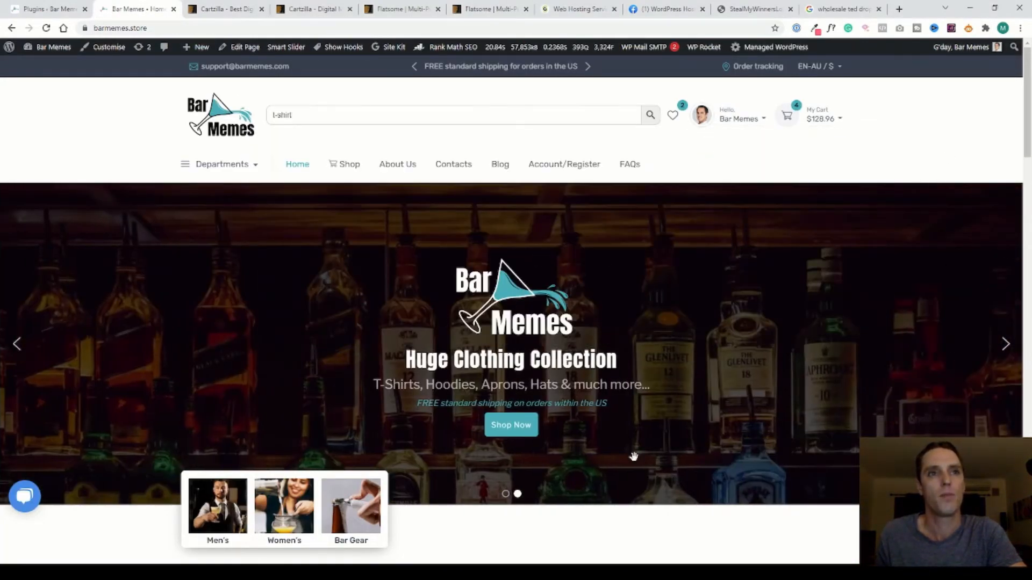
pyautogui.moveTo(731, 331)
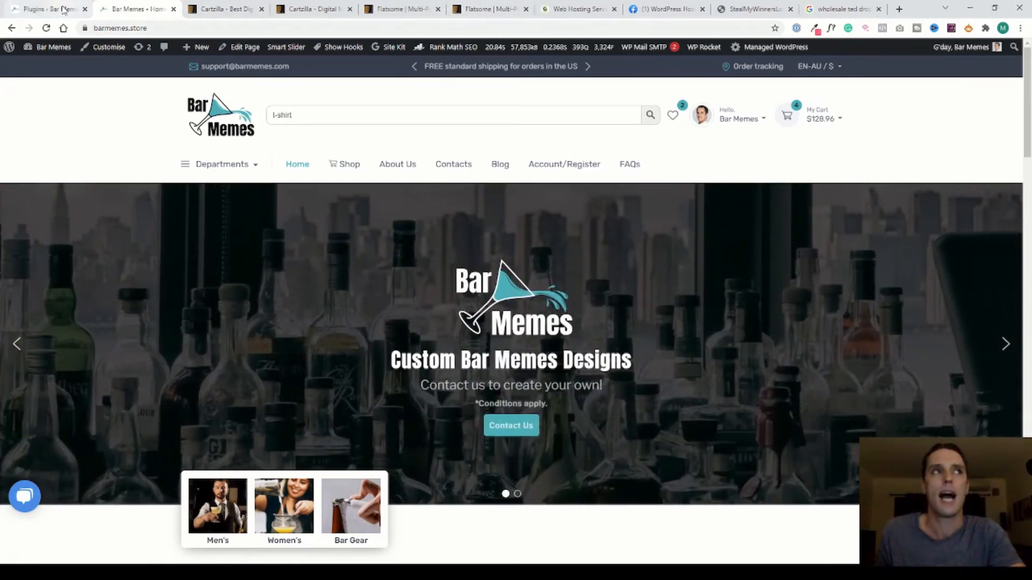
# Step: Return to the Installed Plugins list, reaching Upsell Order Bump Offer and Variation Swatches
pyautogui.click(46, 10)
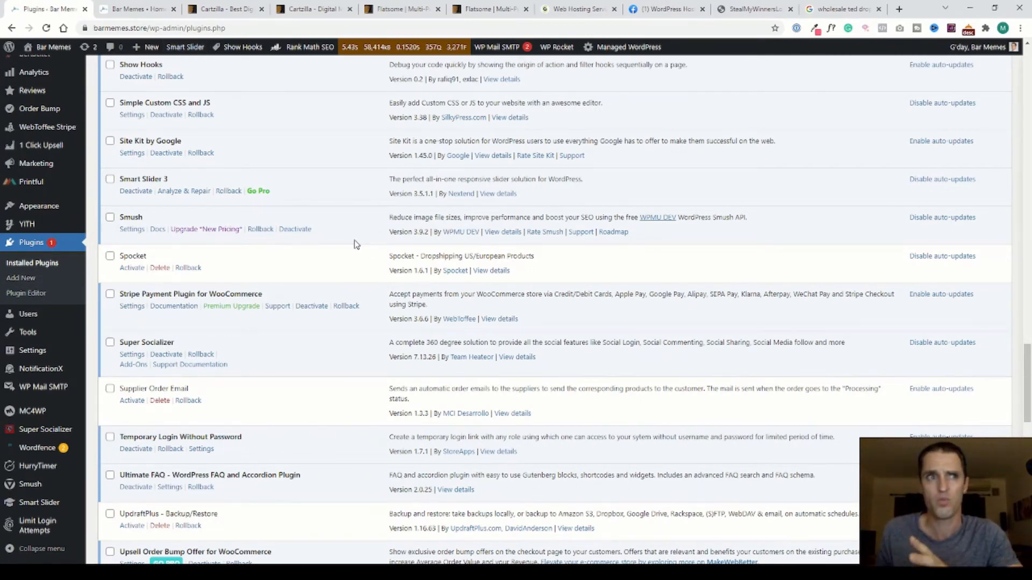
pyautogui.scroll(-3)
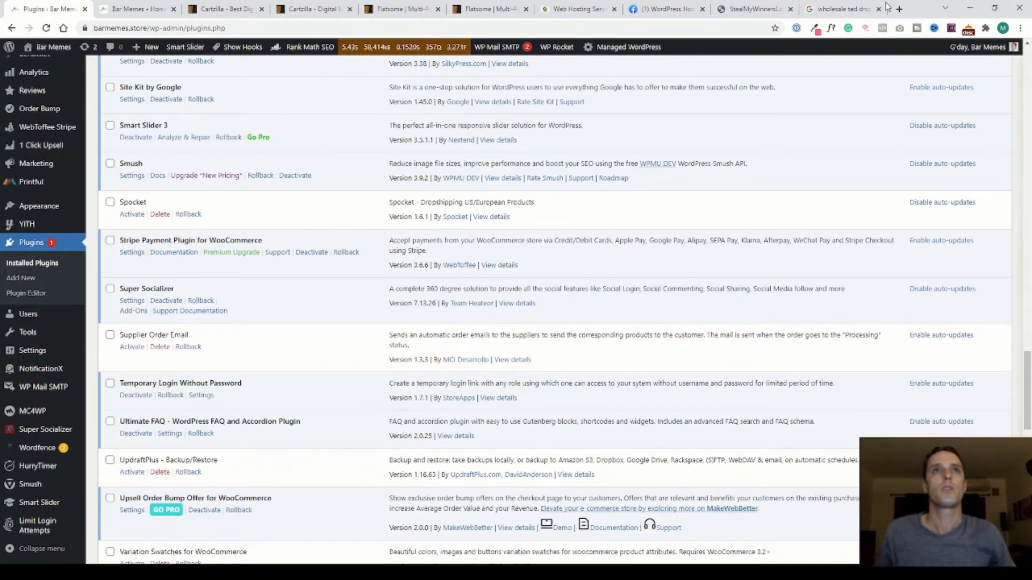
# Step: Load compress-or-die.com in a new browser tab to show its free image compressors
pyautogui.click(898, 9)
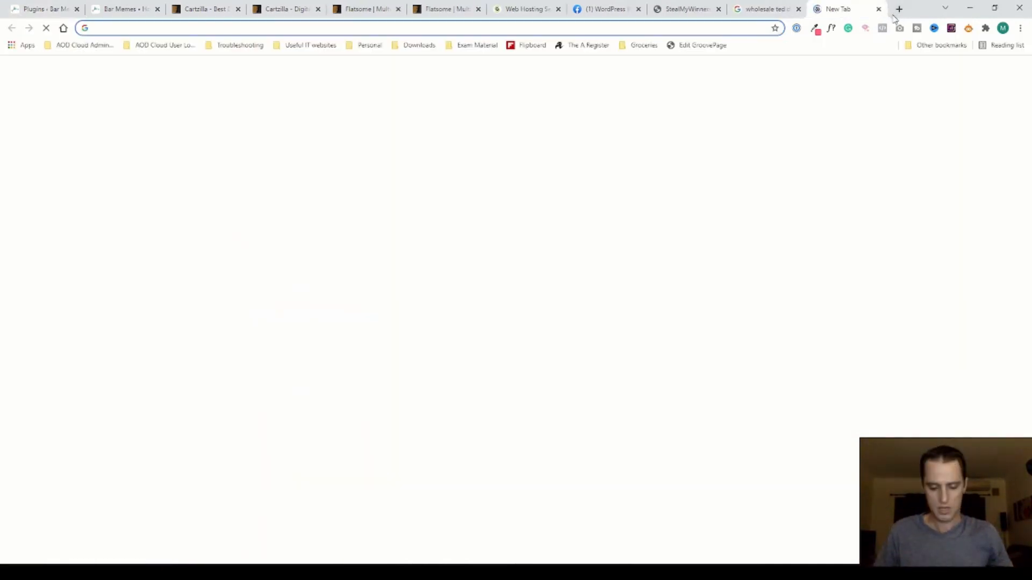
pyautogui.write('vcompress')
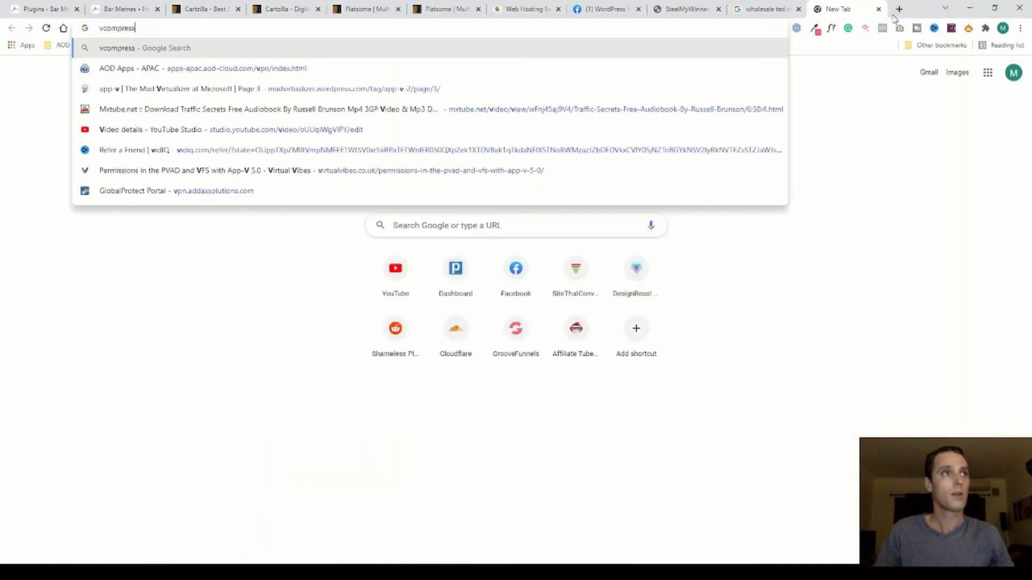
pyautogui.write('compress-or-die.com')
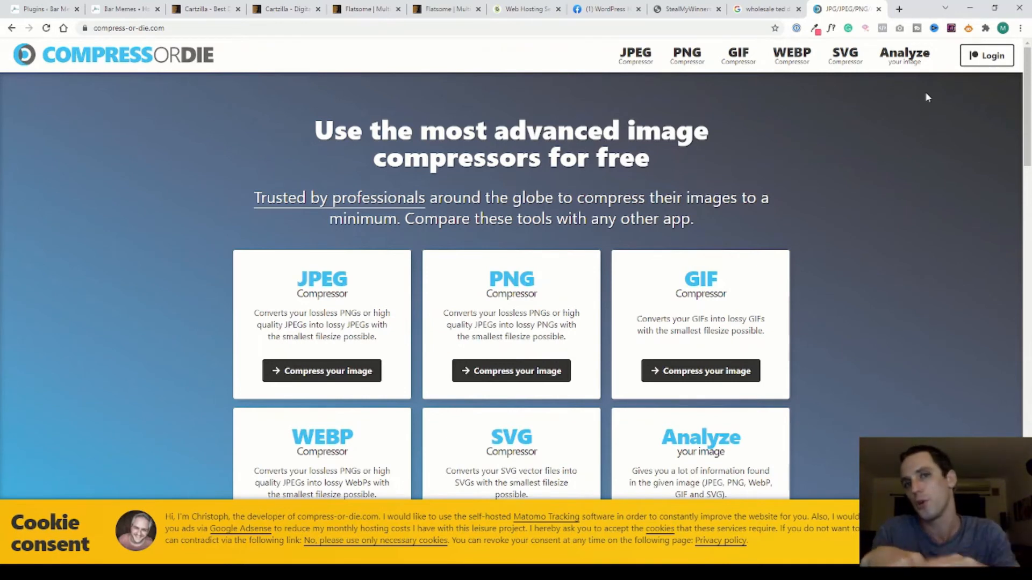
pyautogui.moveTo(732, 89)
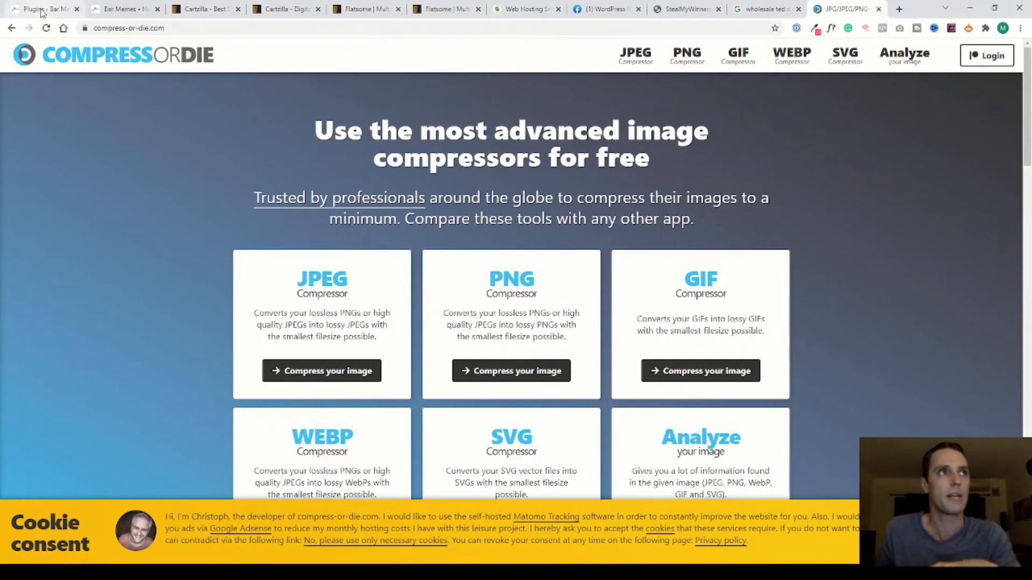
# Step: Show the storefront home page's Trending Products grid with towels, apron and hoodie
pyautogui.click(40, 8)
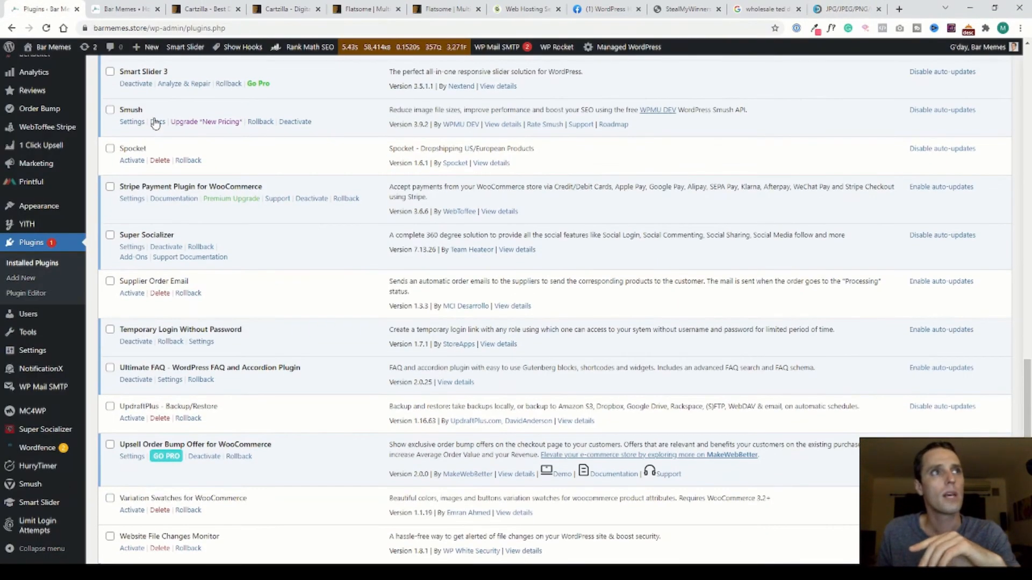
pyautogui.moveTo(257, 240)
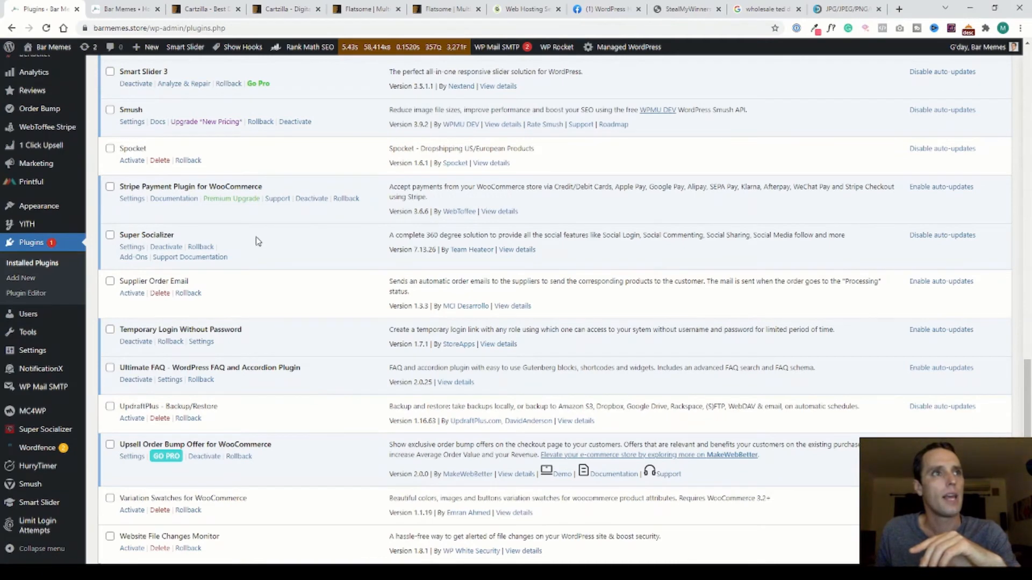
pyautogui.scroll(-3)
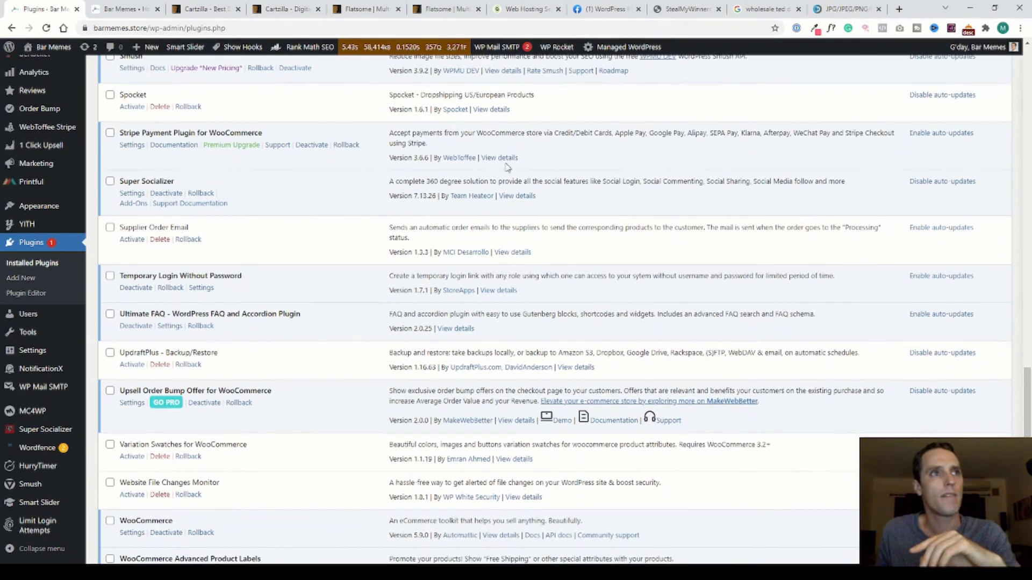
pyautogui.moveTo(324, 171)
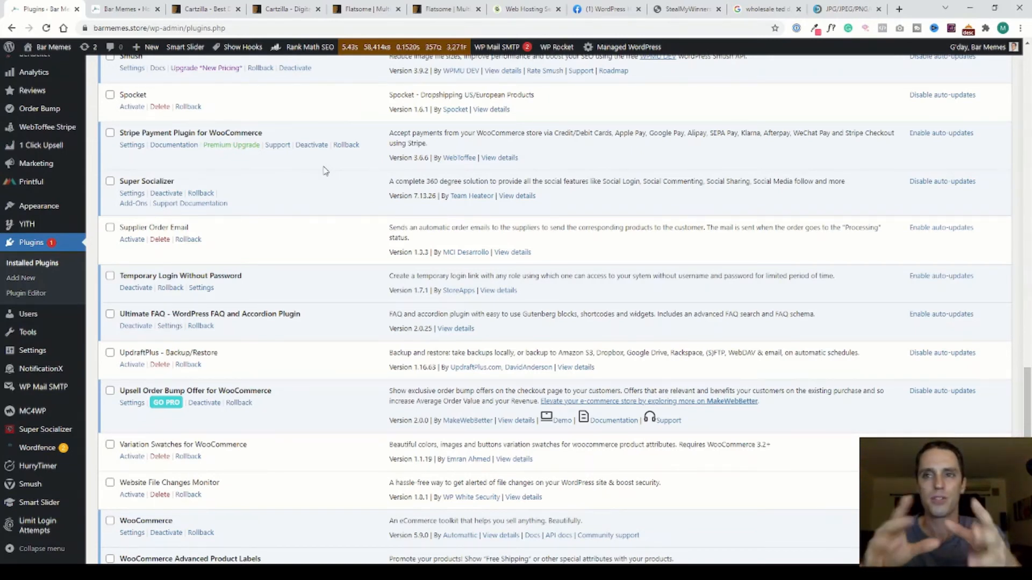
pyautogui.moveTo(251, 198)
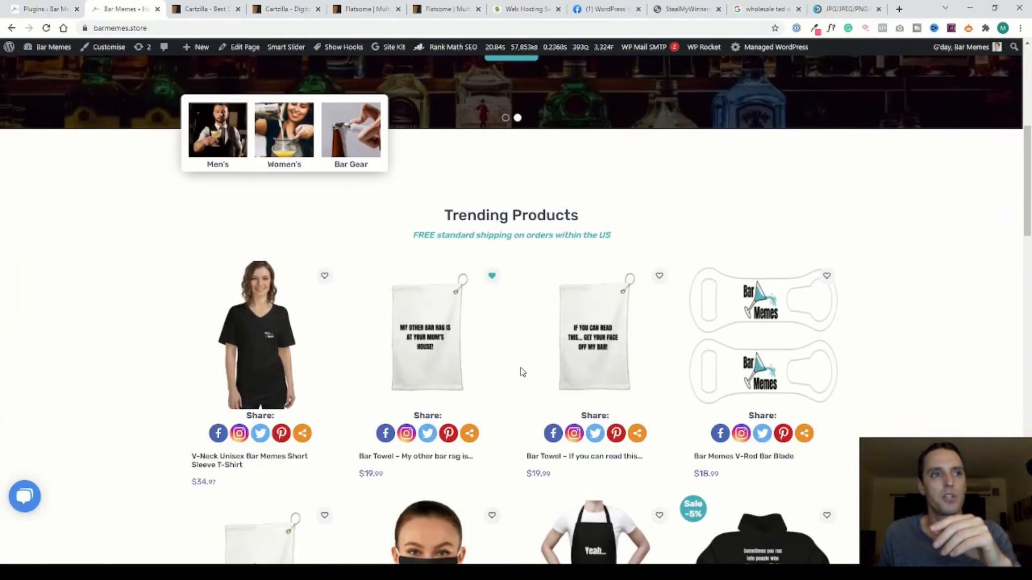
pyautogui.scroll(-3)
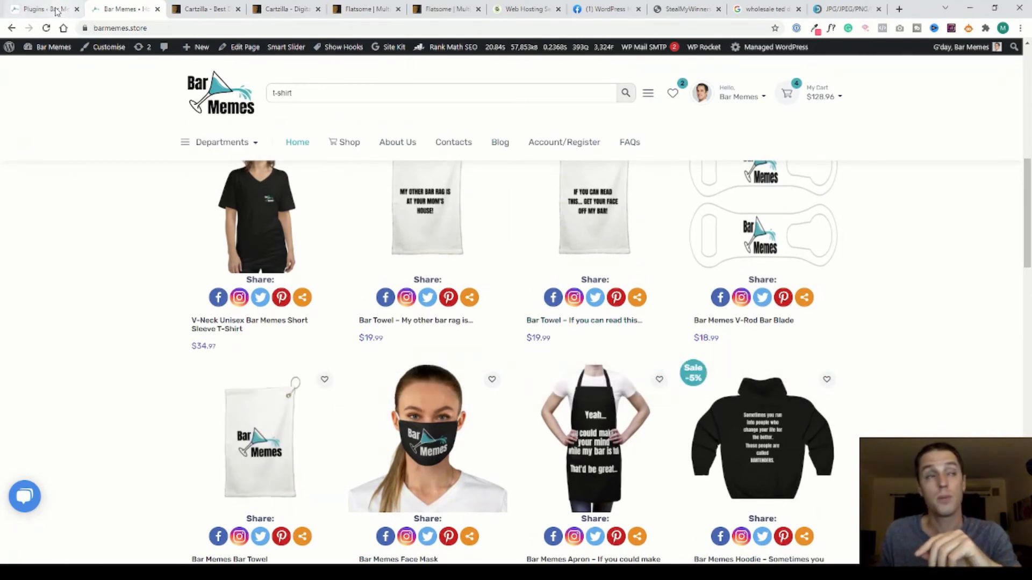
# Step: Review the Installed Plugins list past WooCommerce and Wordfence down to WP Rocket, WP Rollback and YITH
pyautogui.click(43, 9)
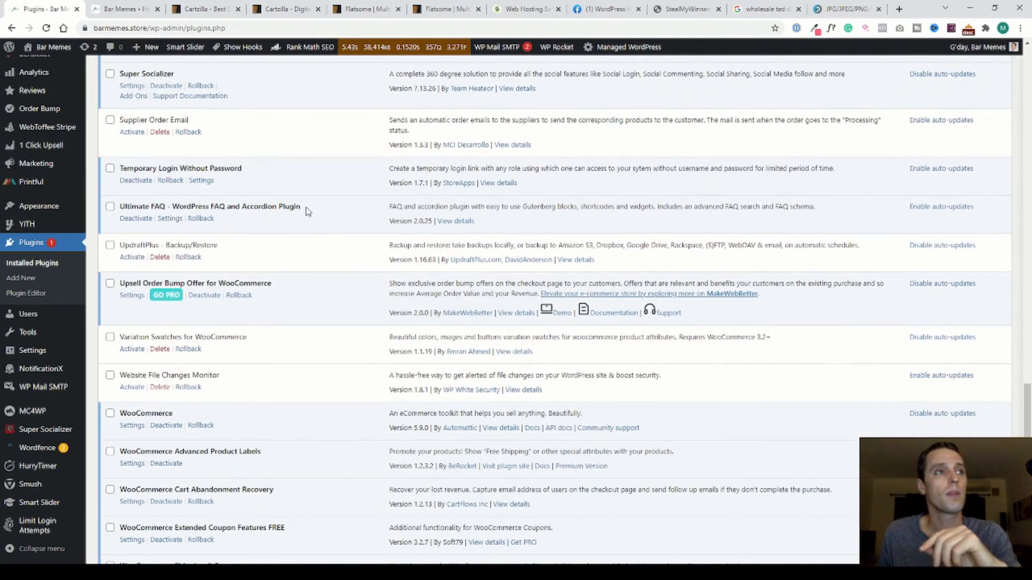
pyautogui.scroll(3)
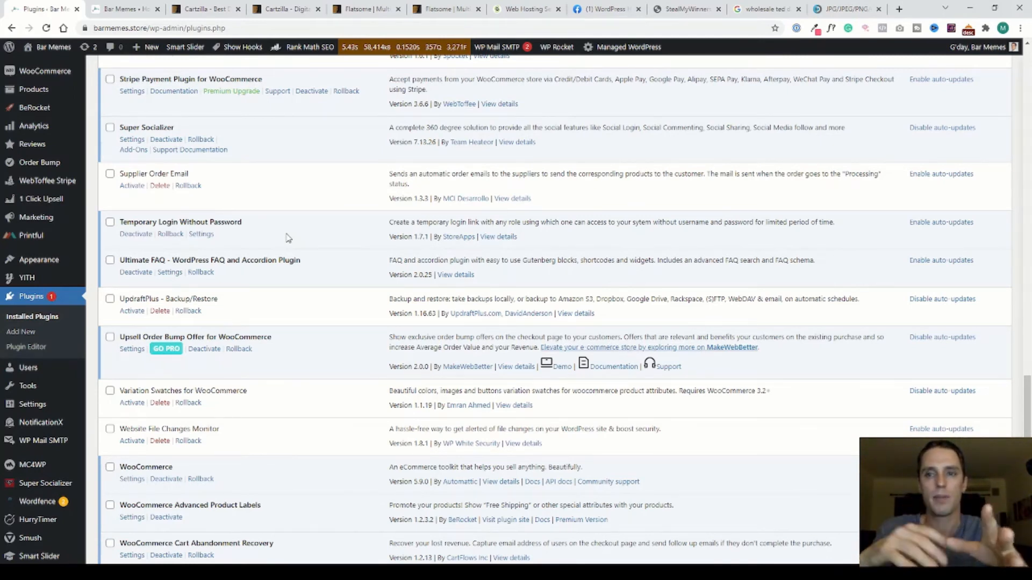
pyautogui.scroll(-3)
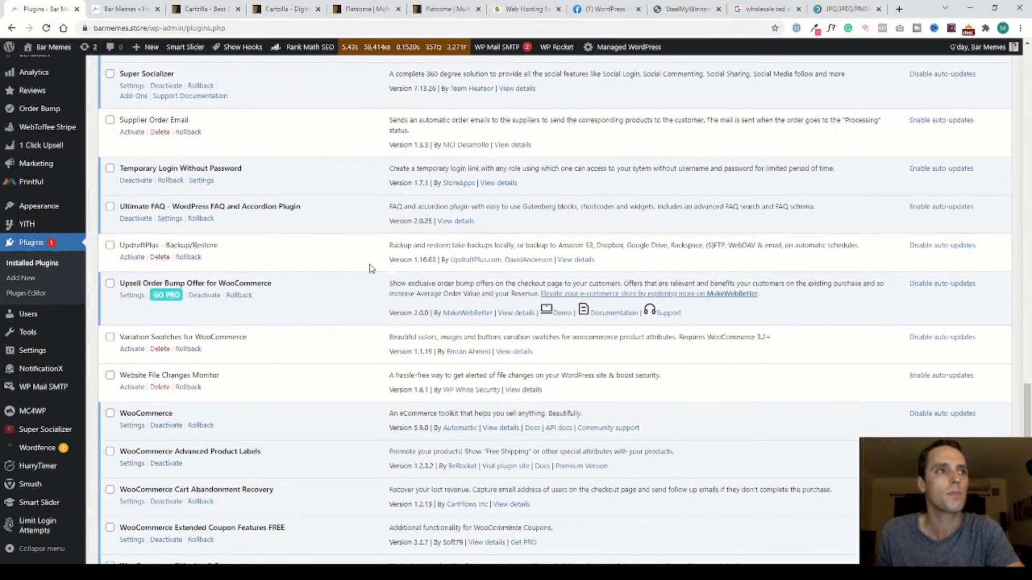
pyautogui.scroll(-3)
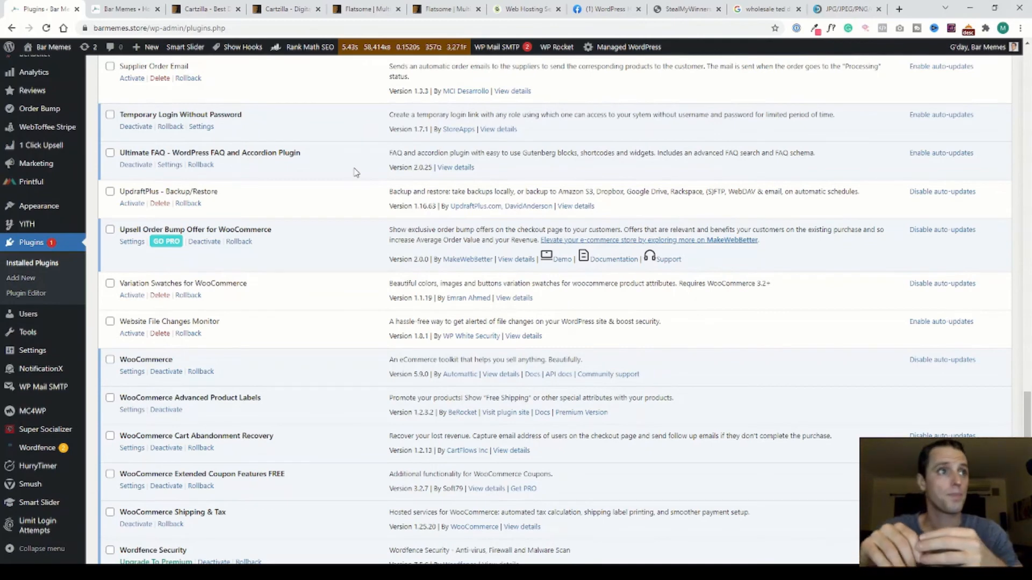
pyautogui.scroll(-3)
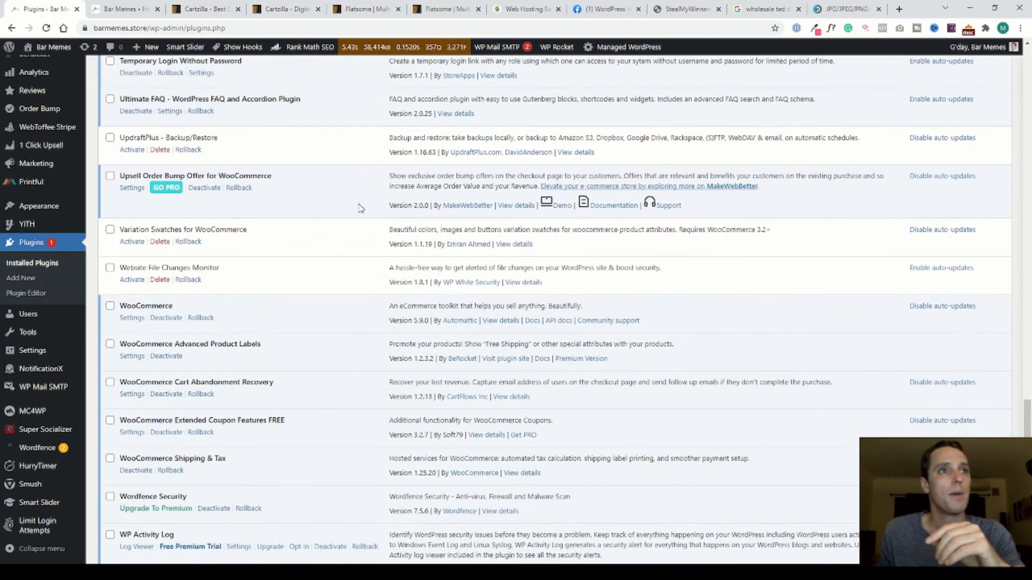
pyautogui.moveTo(329, 199)
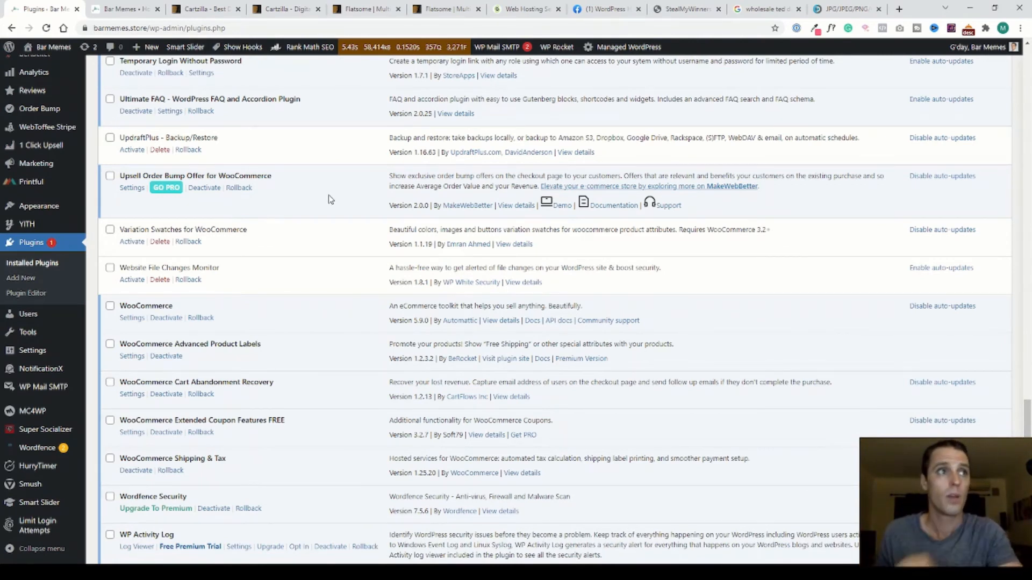
pyautogui.scroll(-3)
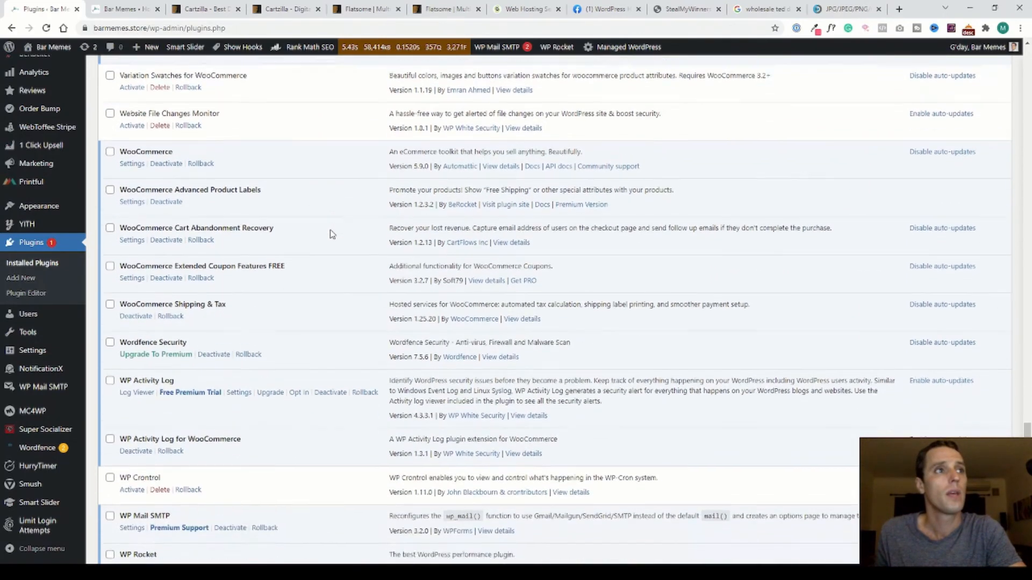
pyautogui.scroll(-3)
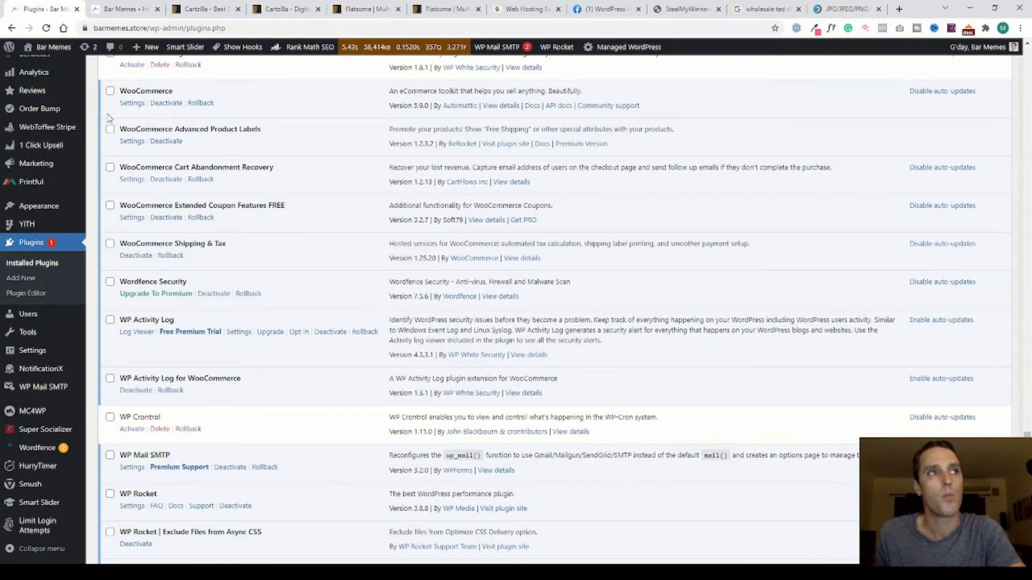
pyautogui.moveTo(213, 186)
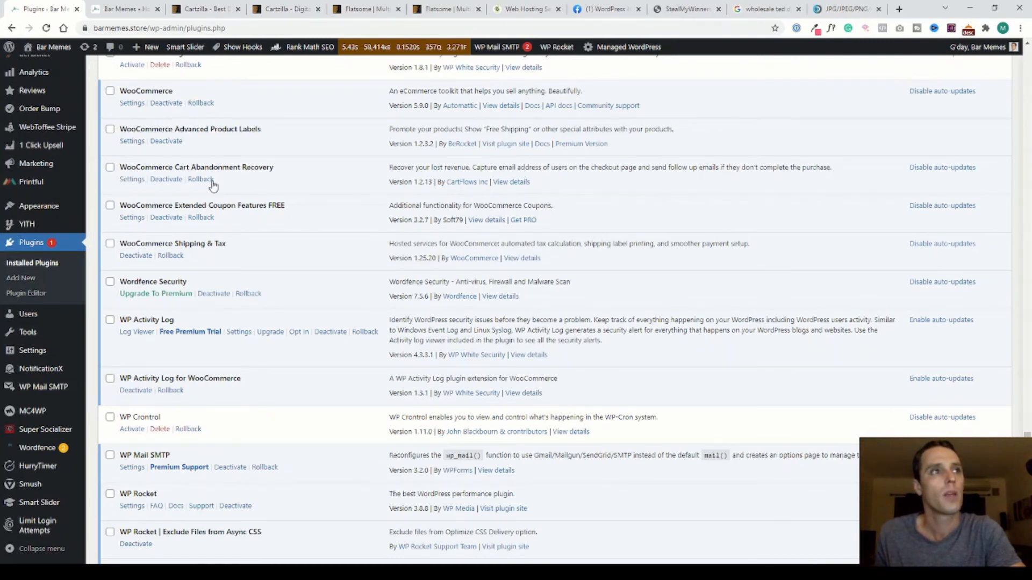
pyautogui.scroll(-3)
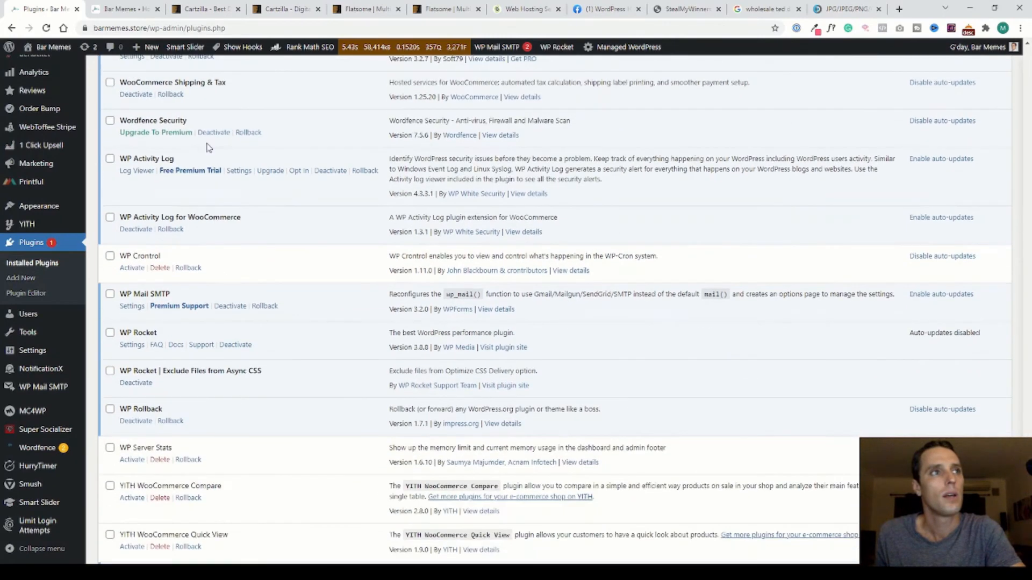
pyautogui.moveTo(297, 138)
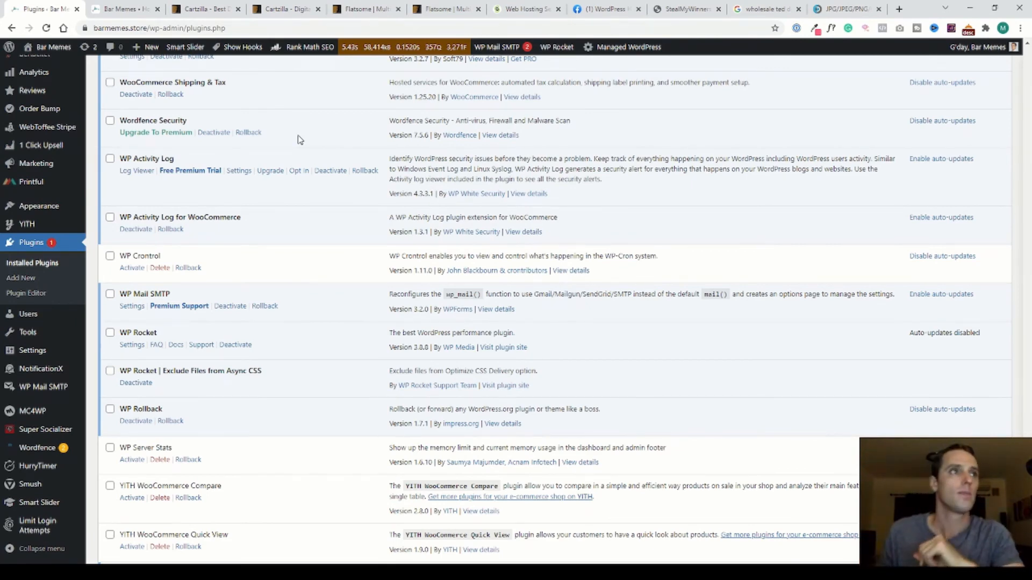
pyautogui.scroll(-3)
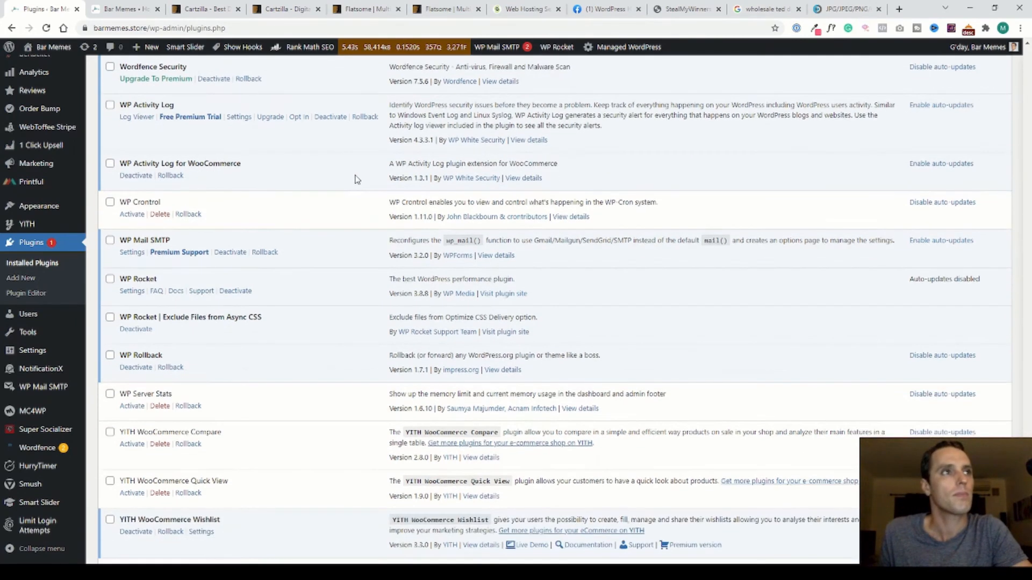
pyautogui.scroll(-3)
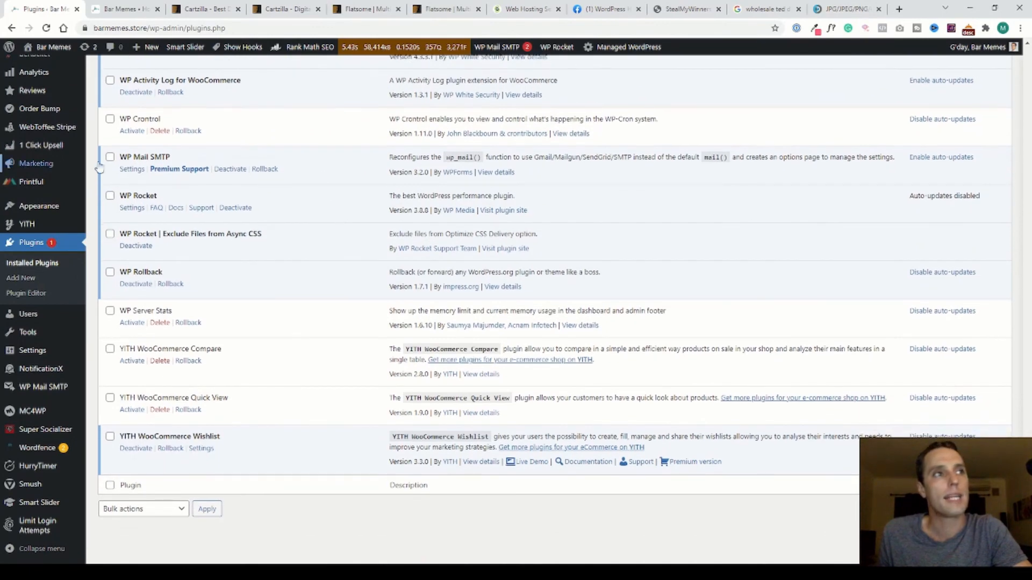
pyautogui.moveTo(360, 184)
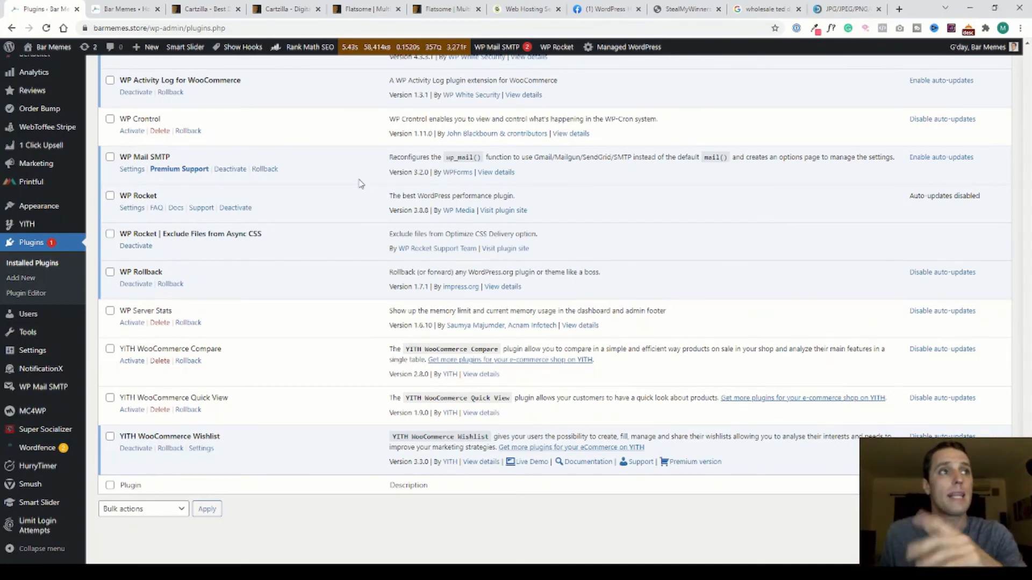
pyautogui.moveTo(353, 192)
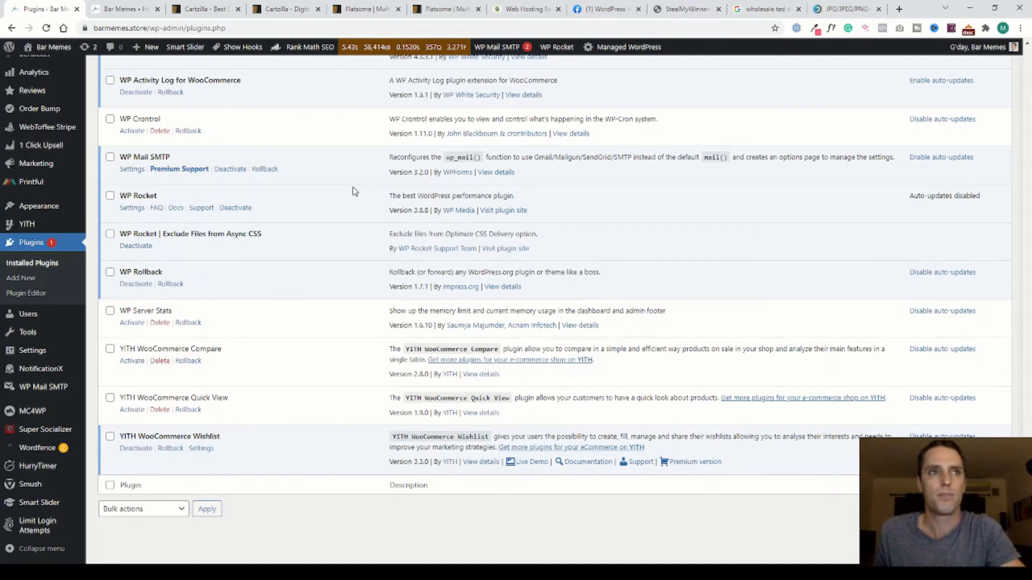
pyautogui.moveTo(362, 178)
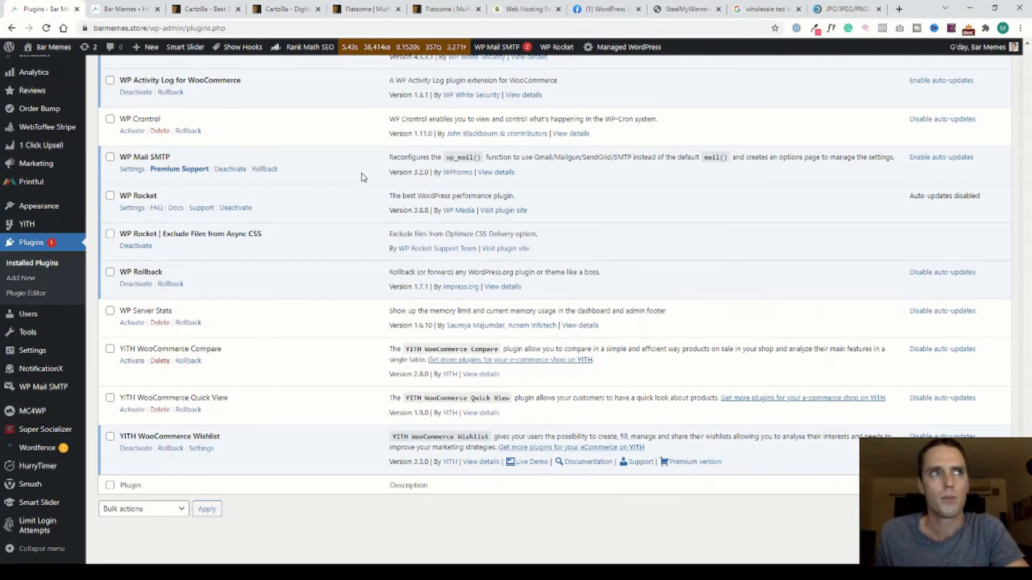
pyautogui.moveTo(227, 280)
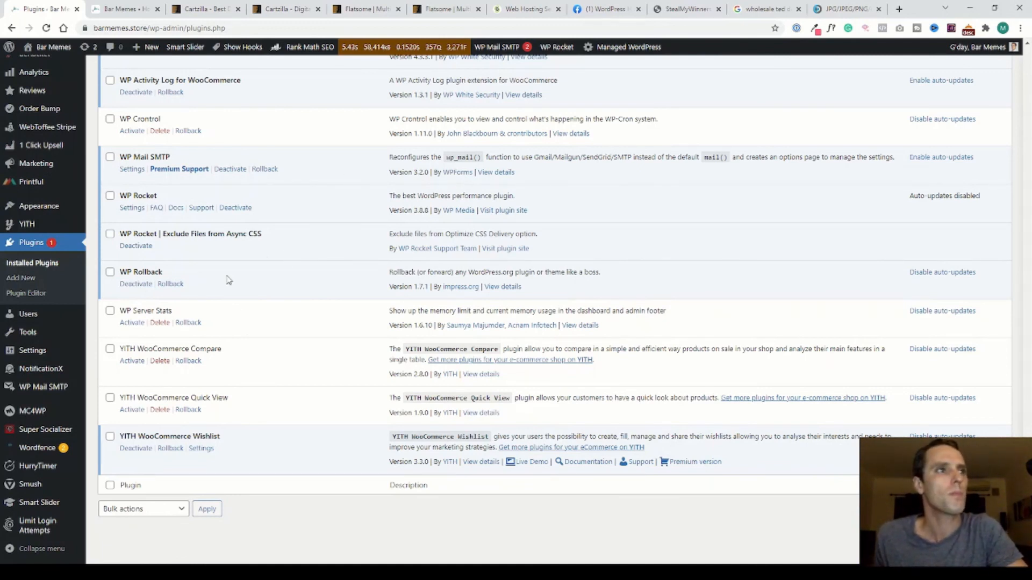
pyautogui.moveTo(268, 275)
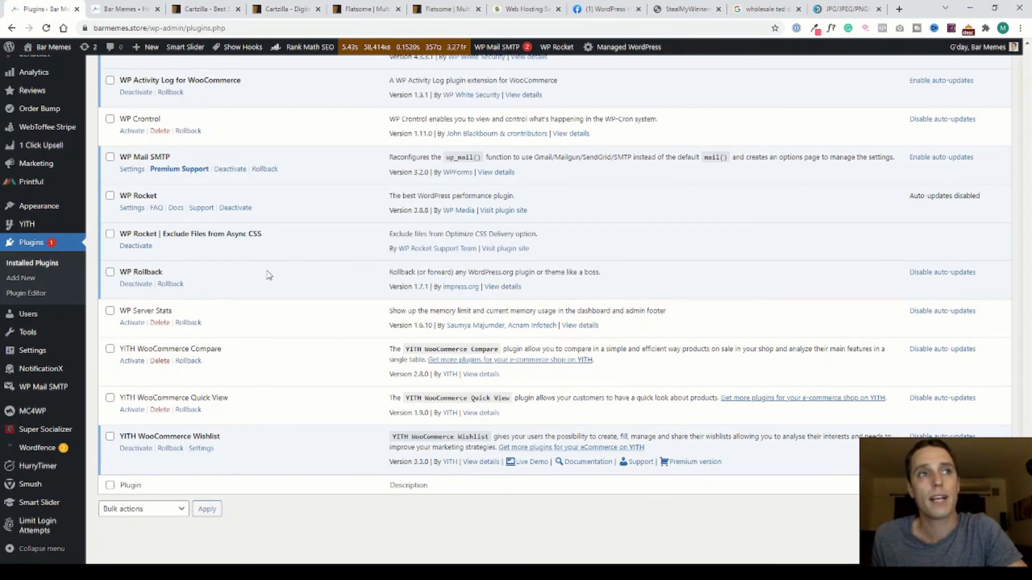
pyautogui.moveTo(295, 284)
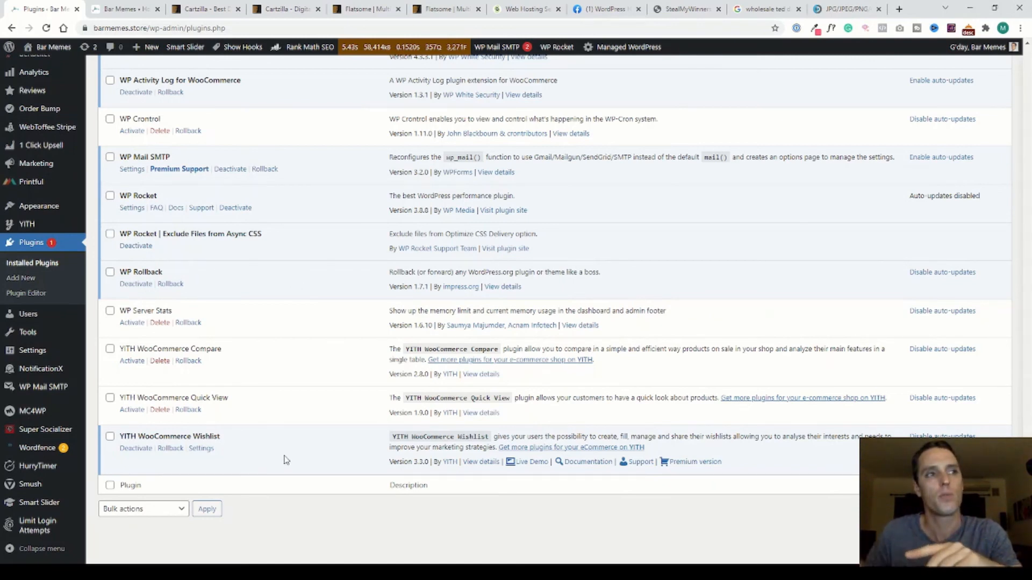
# Step: Check the storefront's Trending Products, then show Google results for 'wholesale ted dropshipping'
pyautogui.click(118, 9)
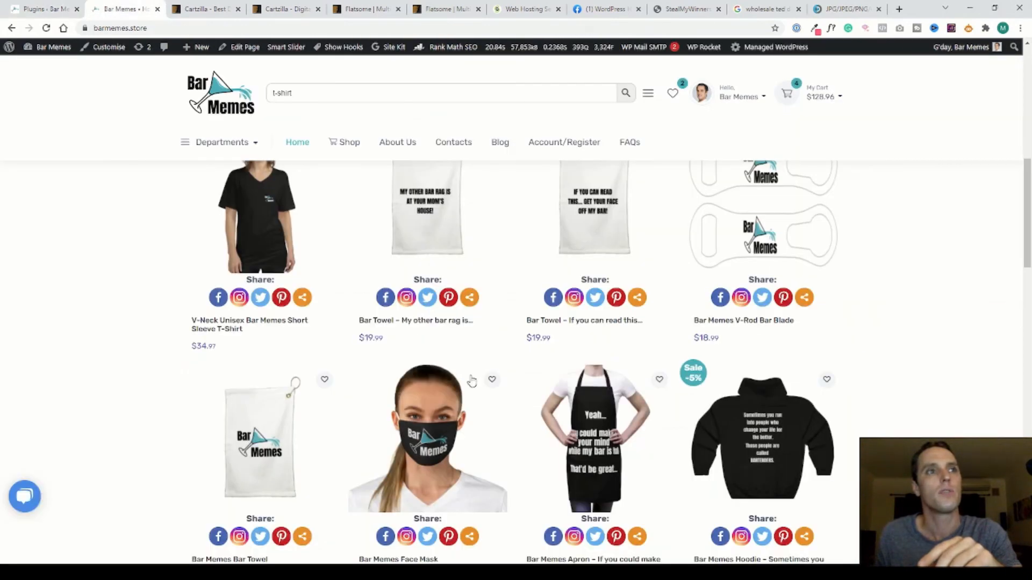
pyautogui.scroll(3)
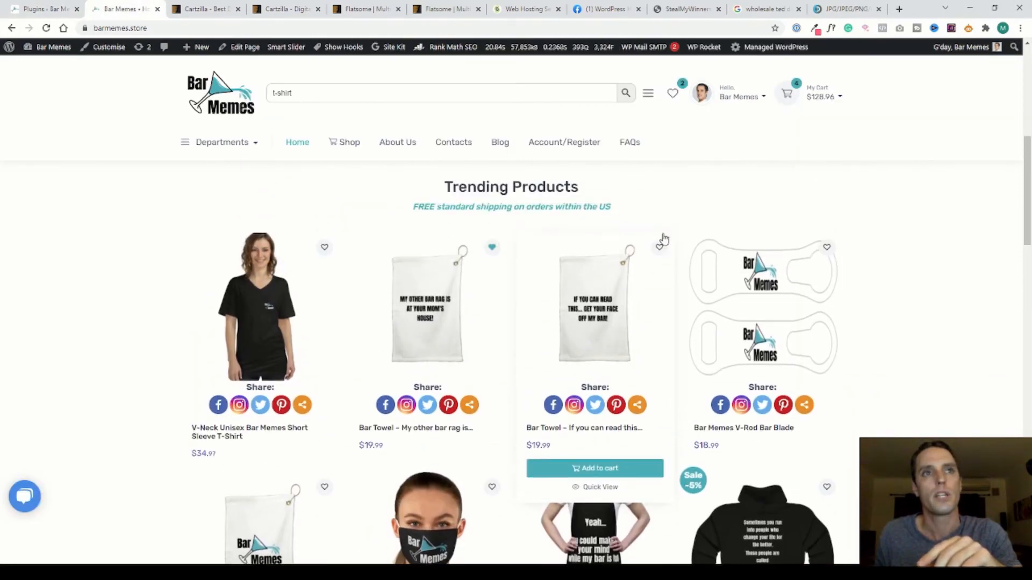
pyautogui.moveTo(702, 216)
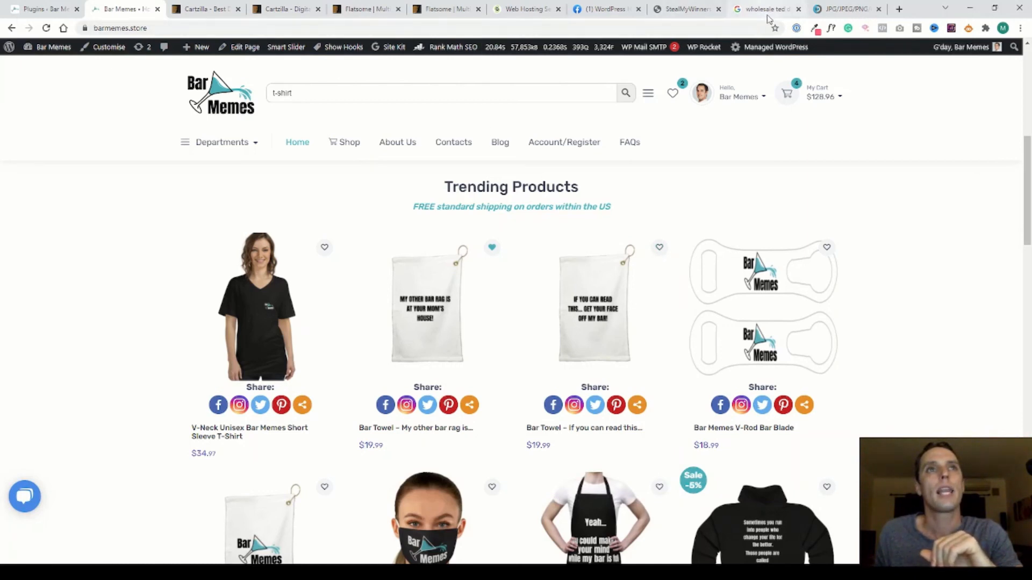
pyautogui.click(764, 9)
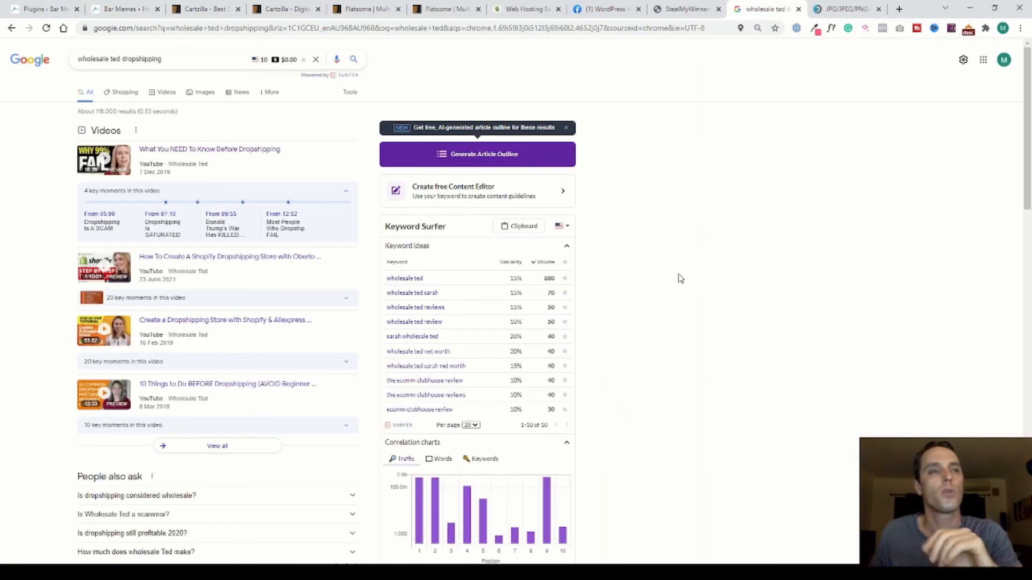